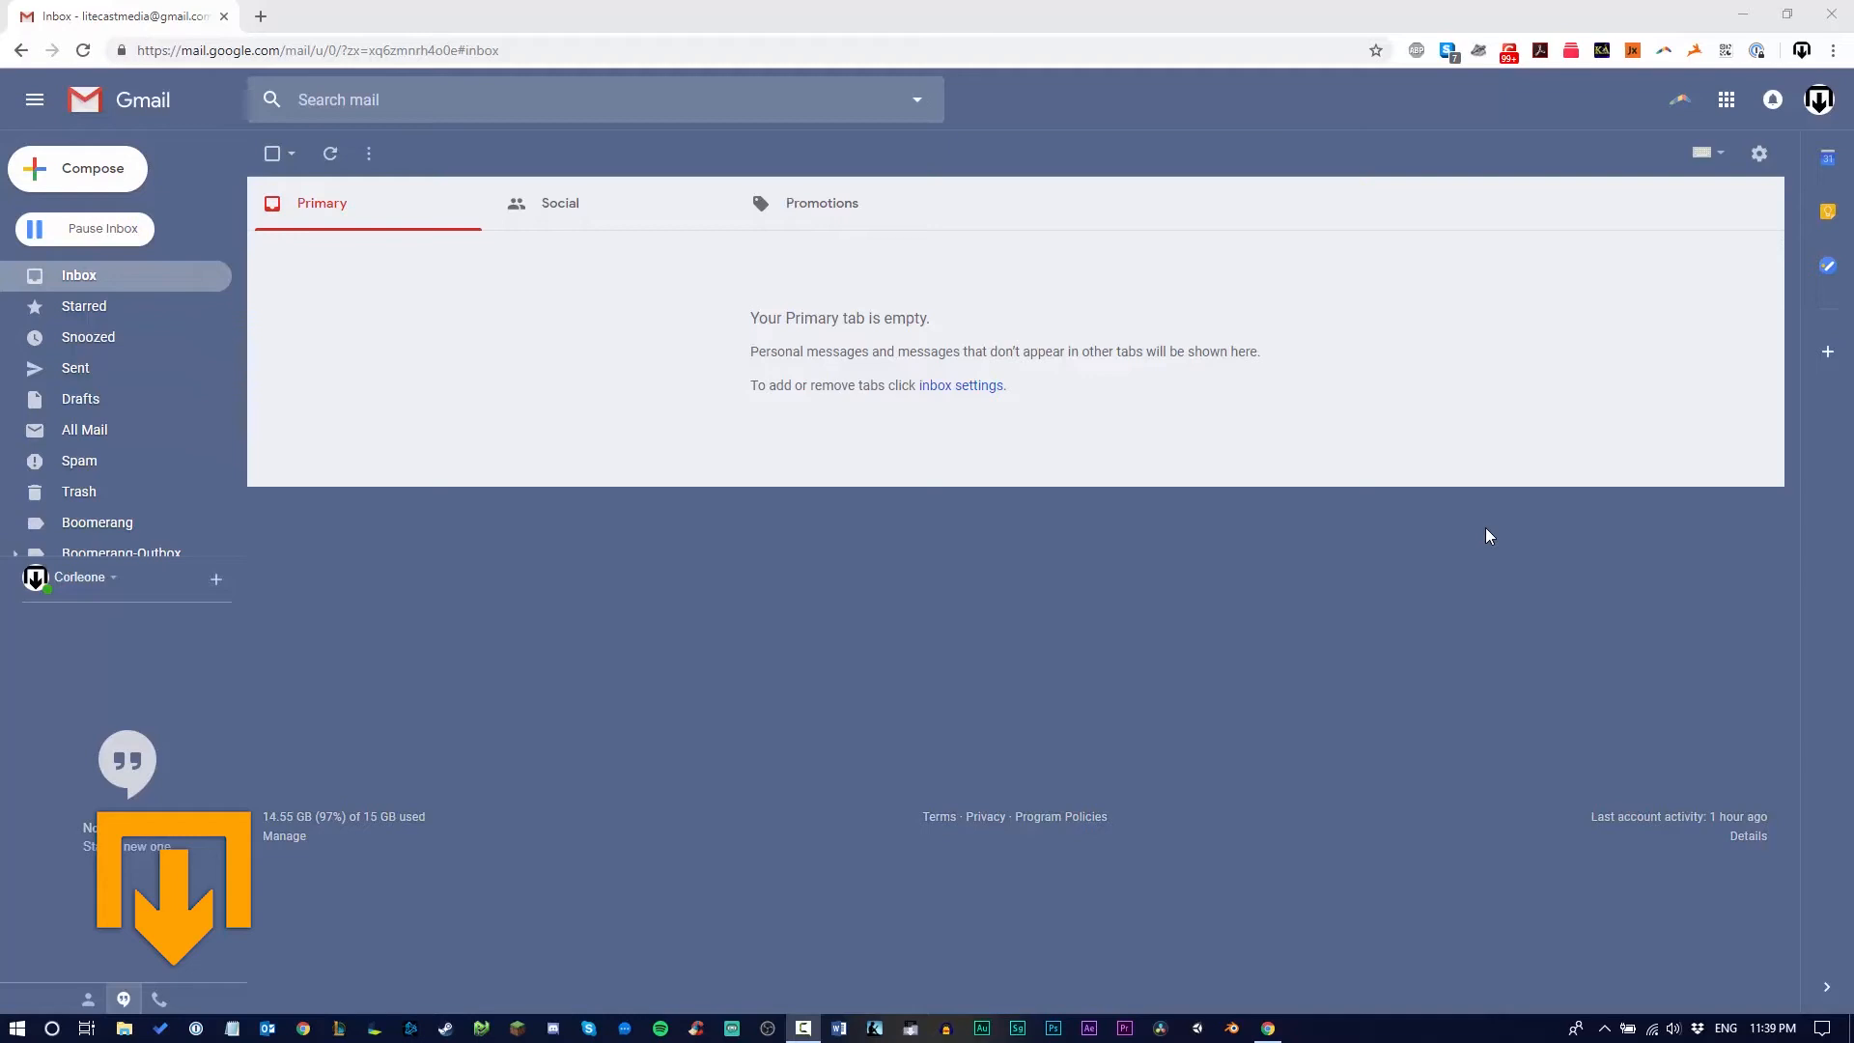
{"action": "mouse_move", "coordinate": [1672, 344]}
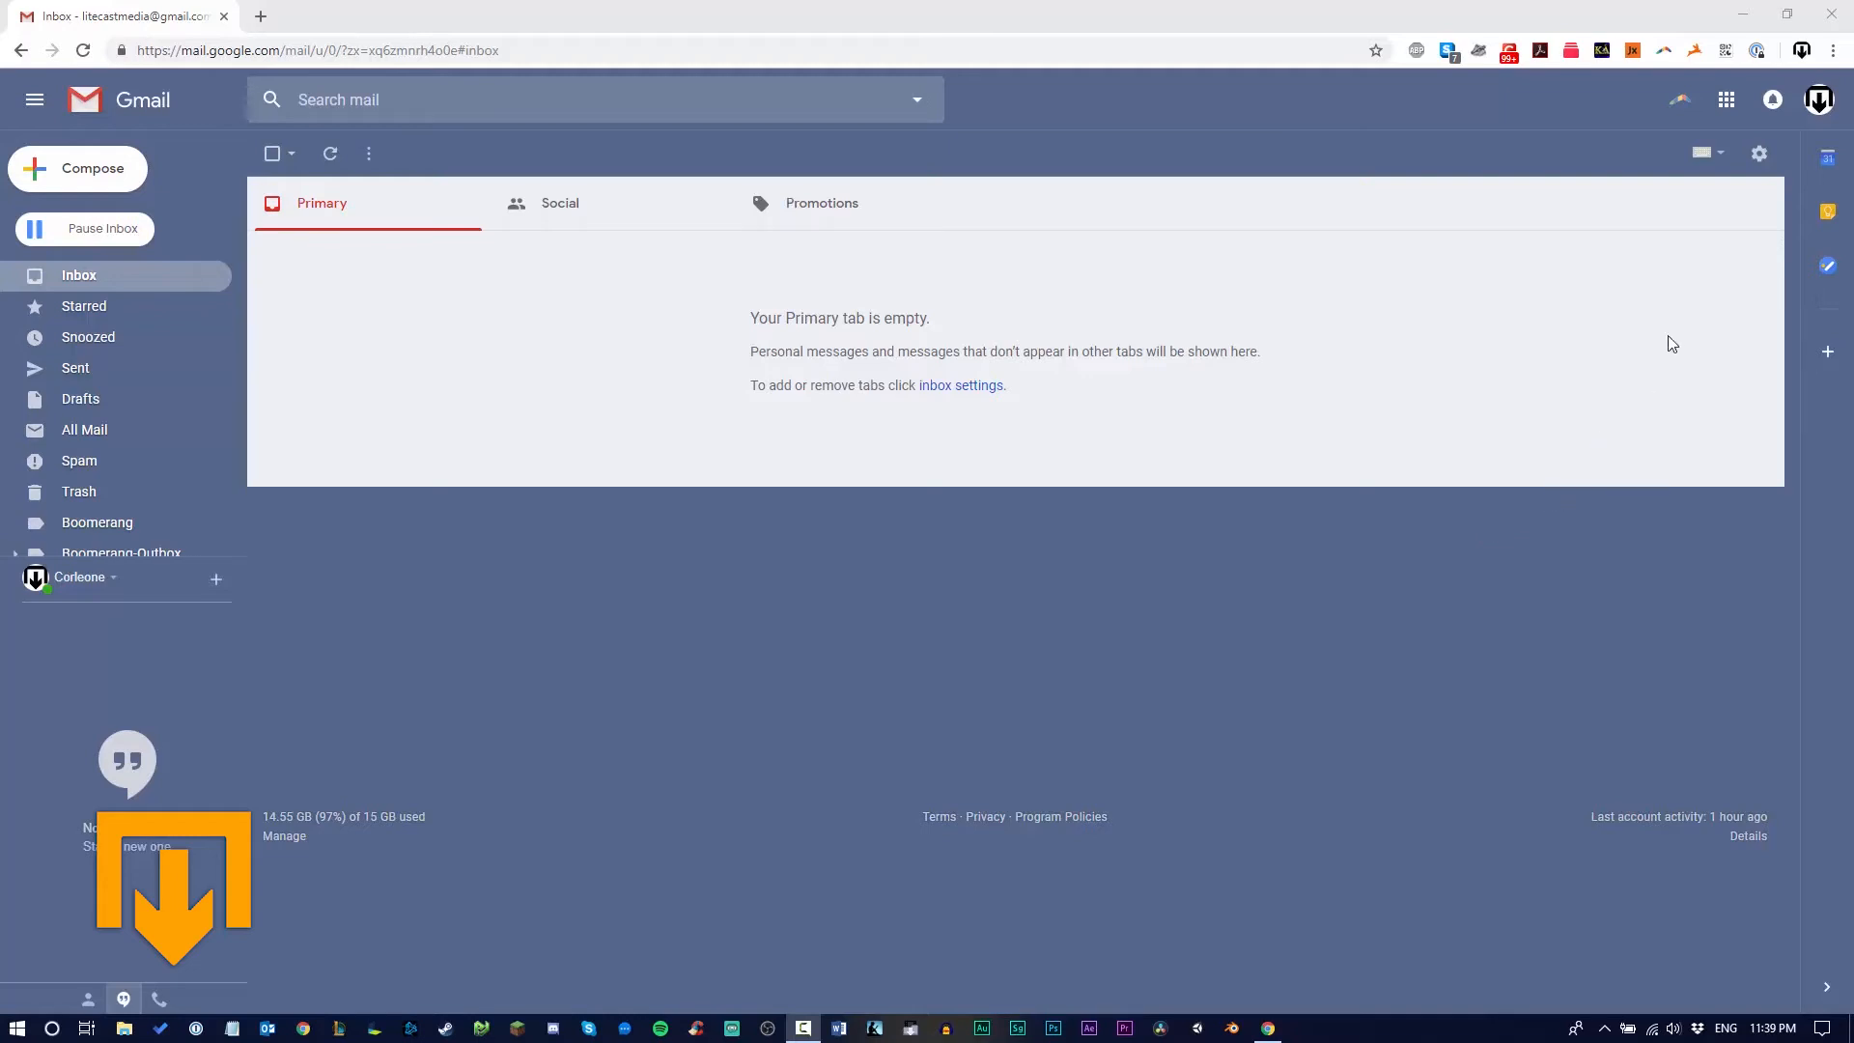
{"action": "mouse_move", "coordinate": [1761, 153]}
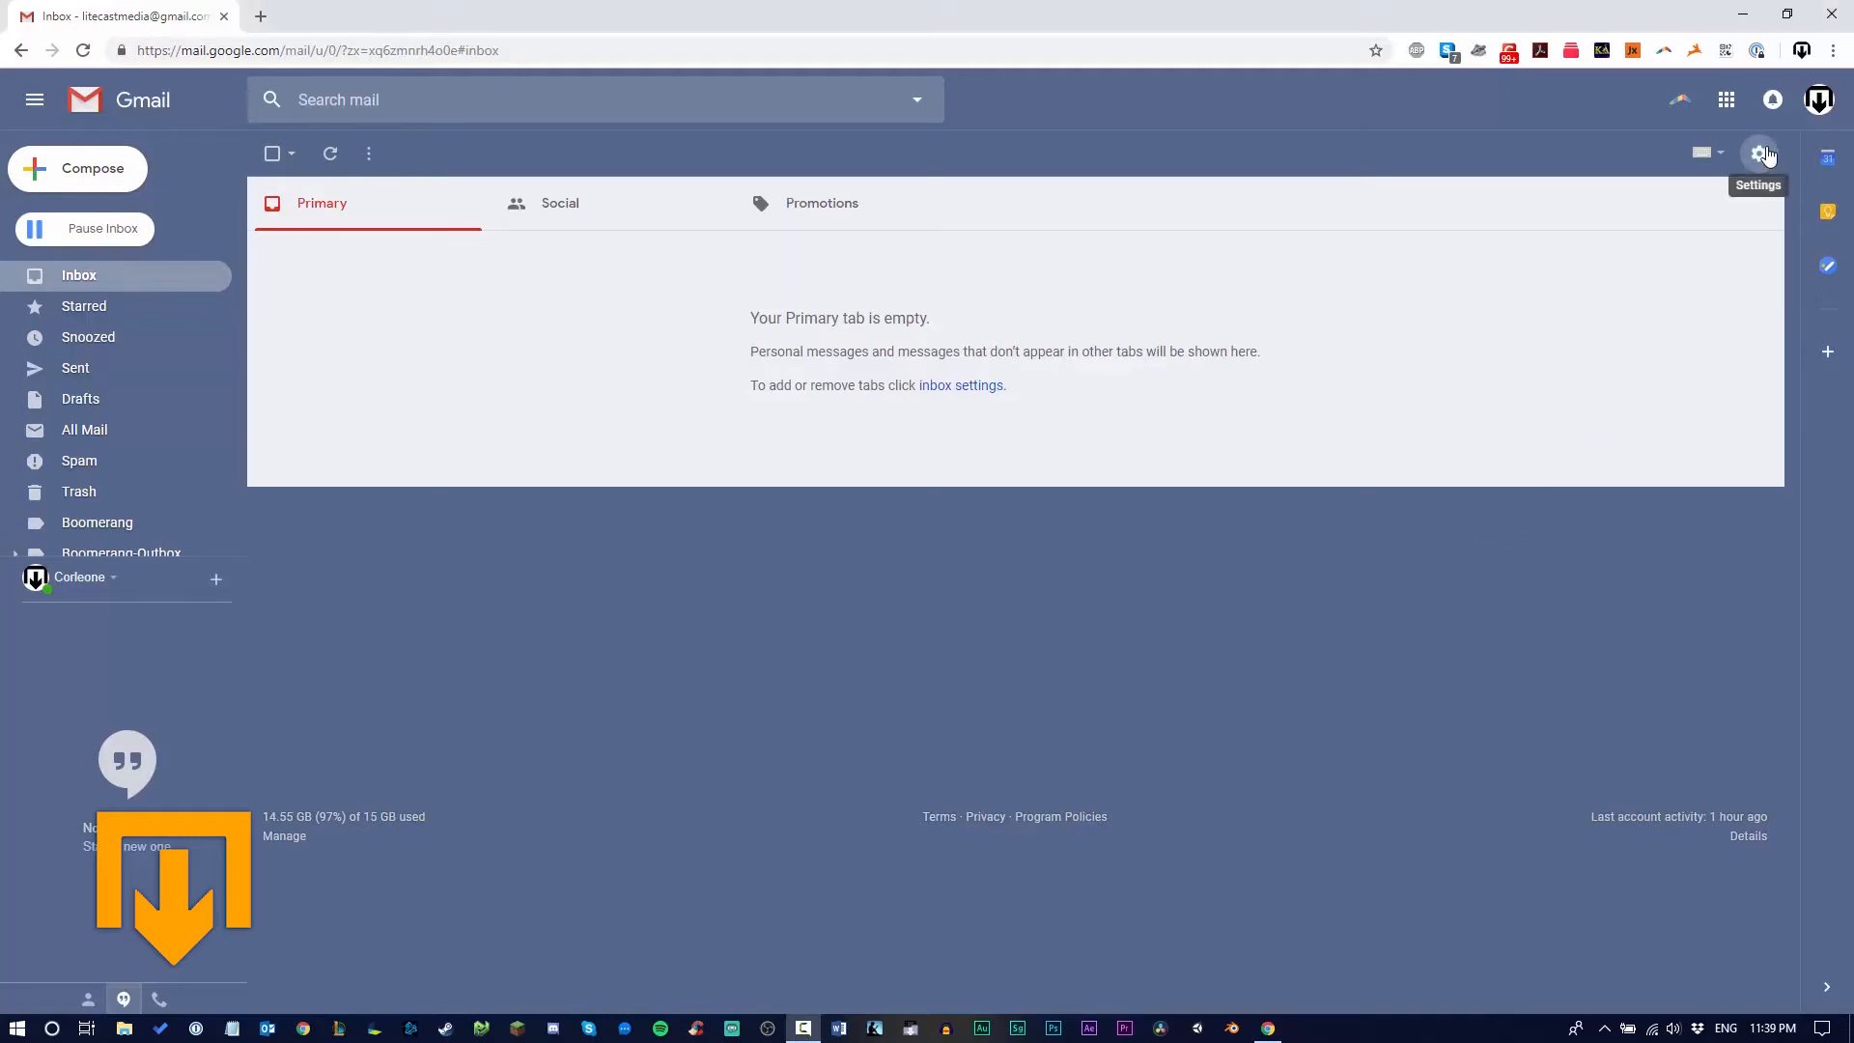
Open Gmail settings from the gear icon above the empty inbox
{"action": "left_click", "coordinate": [1761, 154]}
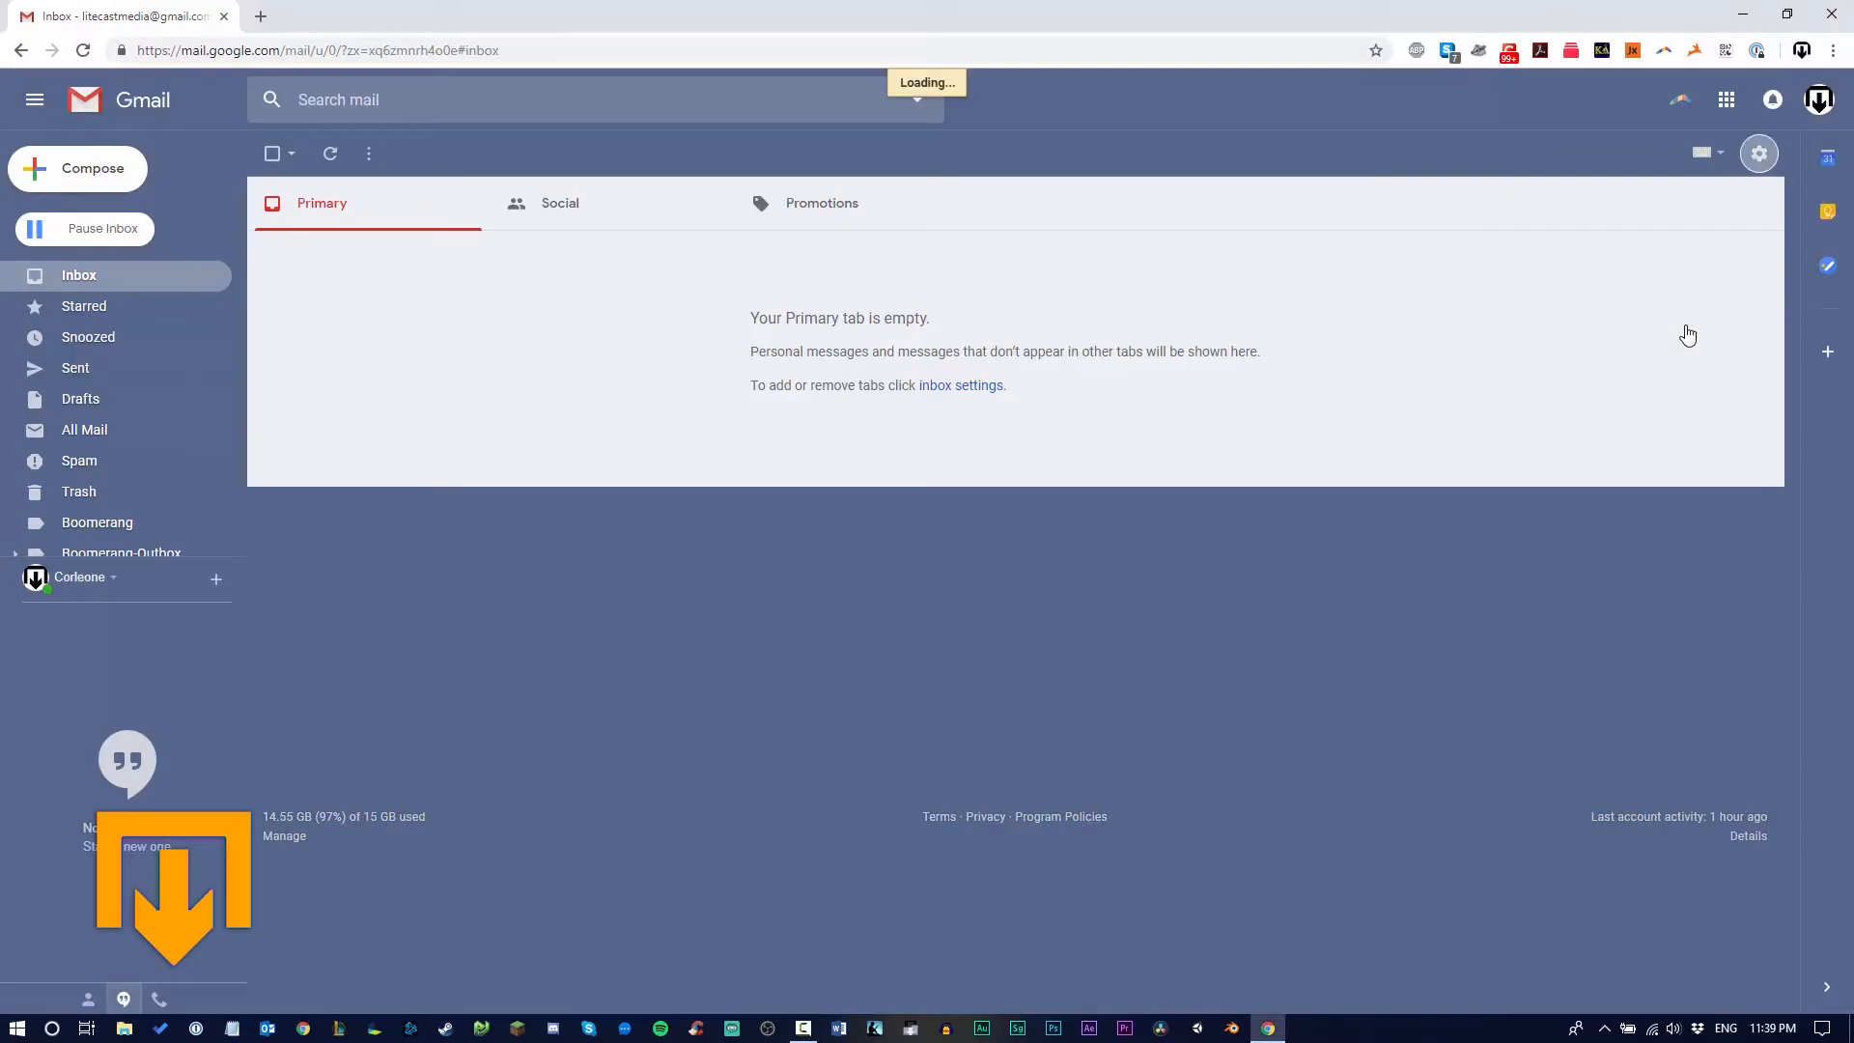
Enable Canned Responses (Templates) in Advanced settings and save the changes
{"action": "left_click", "coordinate": [1758, 154]}
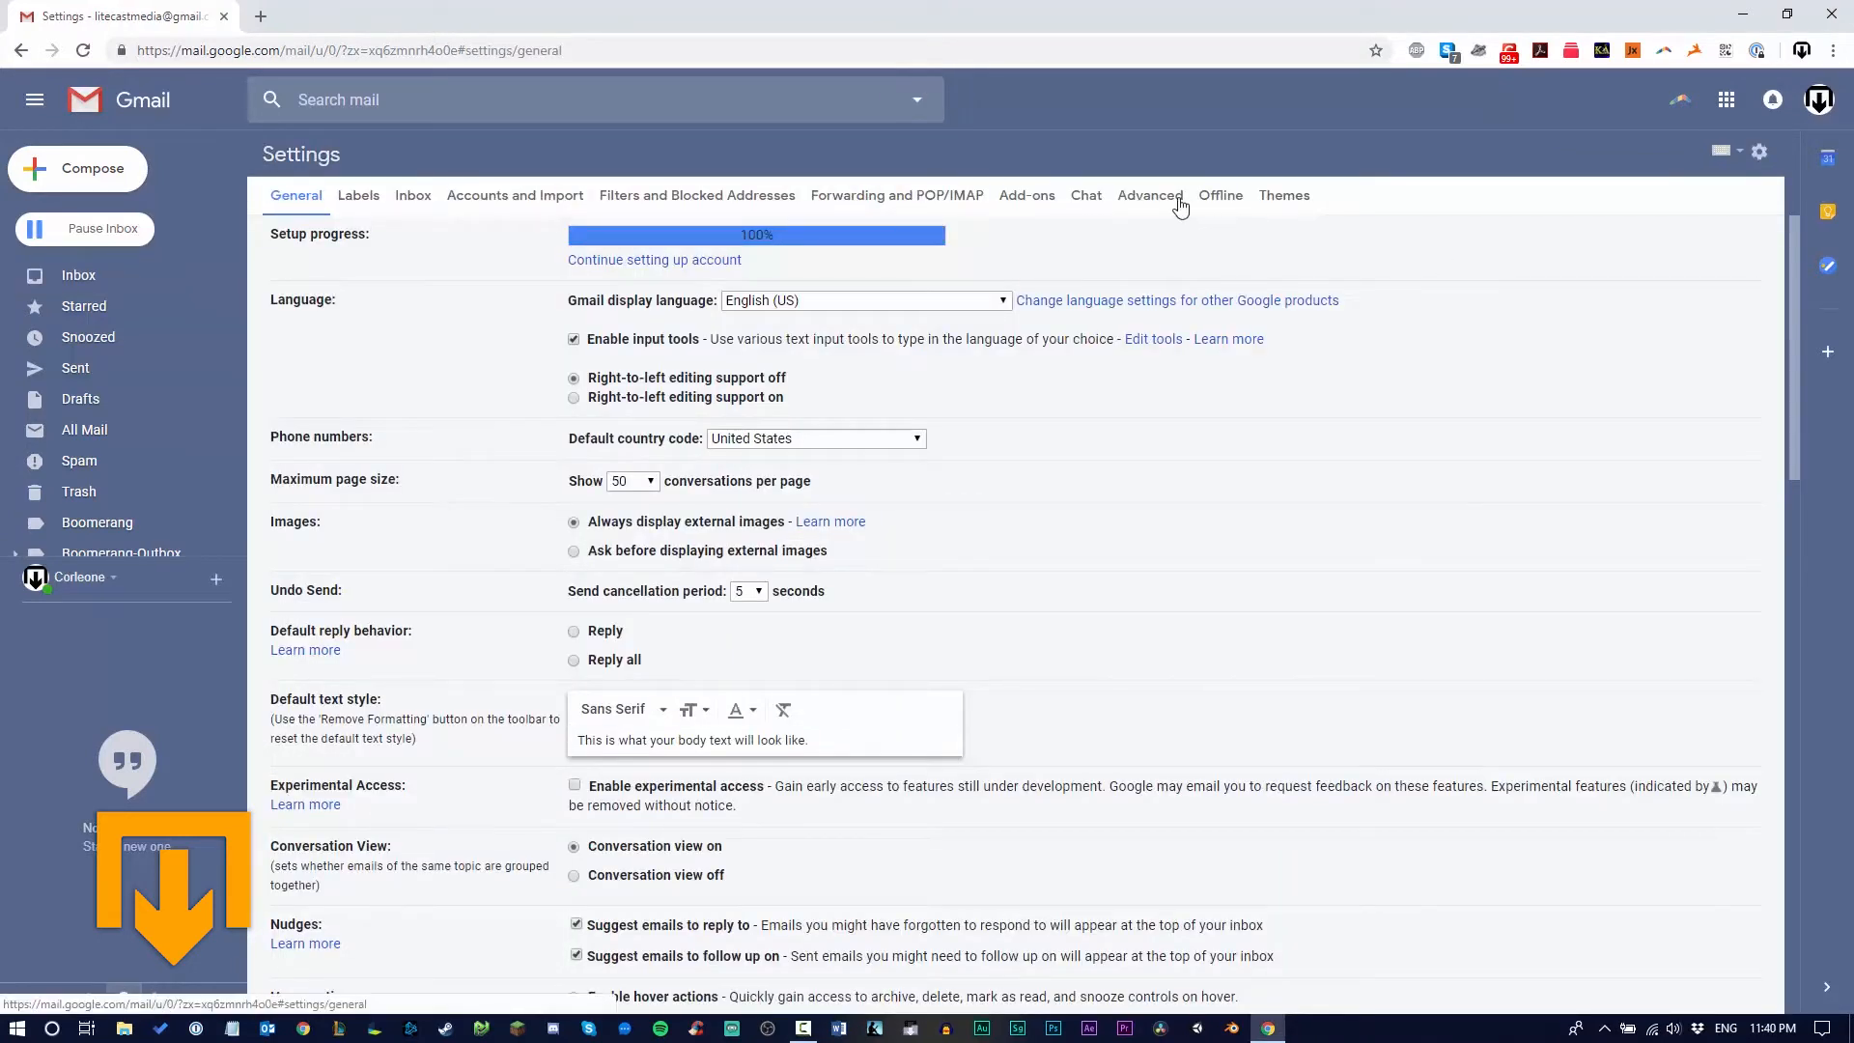
{"action": "left_click", "coordinate": [1148, 195]}
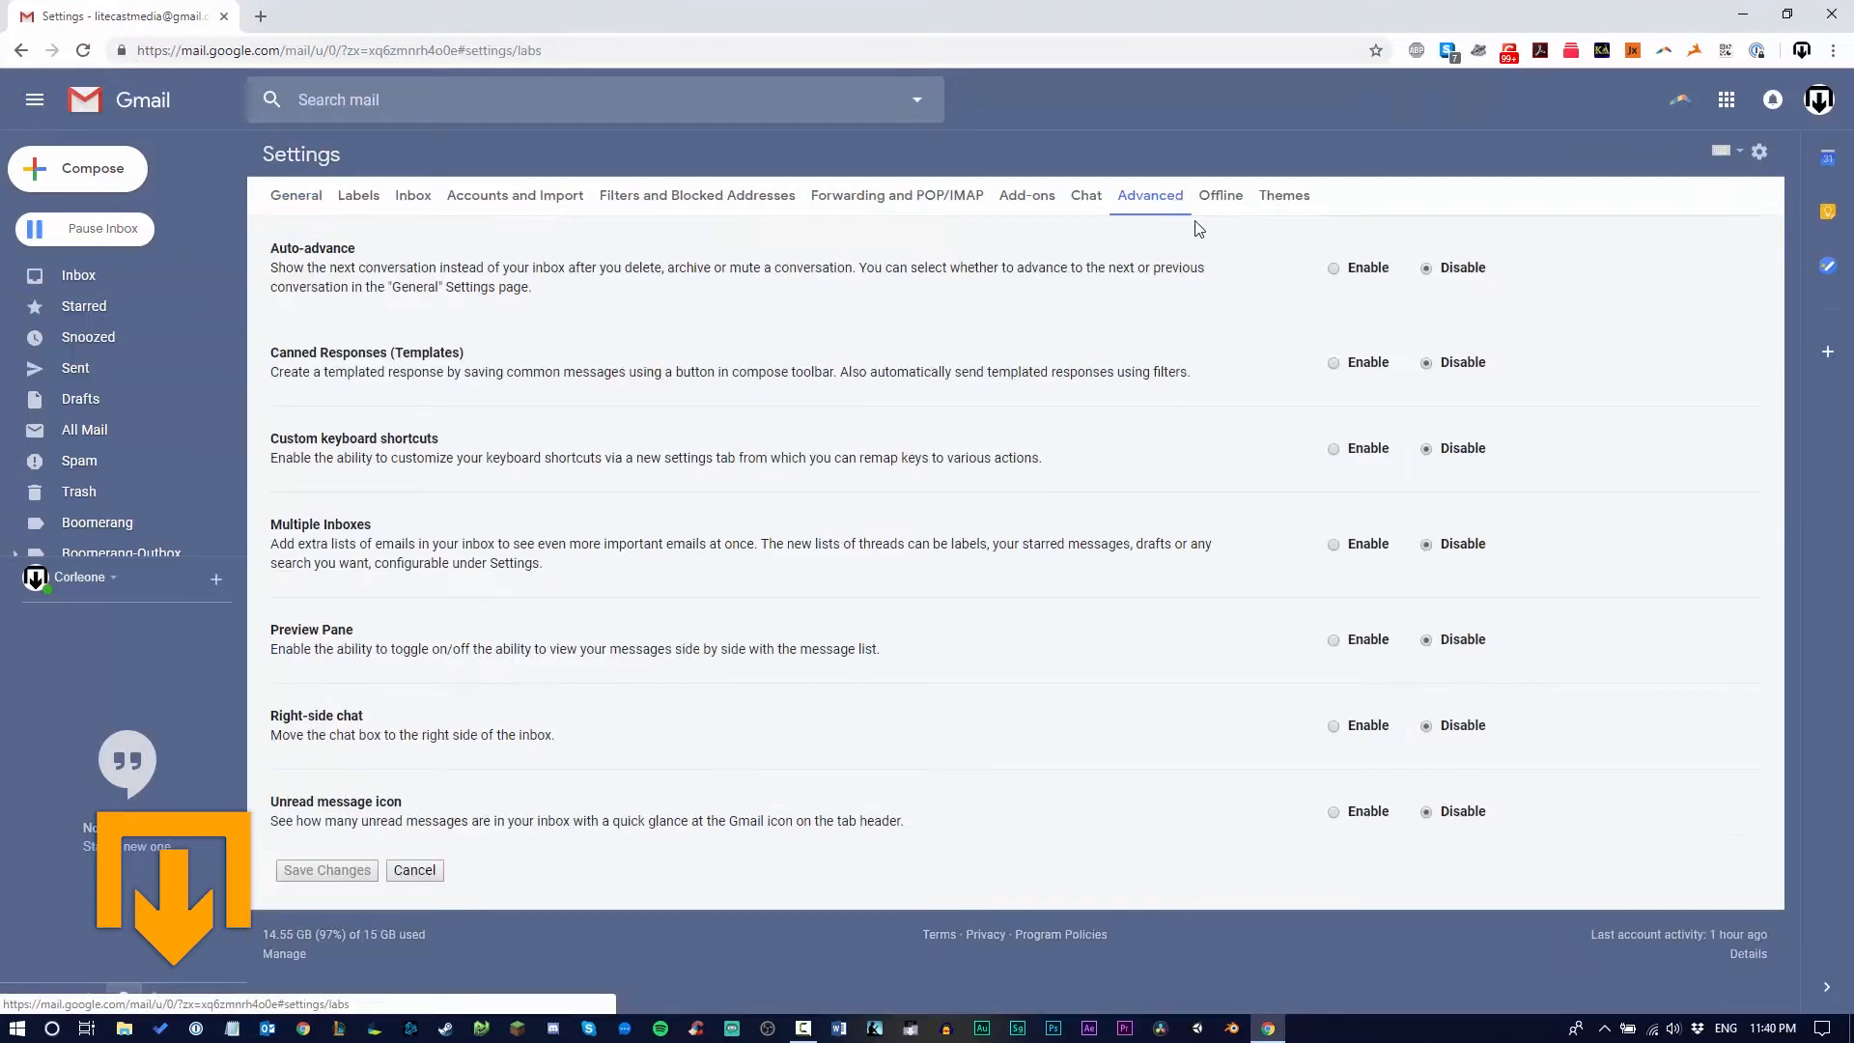
{"action": "left_click", "coordinate": [1333, 362]}
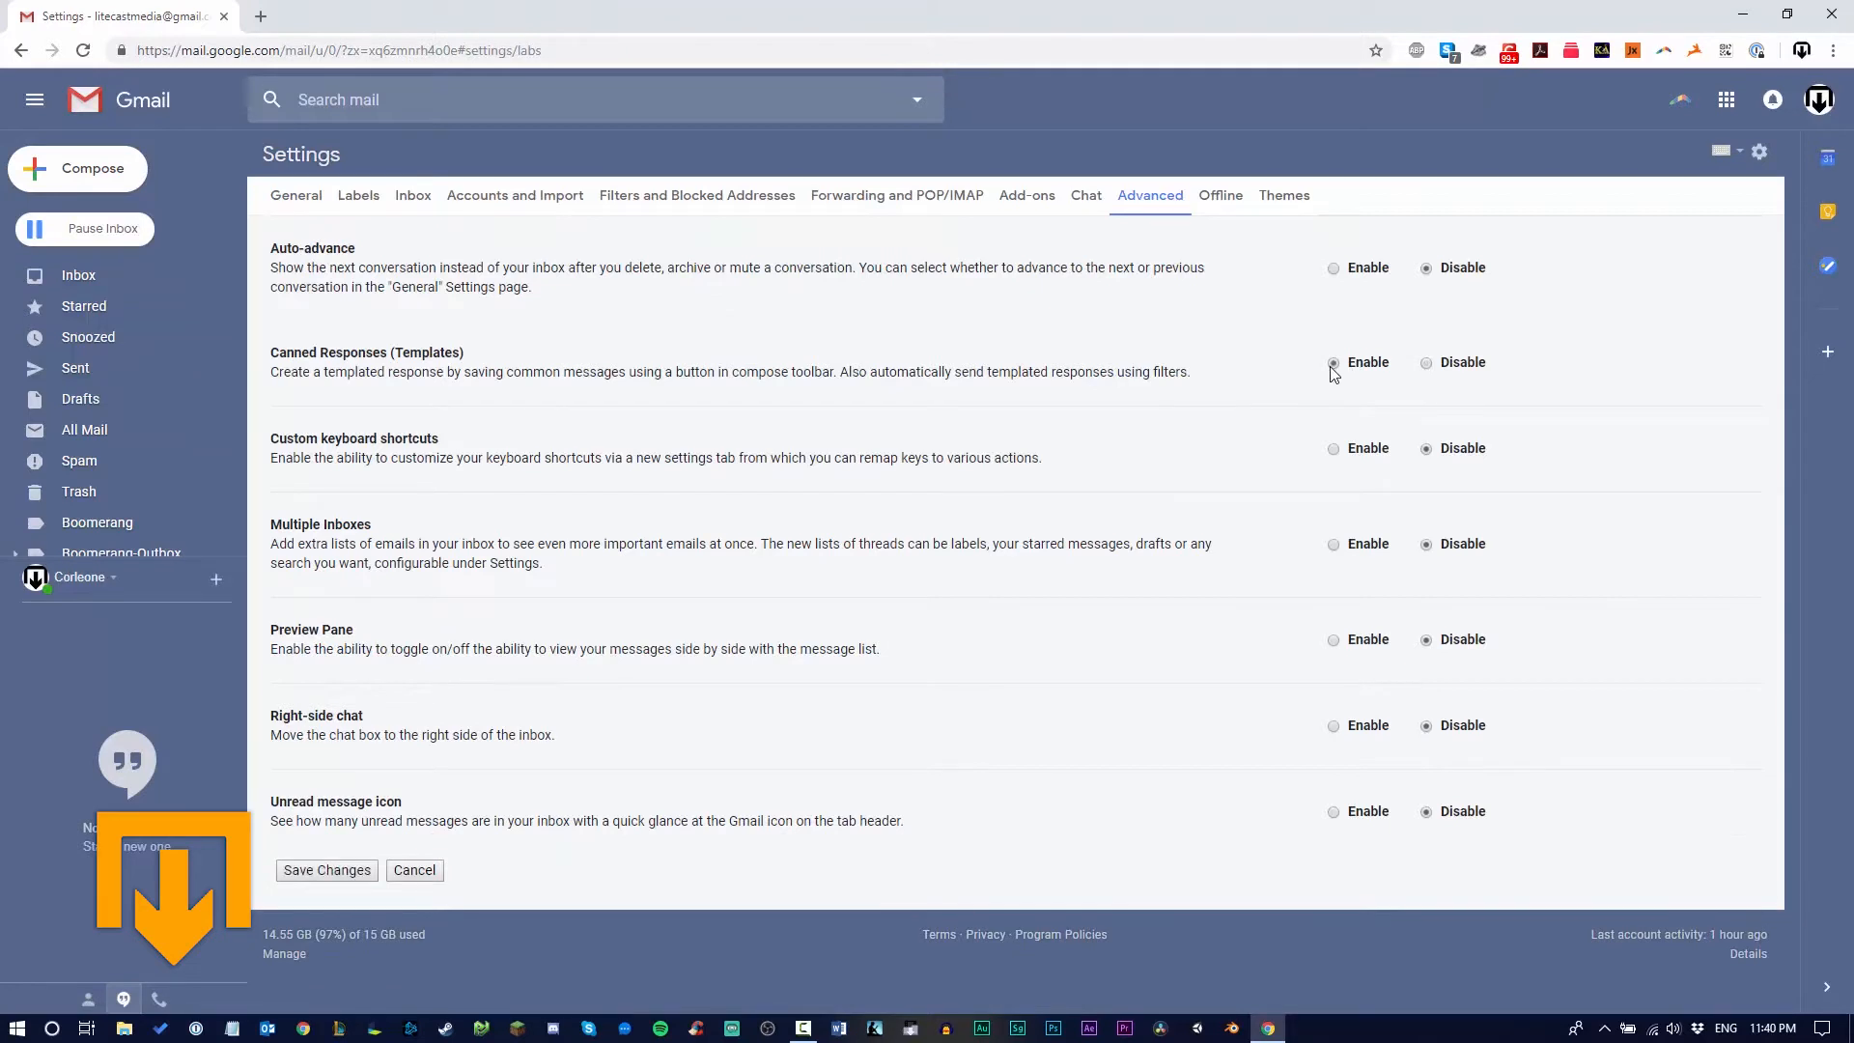
{"action": "left_click", "coordinate": [326, 869]}
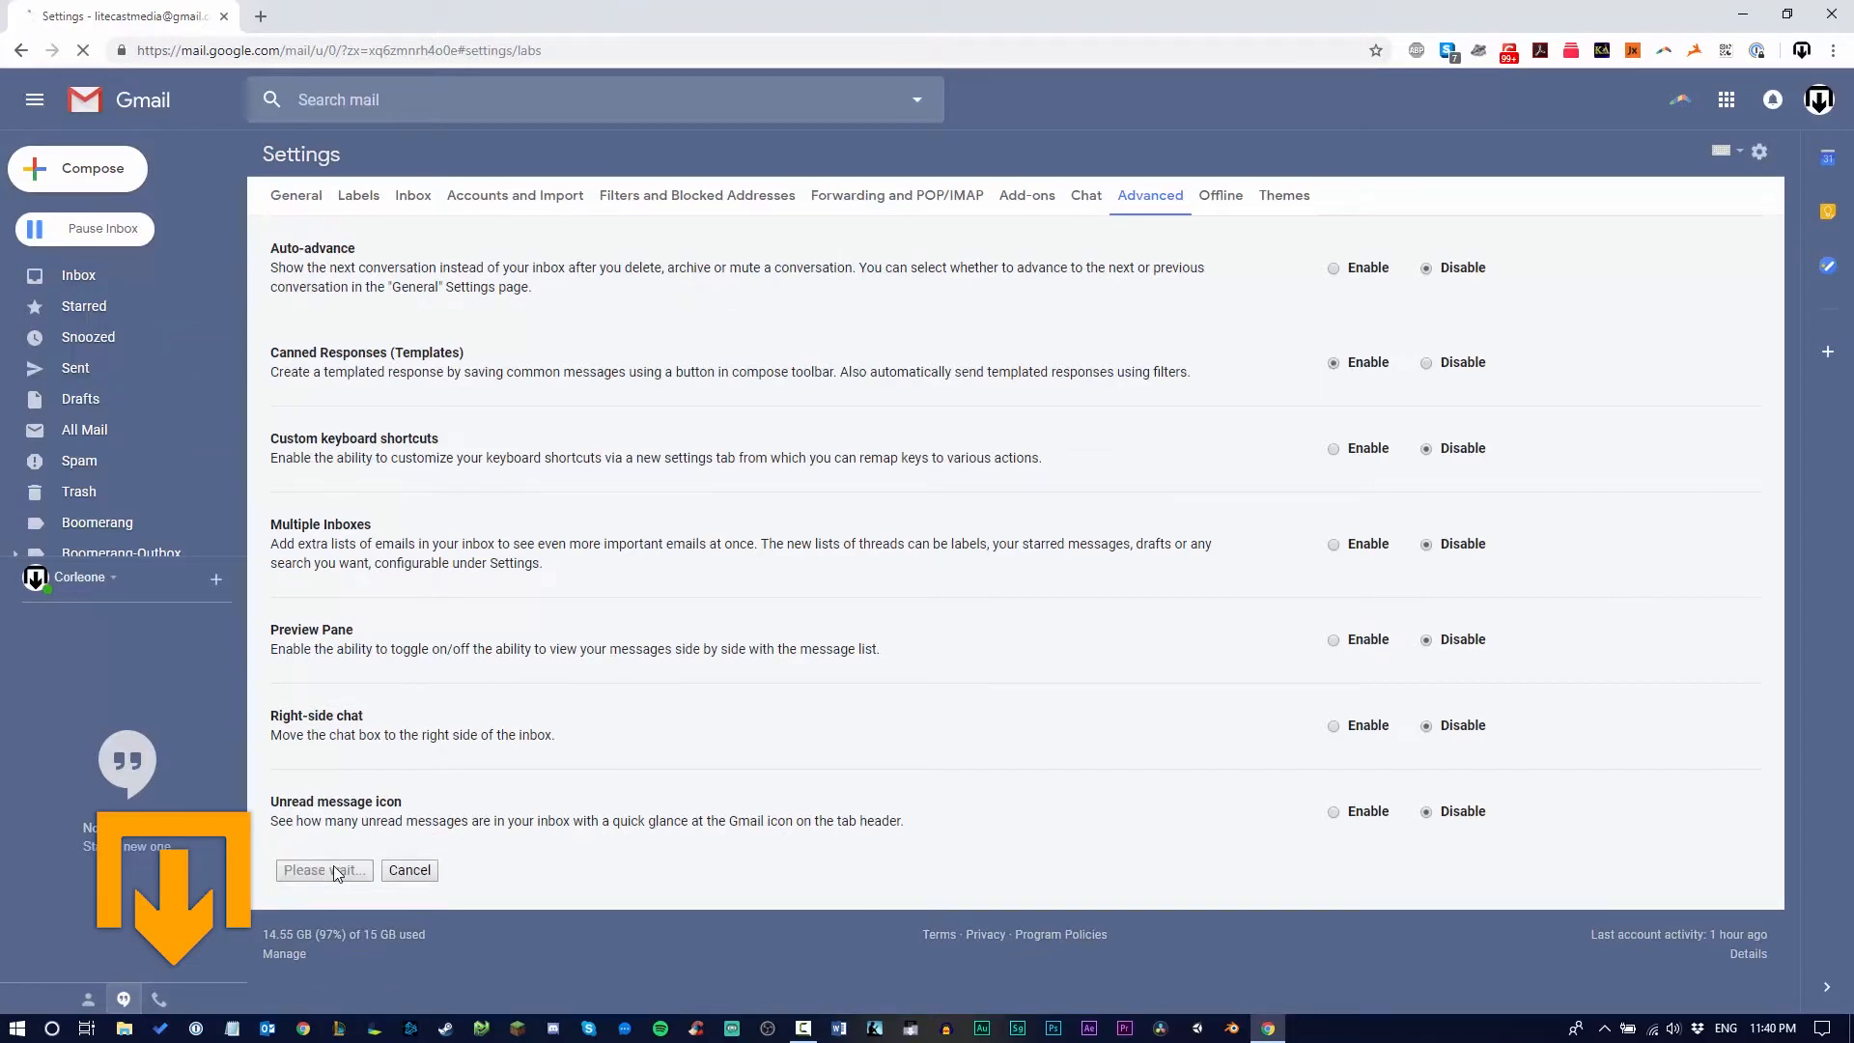
{"action": "left_click", "coordinate": [322, 869]}
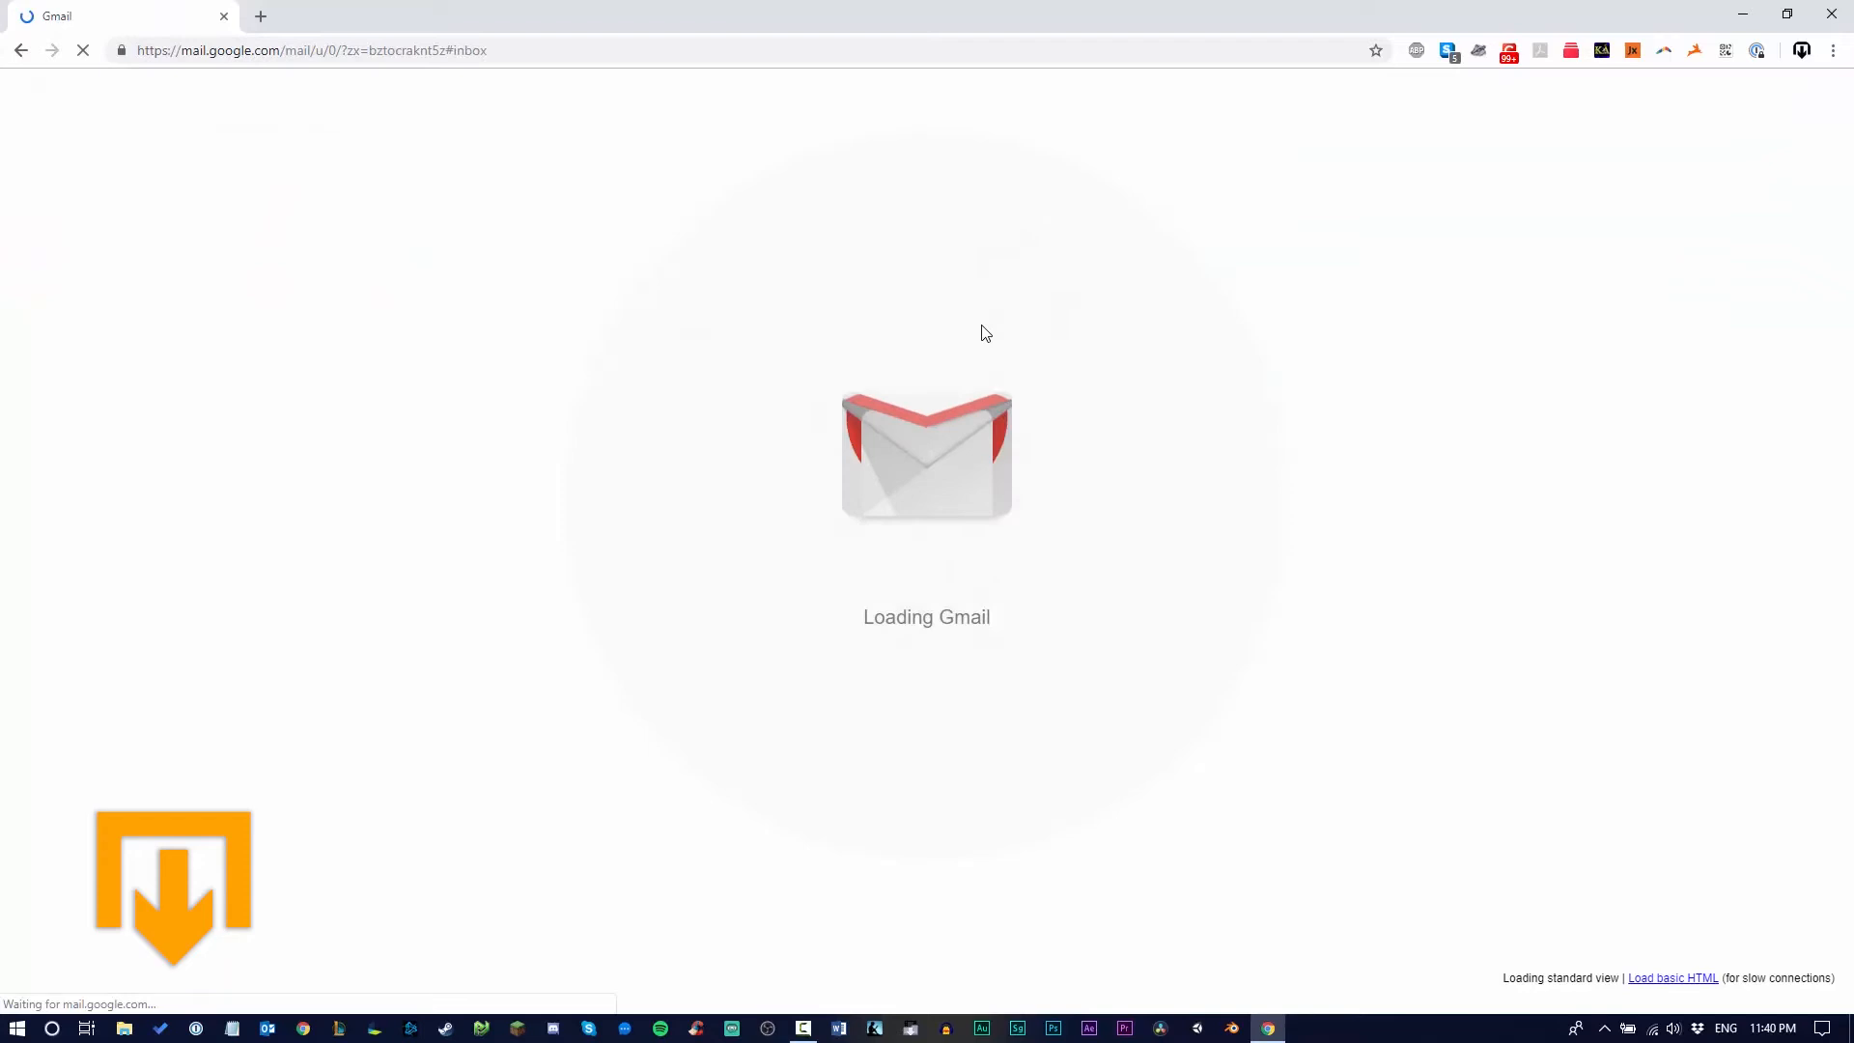
Start a new message with subject 'TEST TEMPLATE CANNED RESPONSE'
{"action": "left_click", "coordinate": [92, 168]}
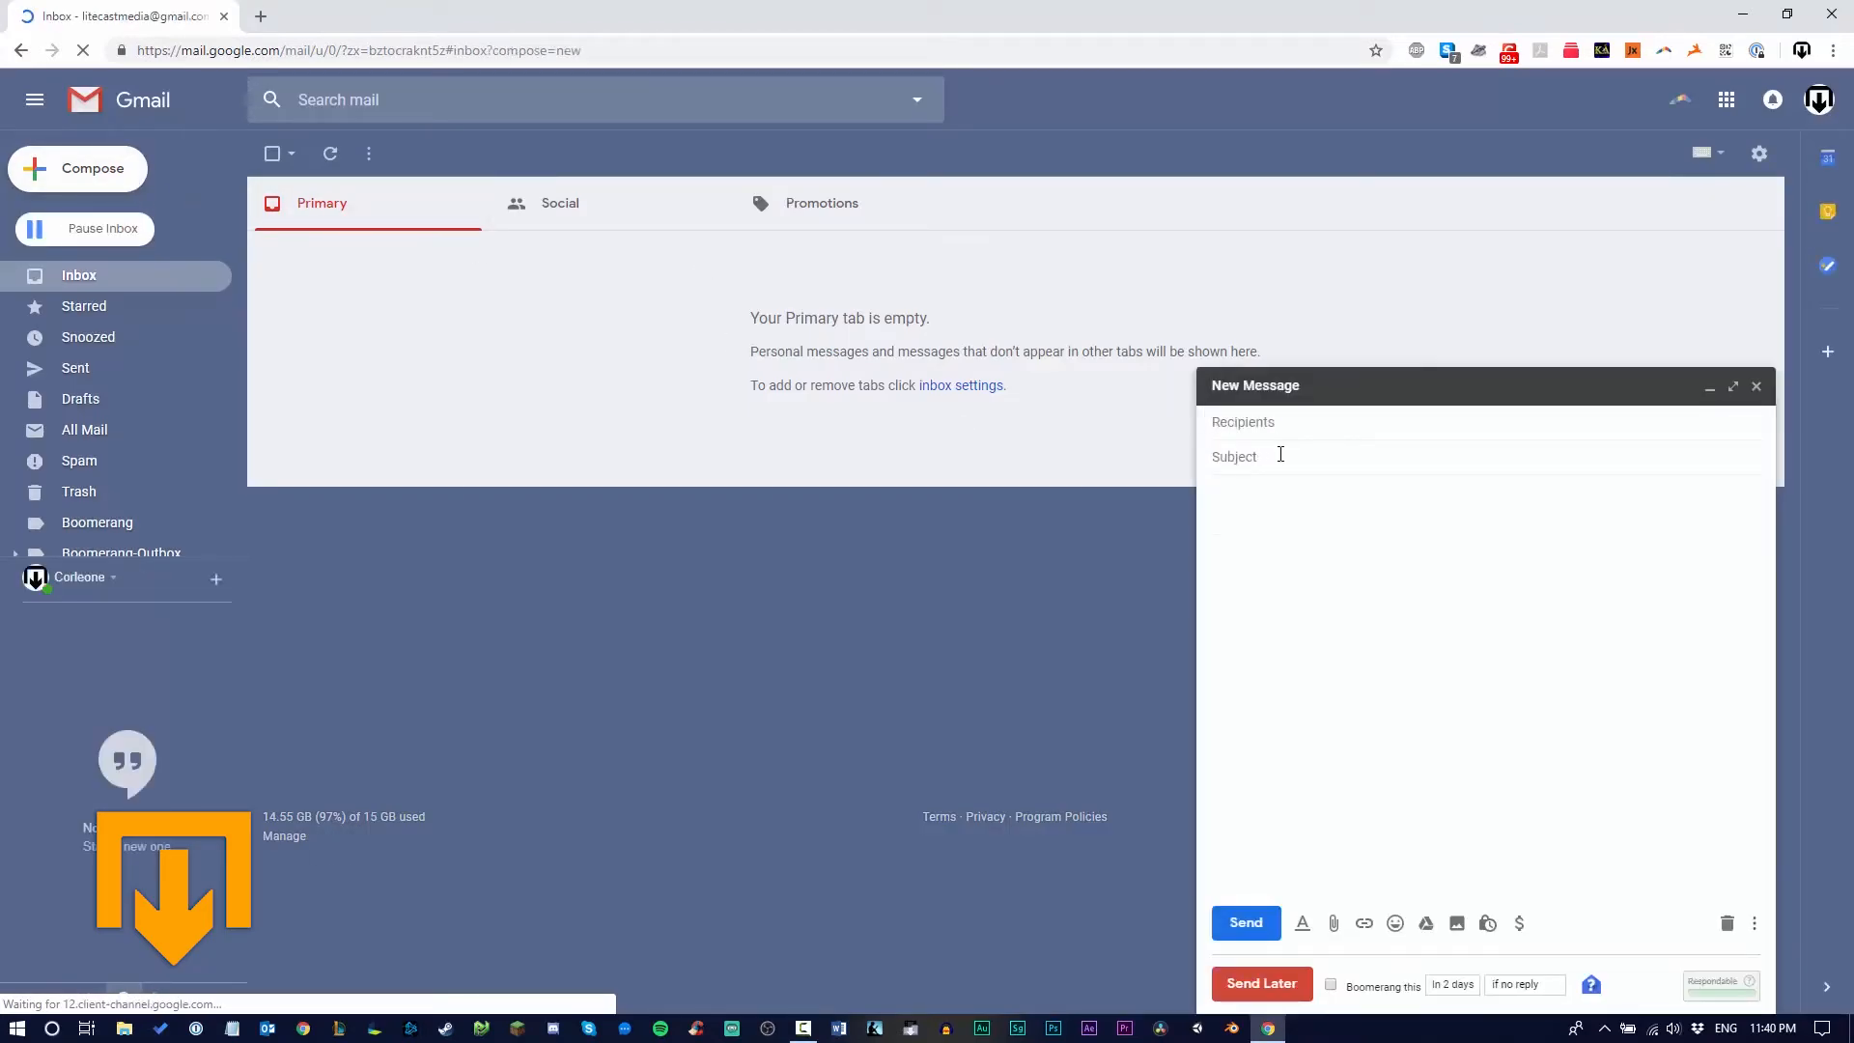
{"action": "type", "text": "TEST TEMPLATE"}
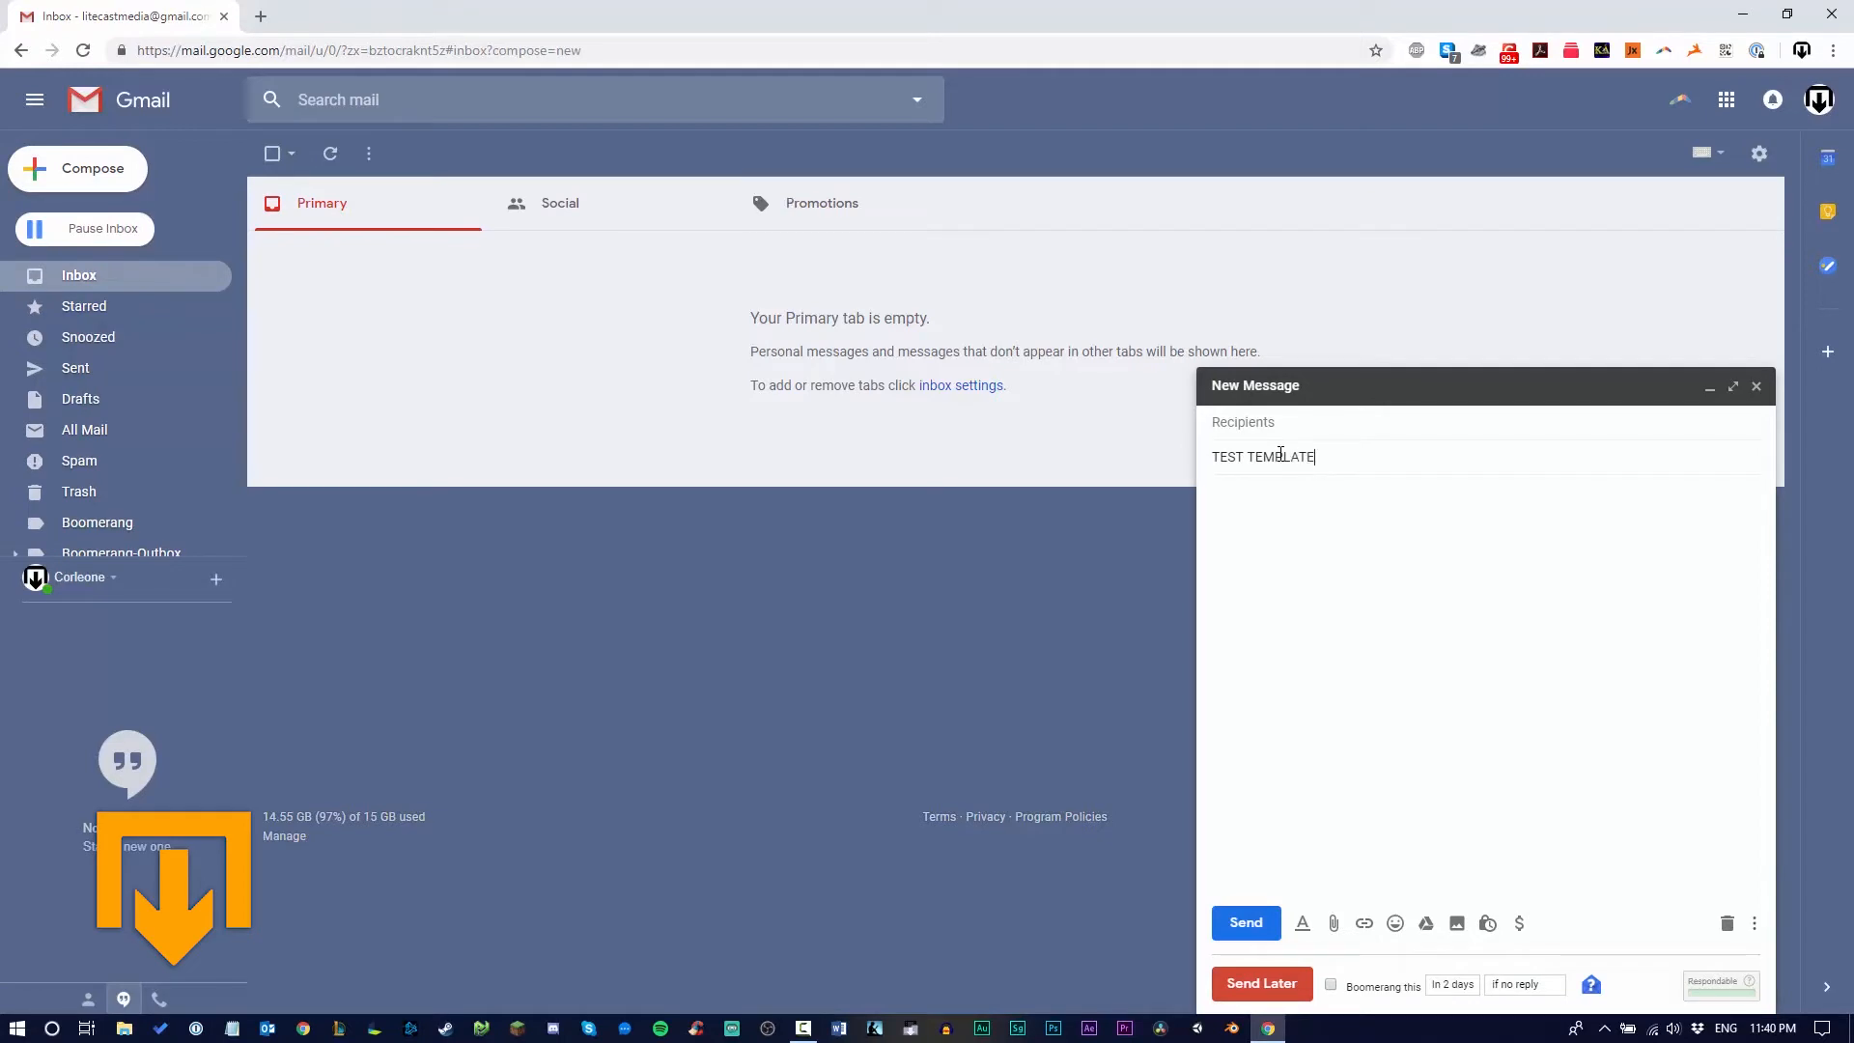
{"action": "type", "text": "CANNED RESPON"}
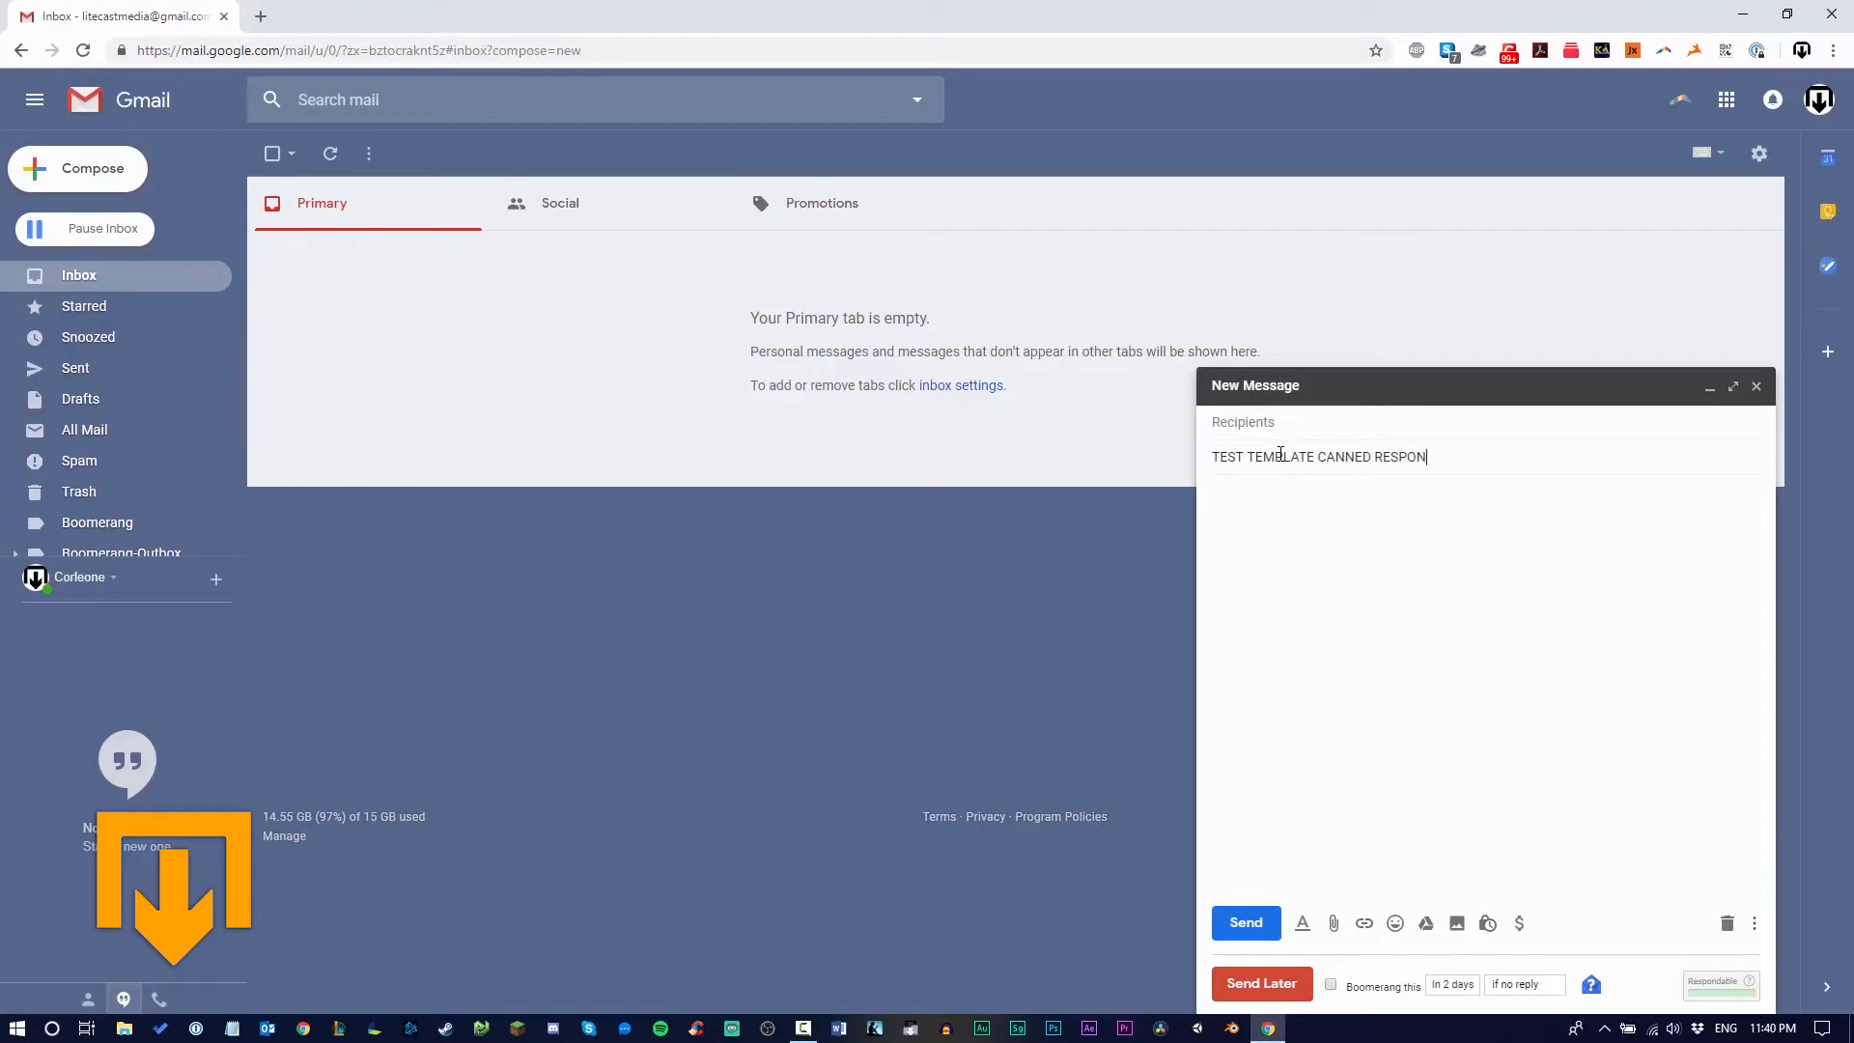
{"action": "type", "text": "SE"}
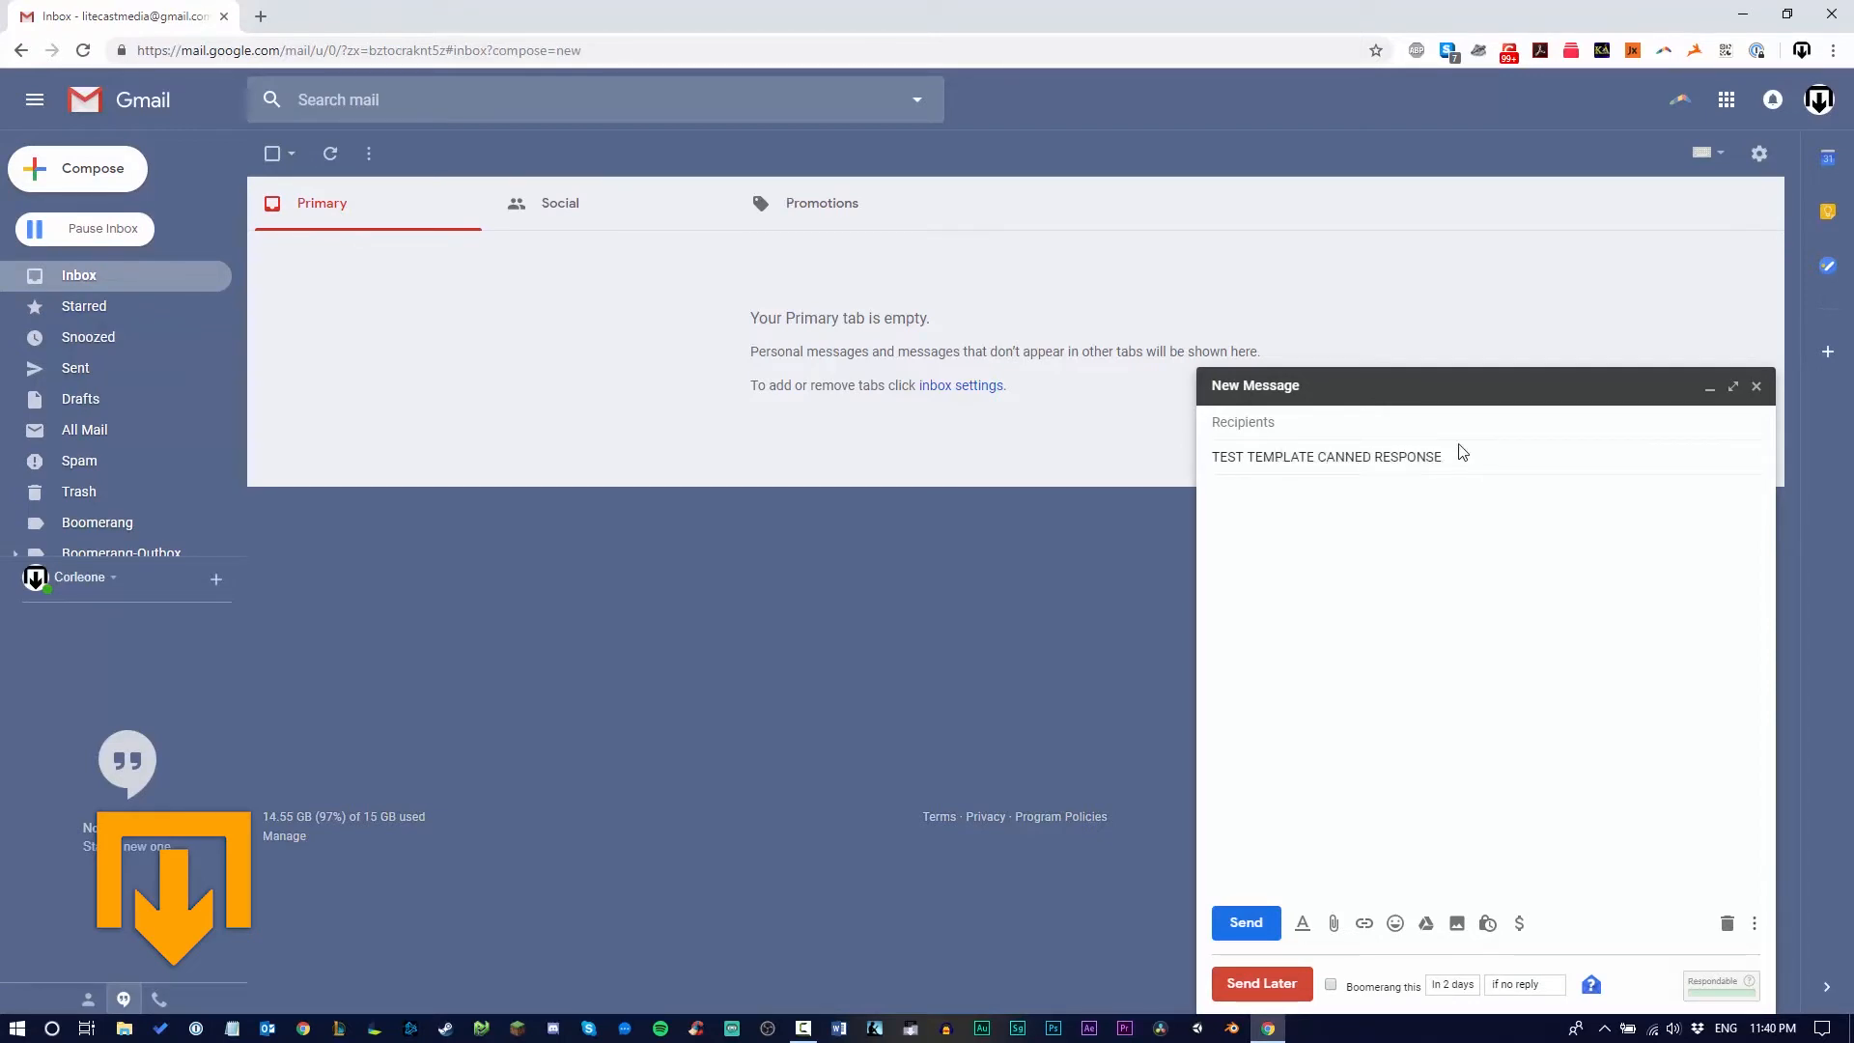
Write 'TEST INFORMATION' as the message body
{"action": "triple_click", "coordinate": [1325, 456]}
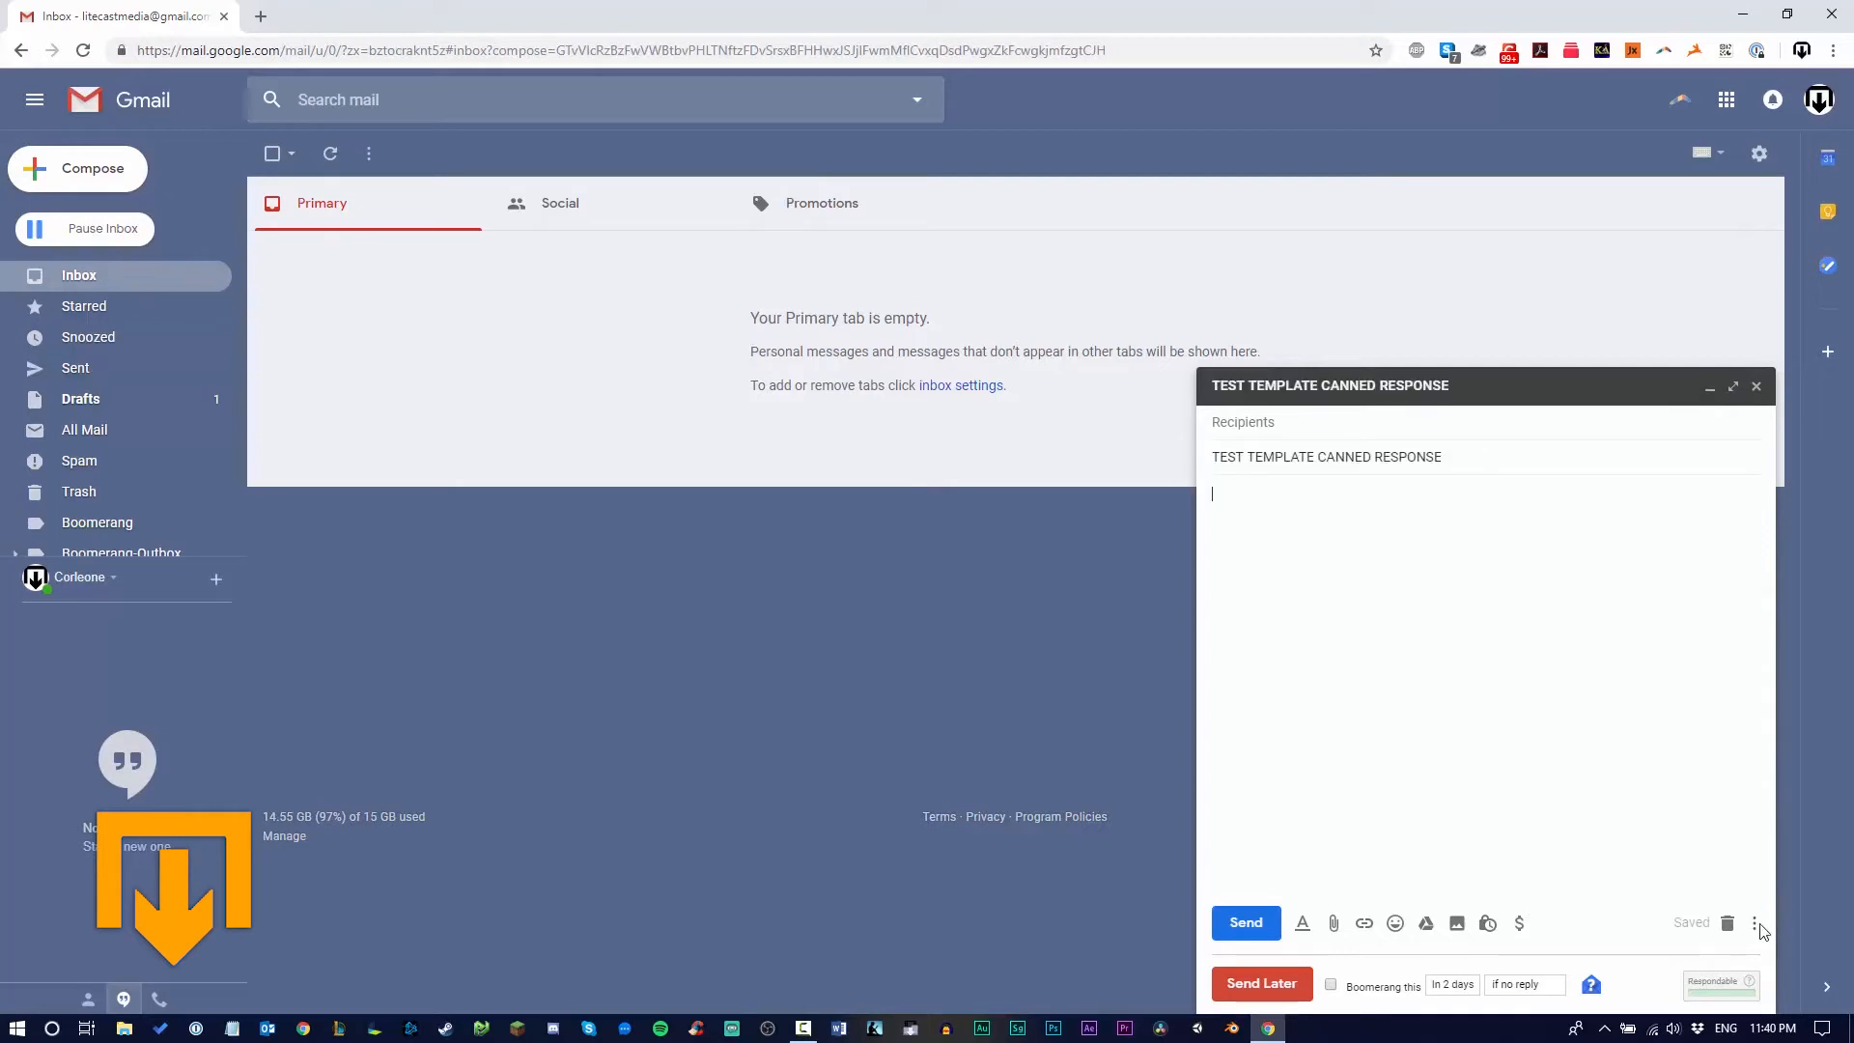
{"action": "mouse_move", "coordinate": [1410, 583]}
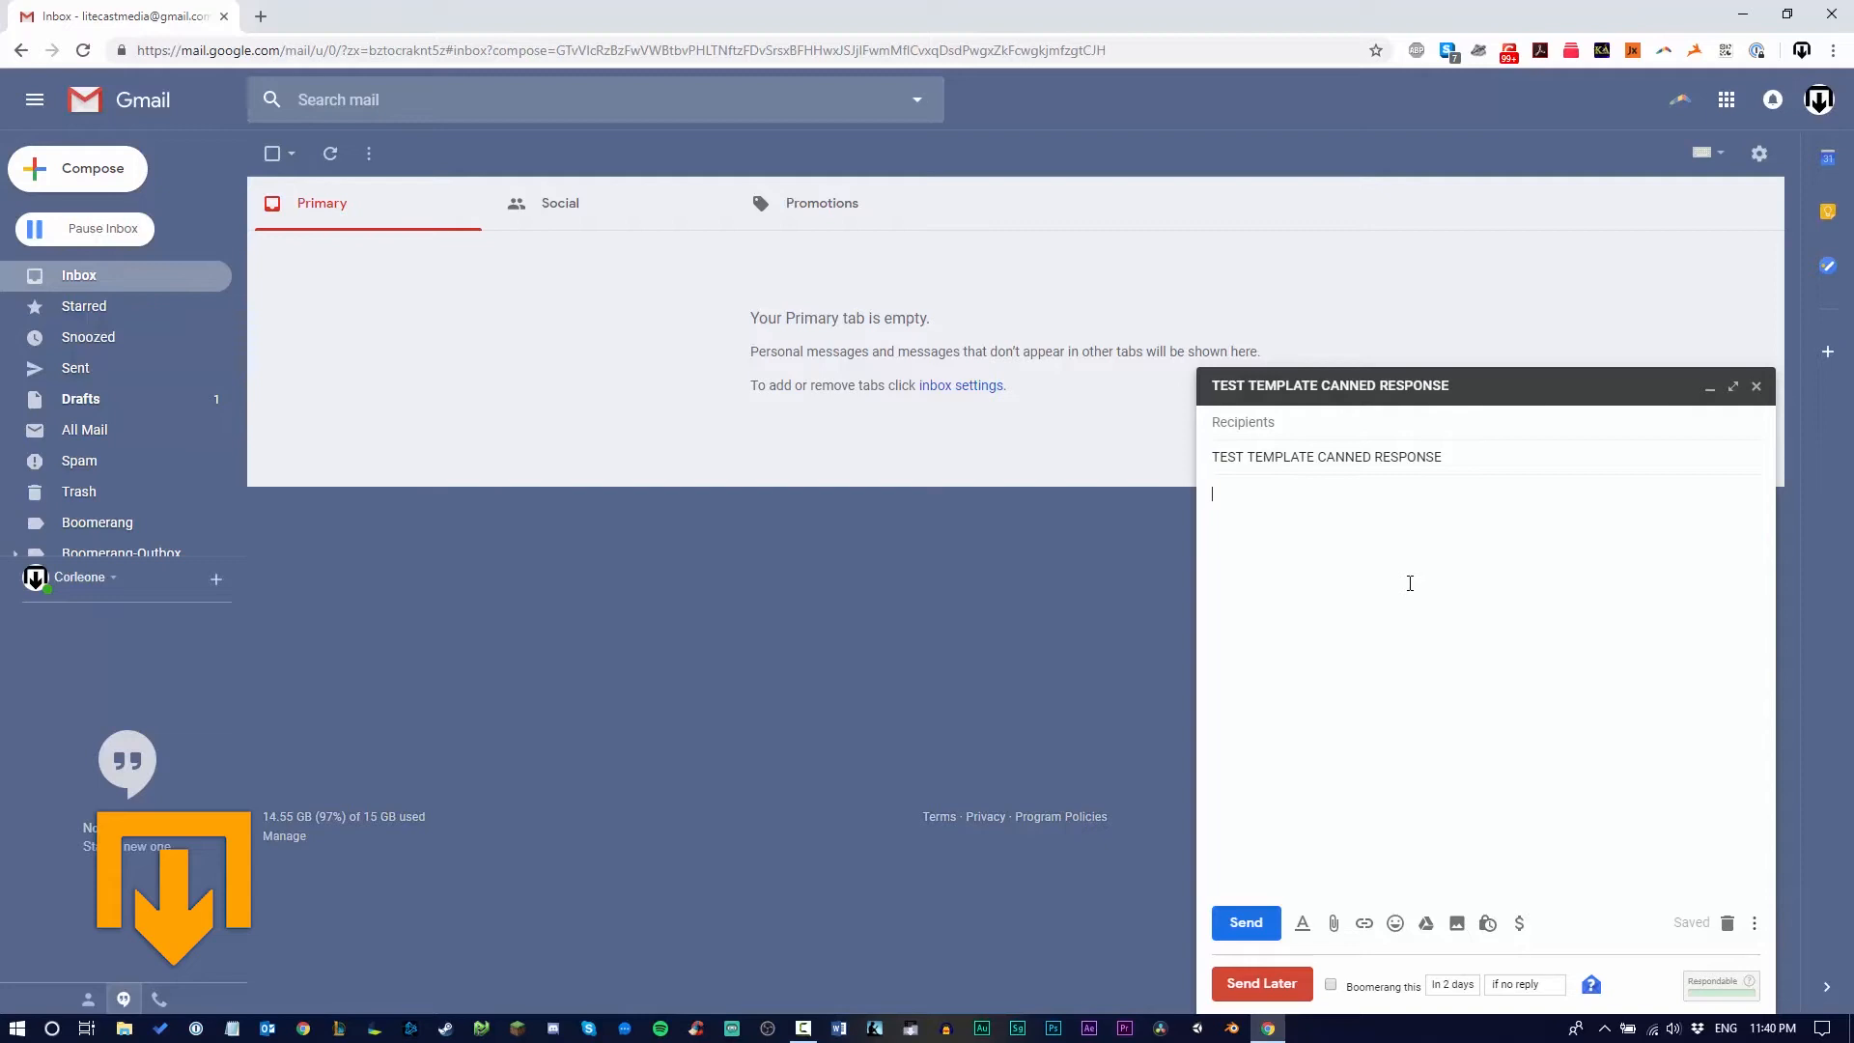
{"action": "type", "text": "TEST"}
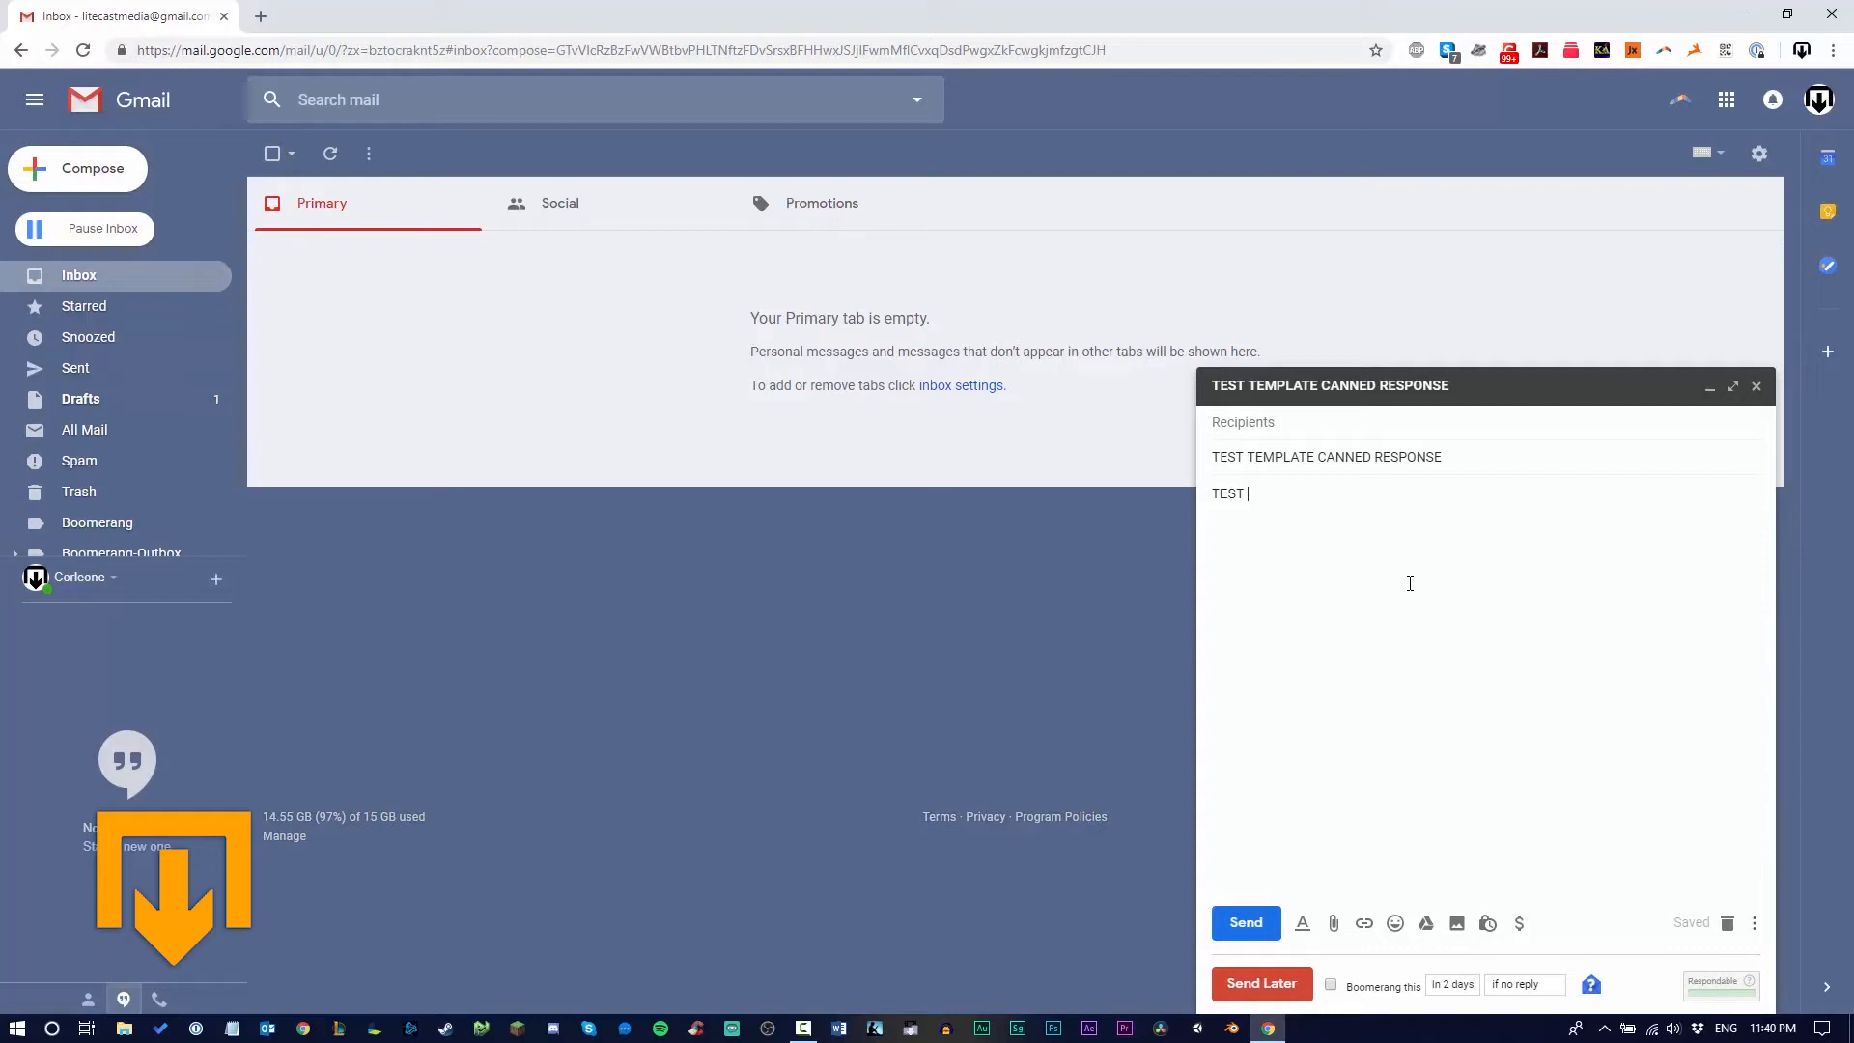
{"action": "type", "text": "INFOR"}
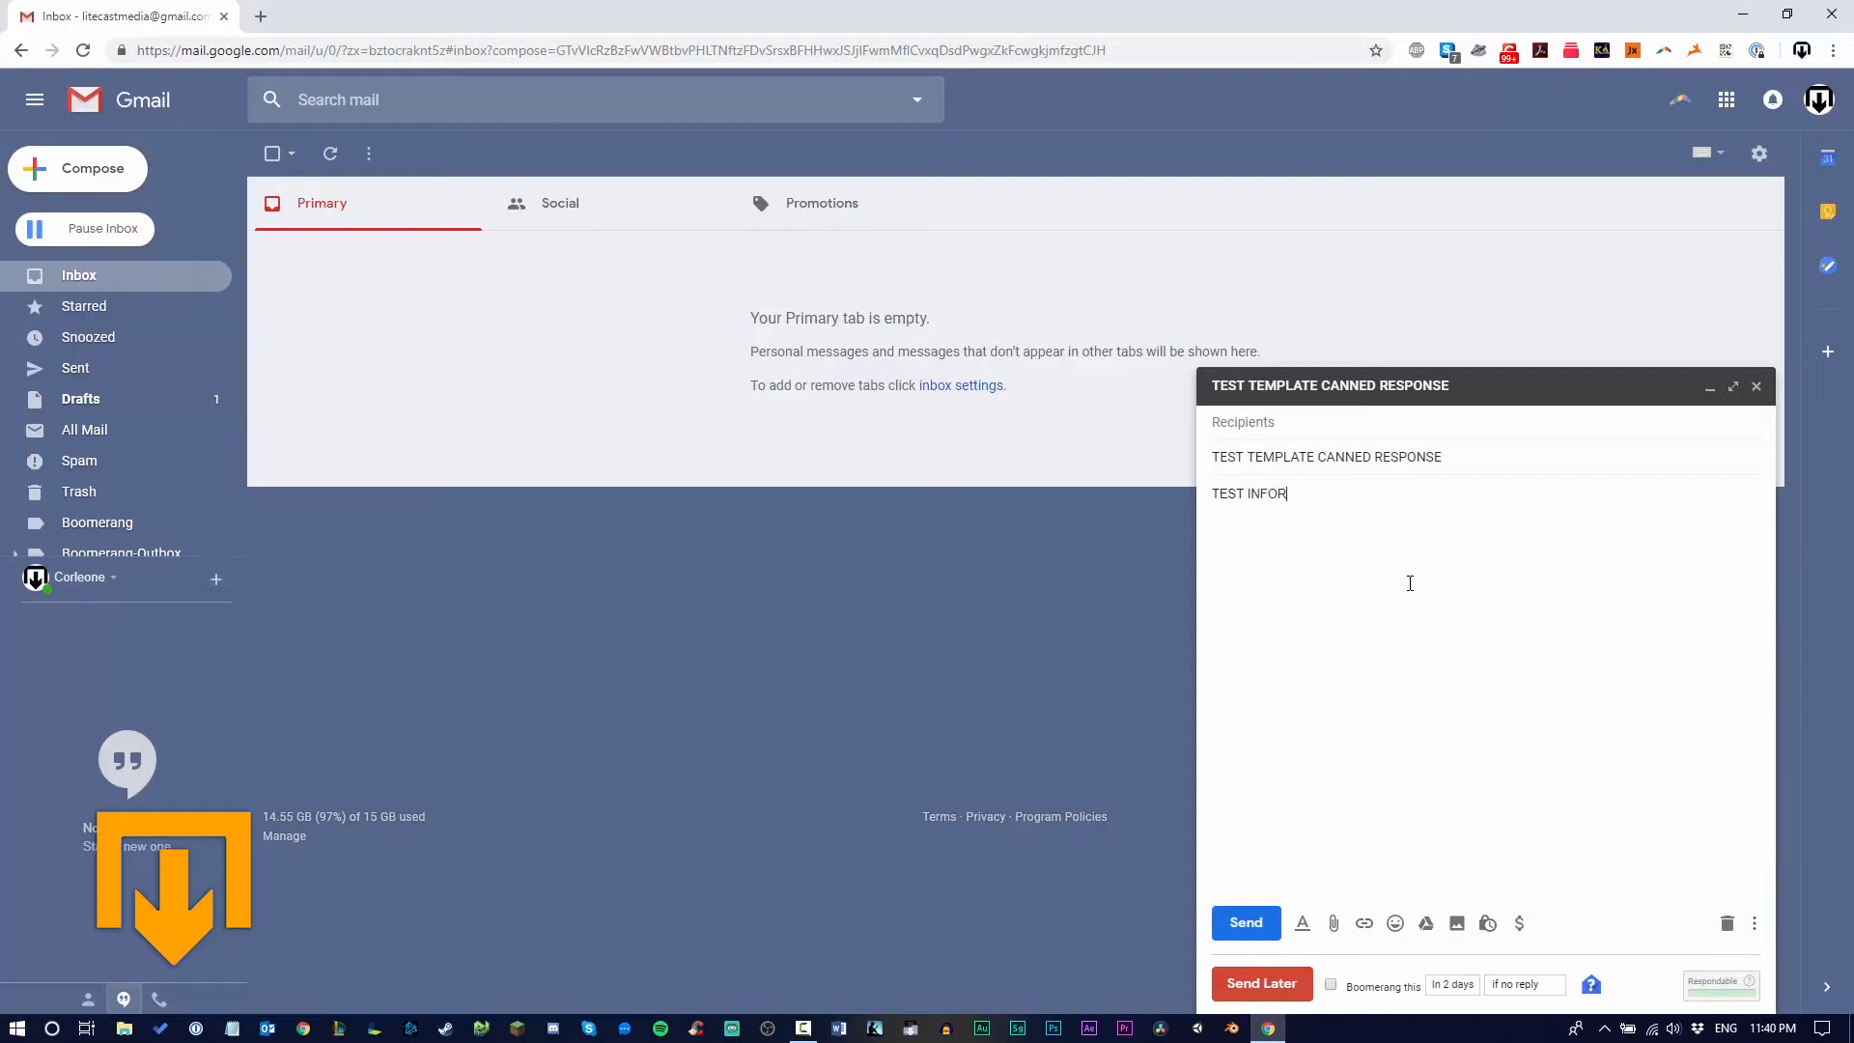
{"action": "type", "text": "MATION"}
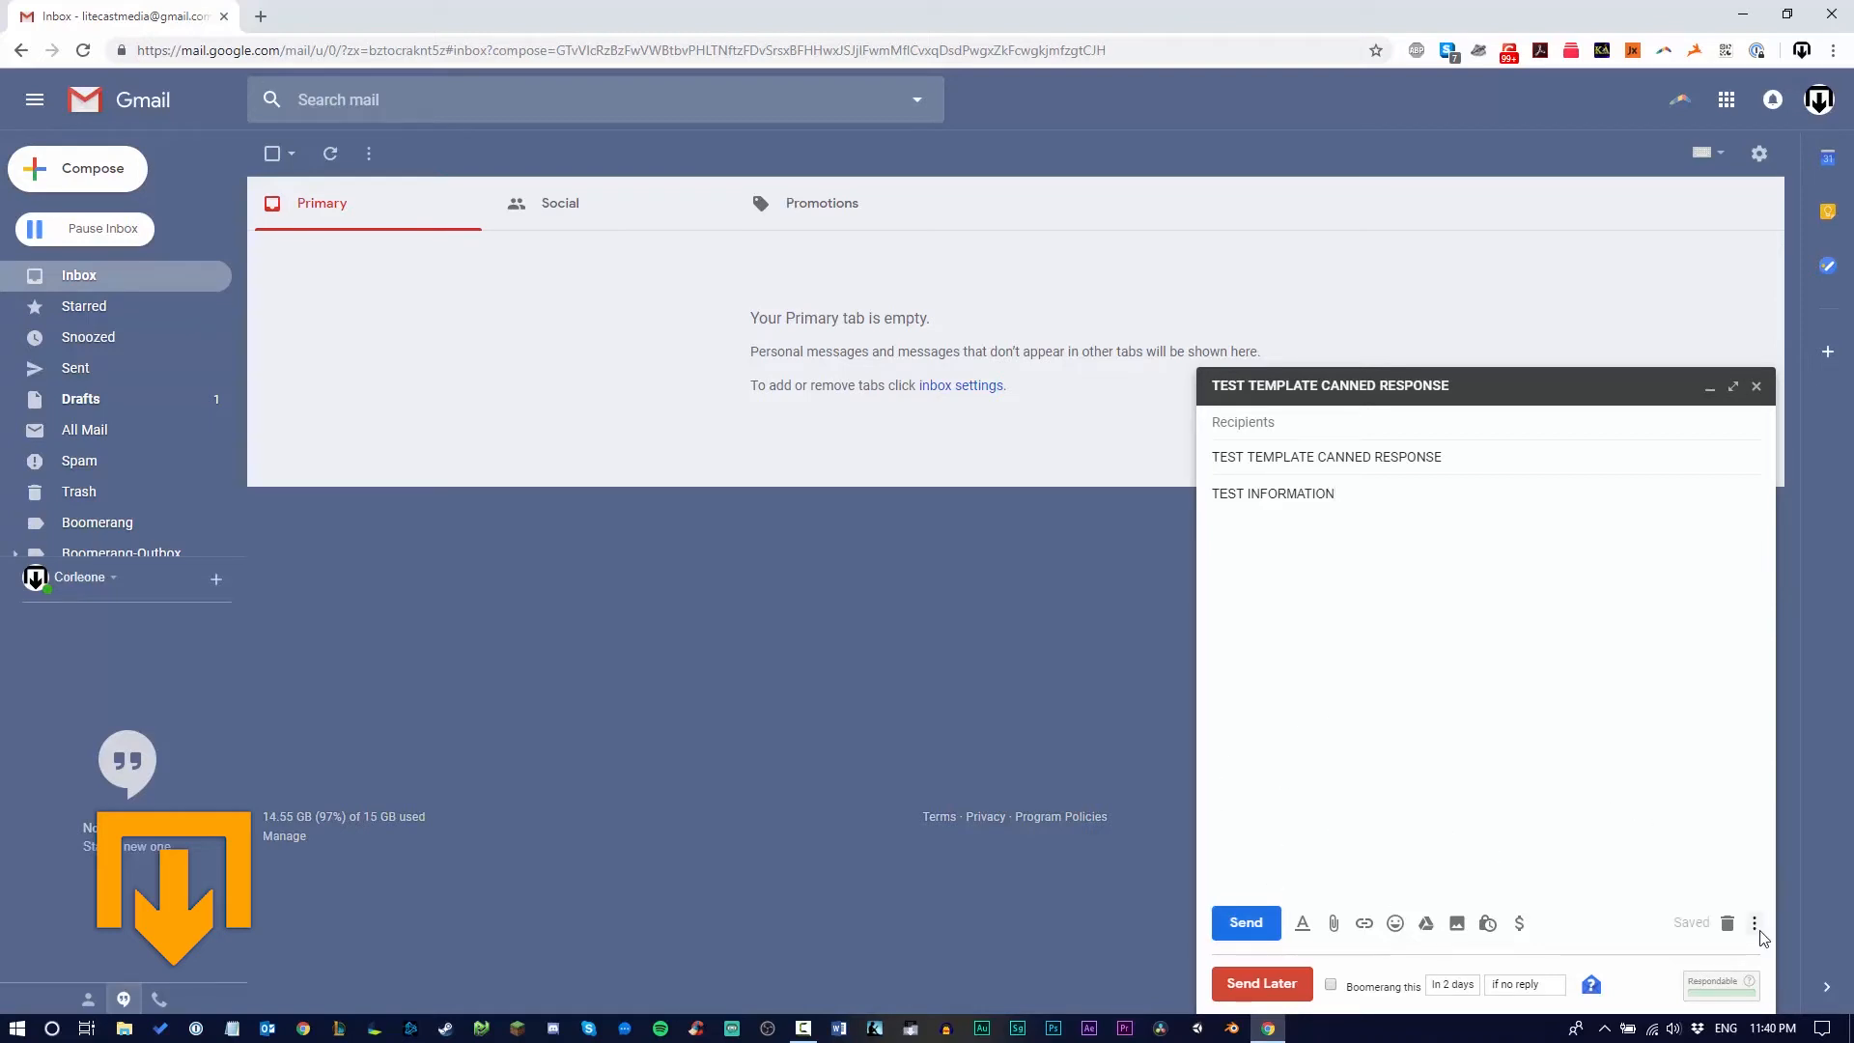
Store this draft as canned response 'TEST TEMPLATE CANNED RESPONSE' through More options
{"action": "left_click", "coordinate": [1754, 923]}
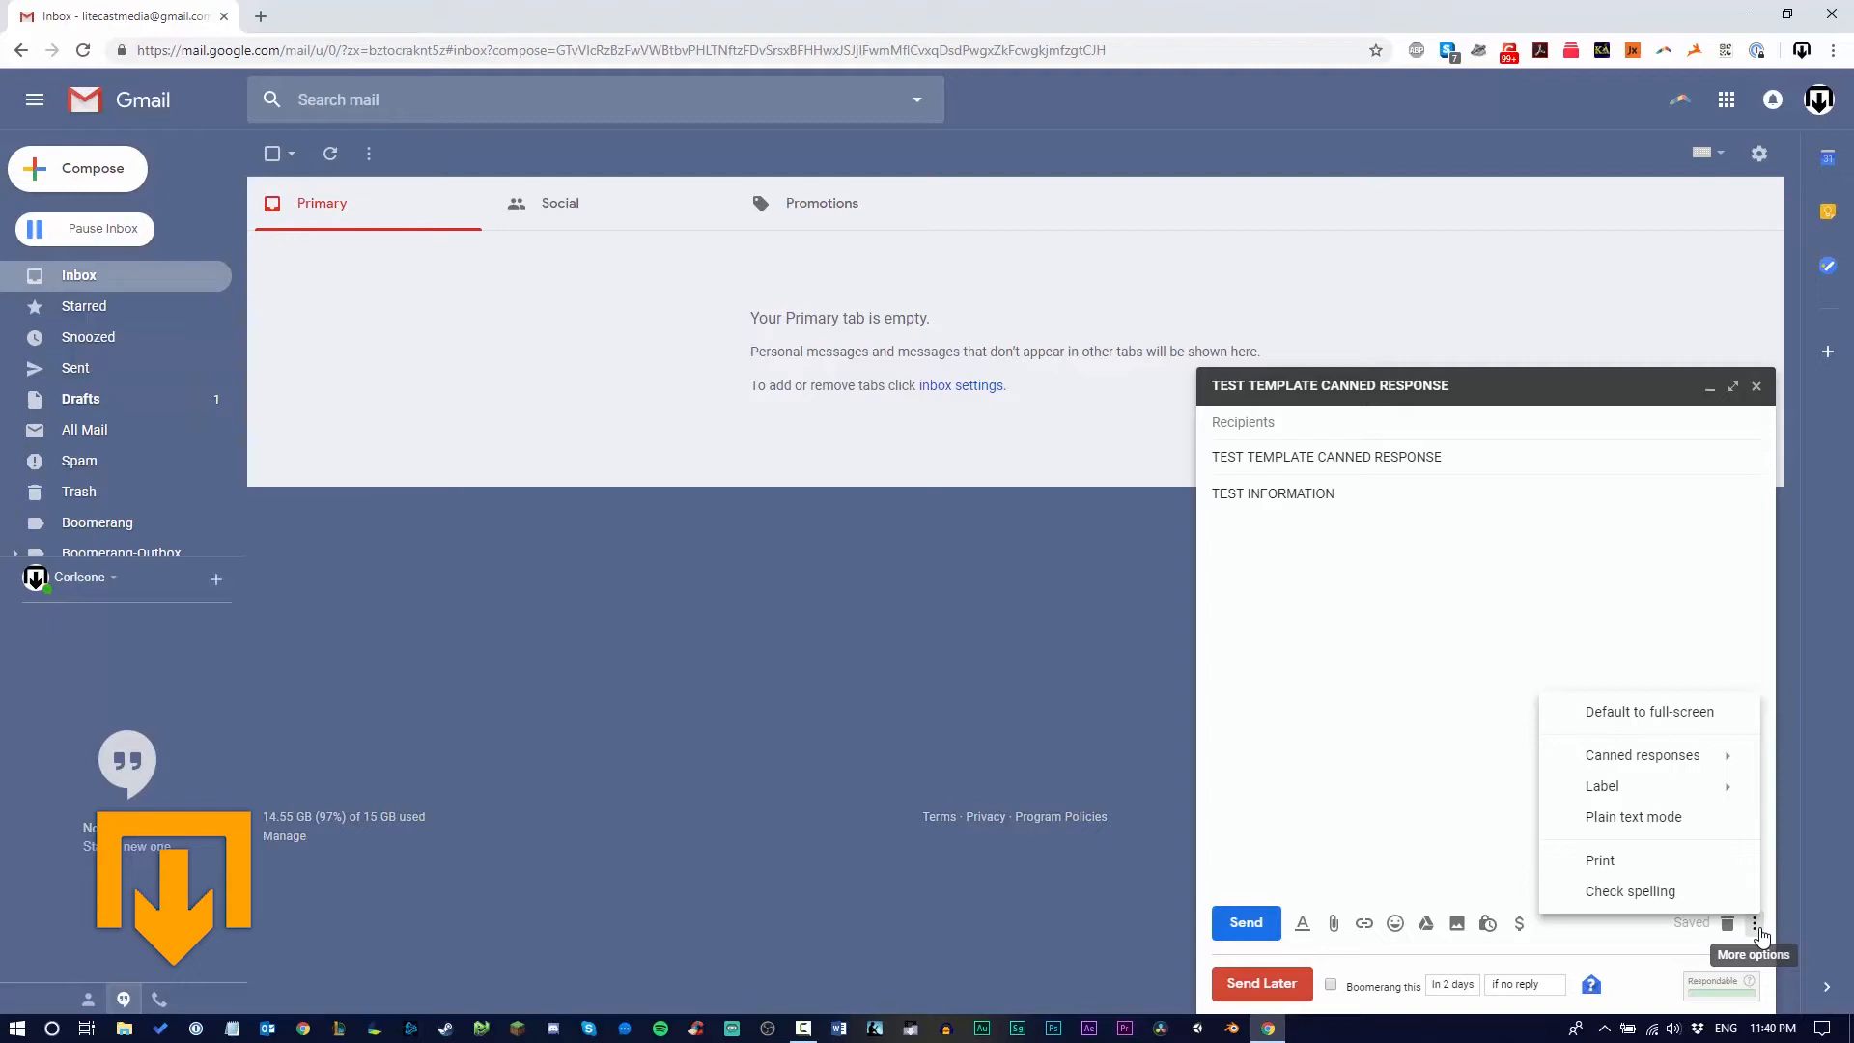
{"action": "left_click", "coordinate": [1642, 754]}
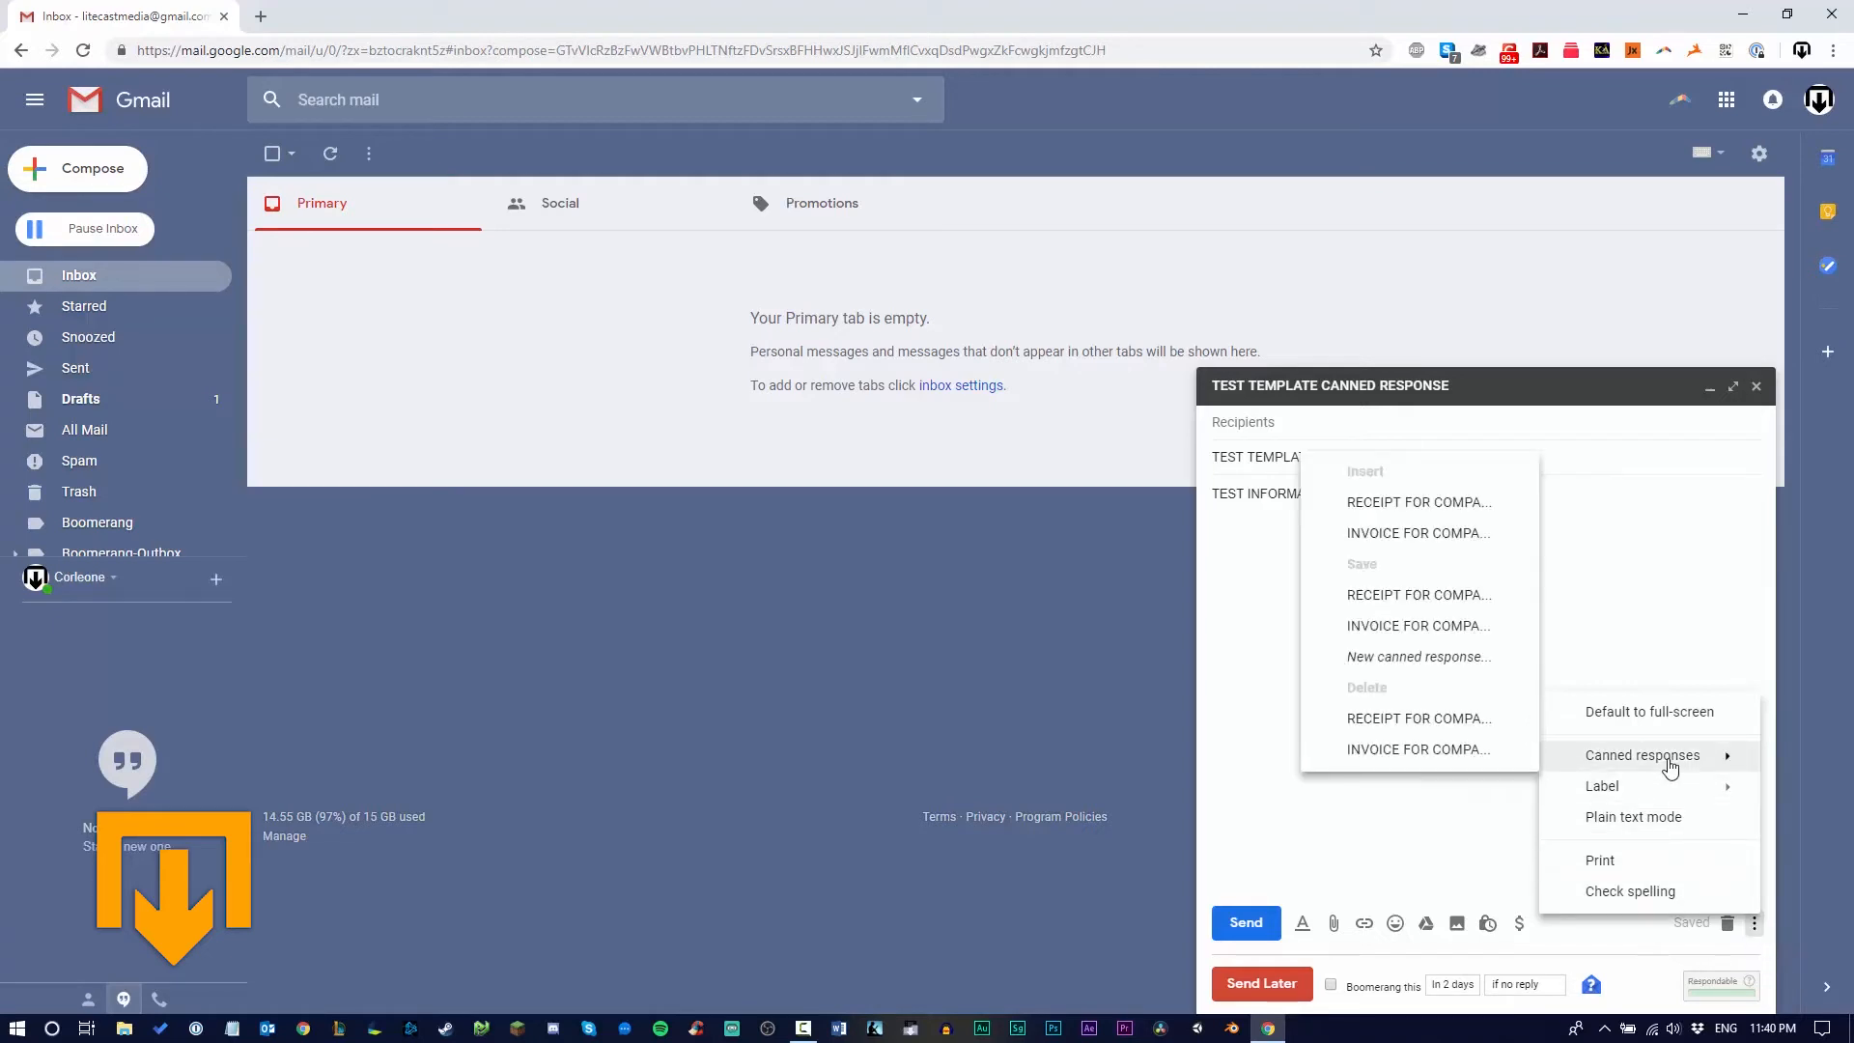
{"action": "mouse_move", "coordinate": [1582, 770]}
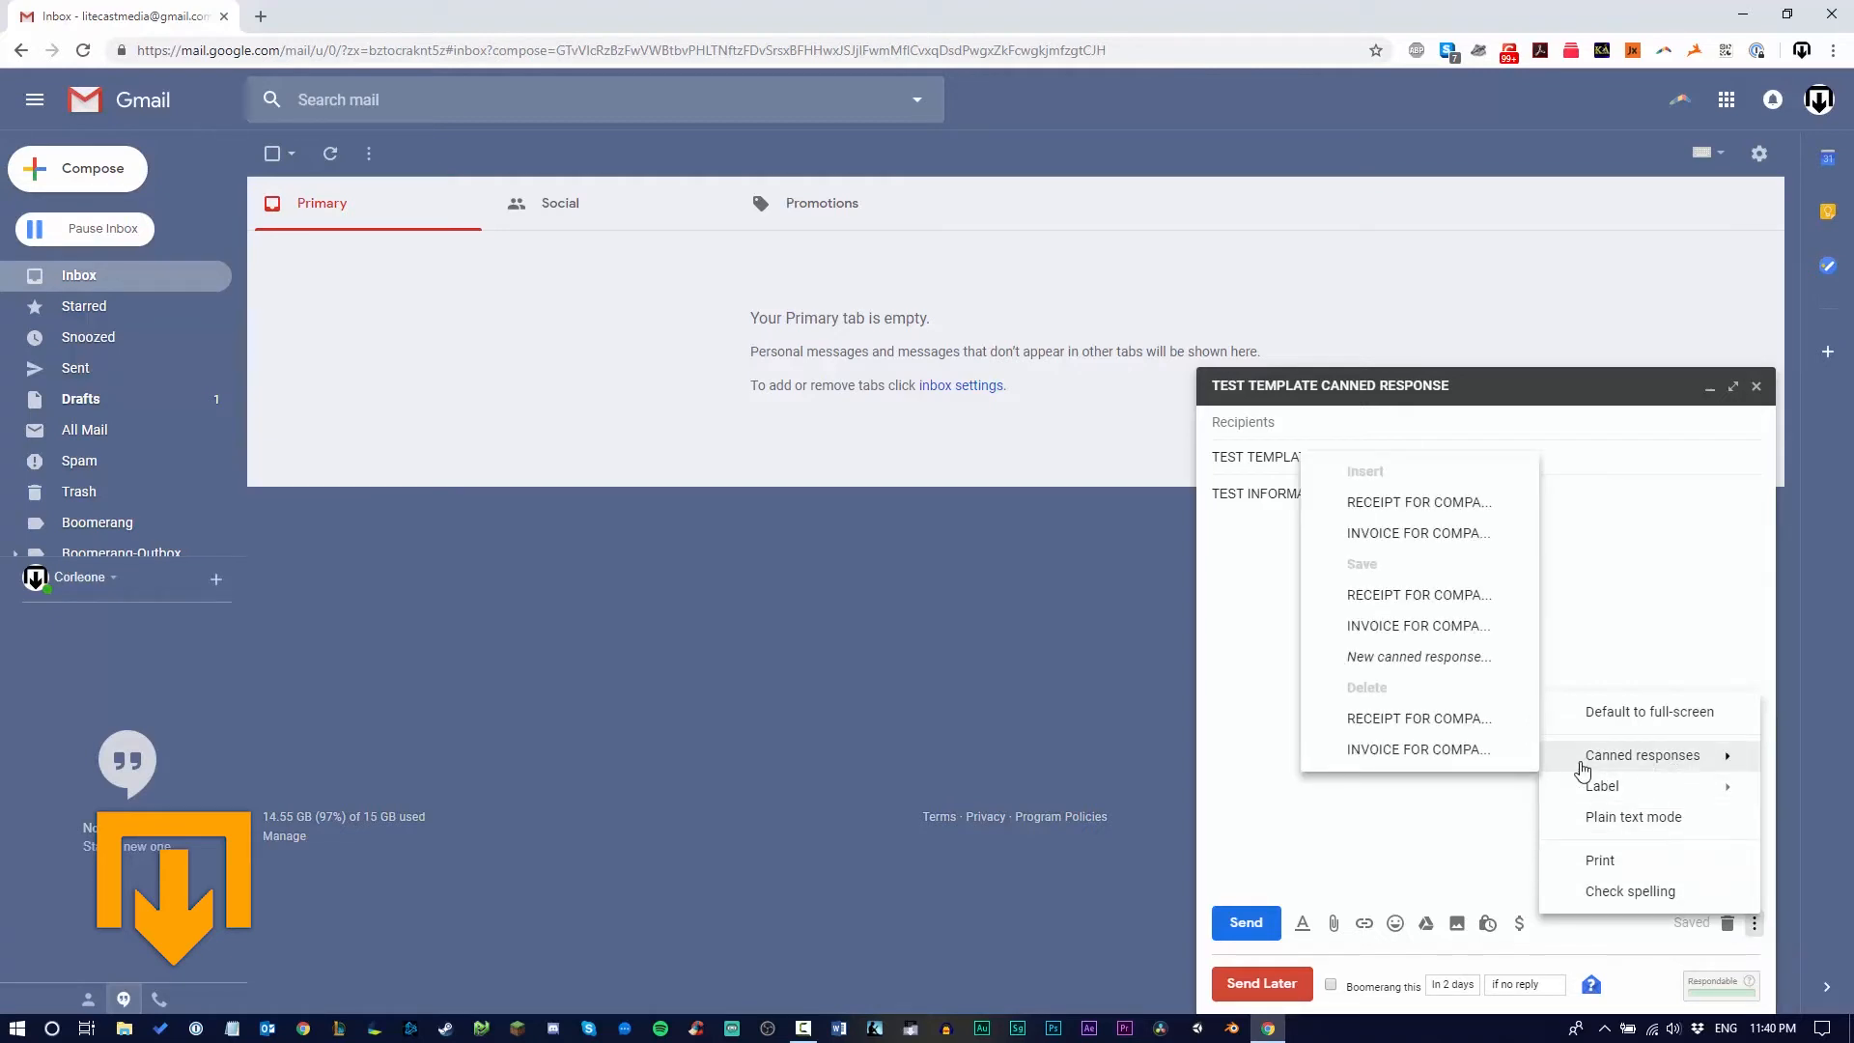
{"action": "mouse_move", "coordinate": [1418, 657]}
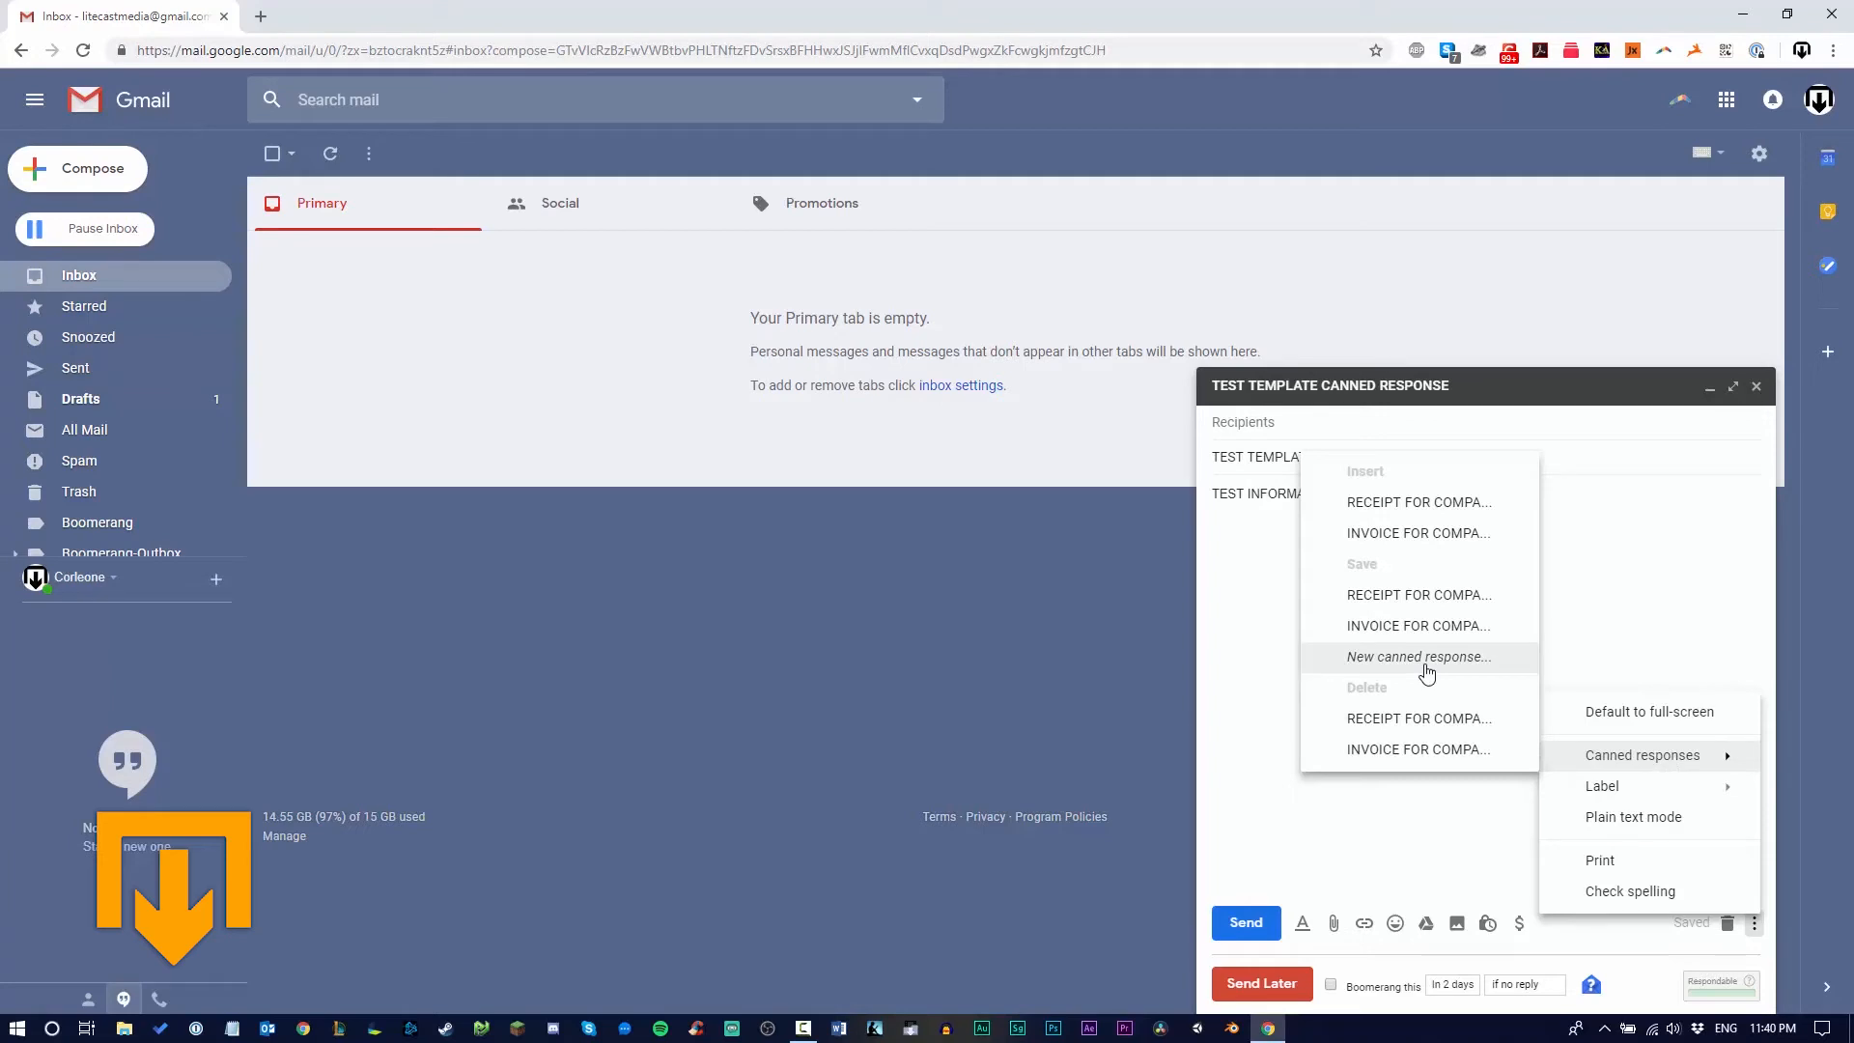
{"action": "left_click", "coordinate": [1418, 657]}
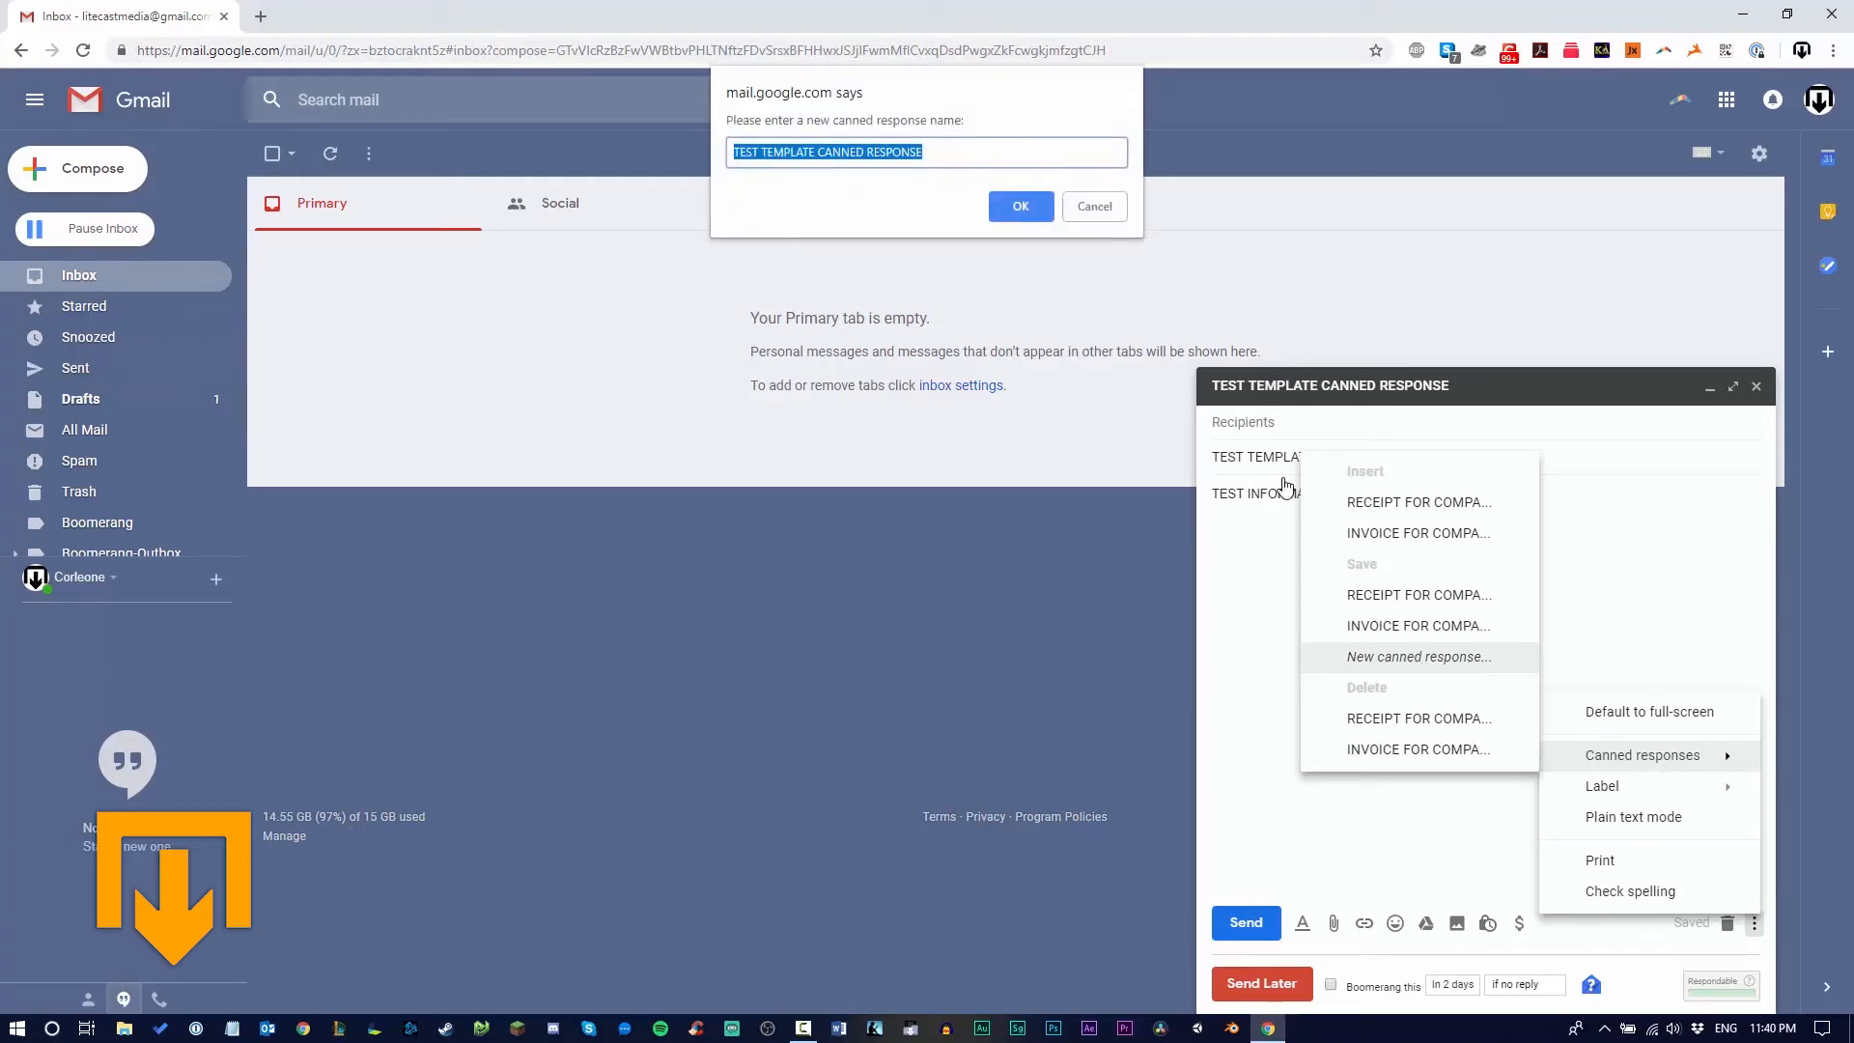
{"action": "mouse_move", "coordinate": [946, 151]}
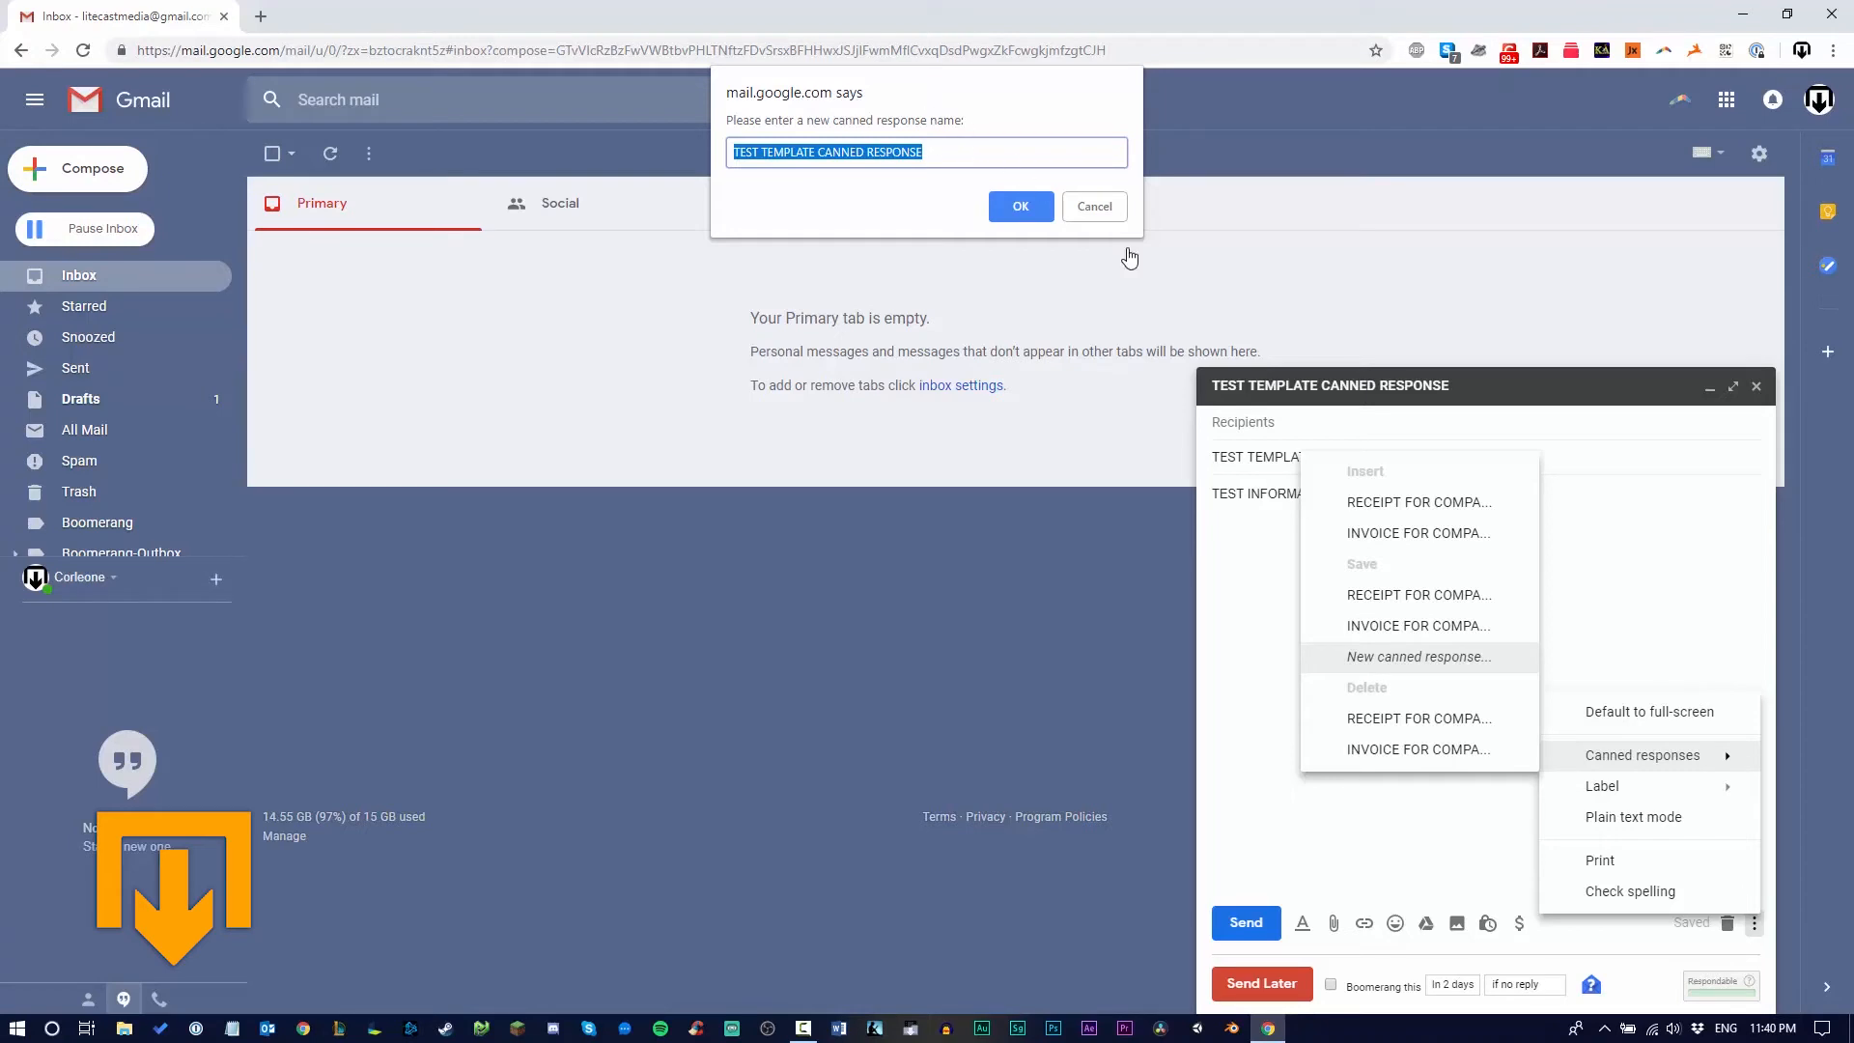
{"action": "mouse_move", "coordinate": [986, 154]}
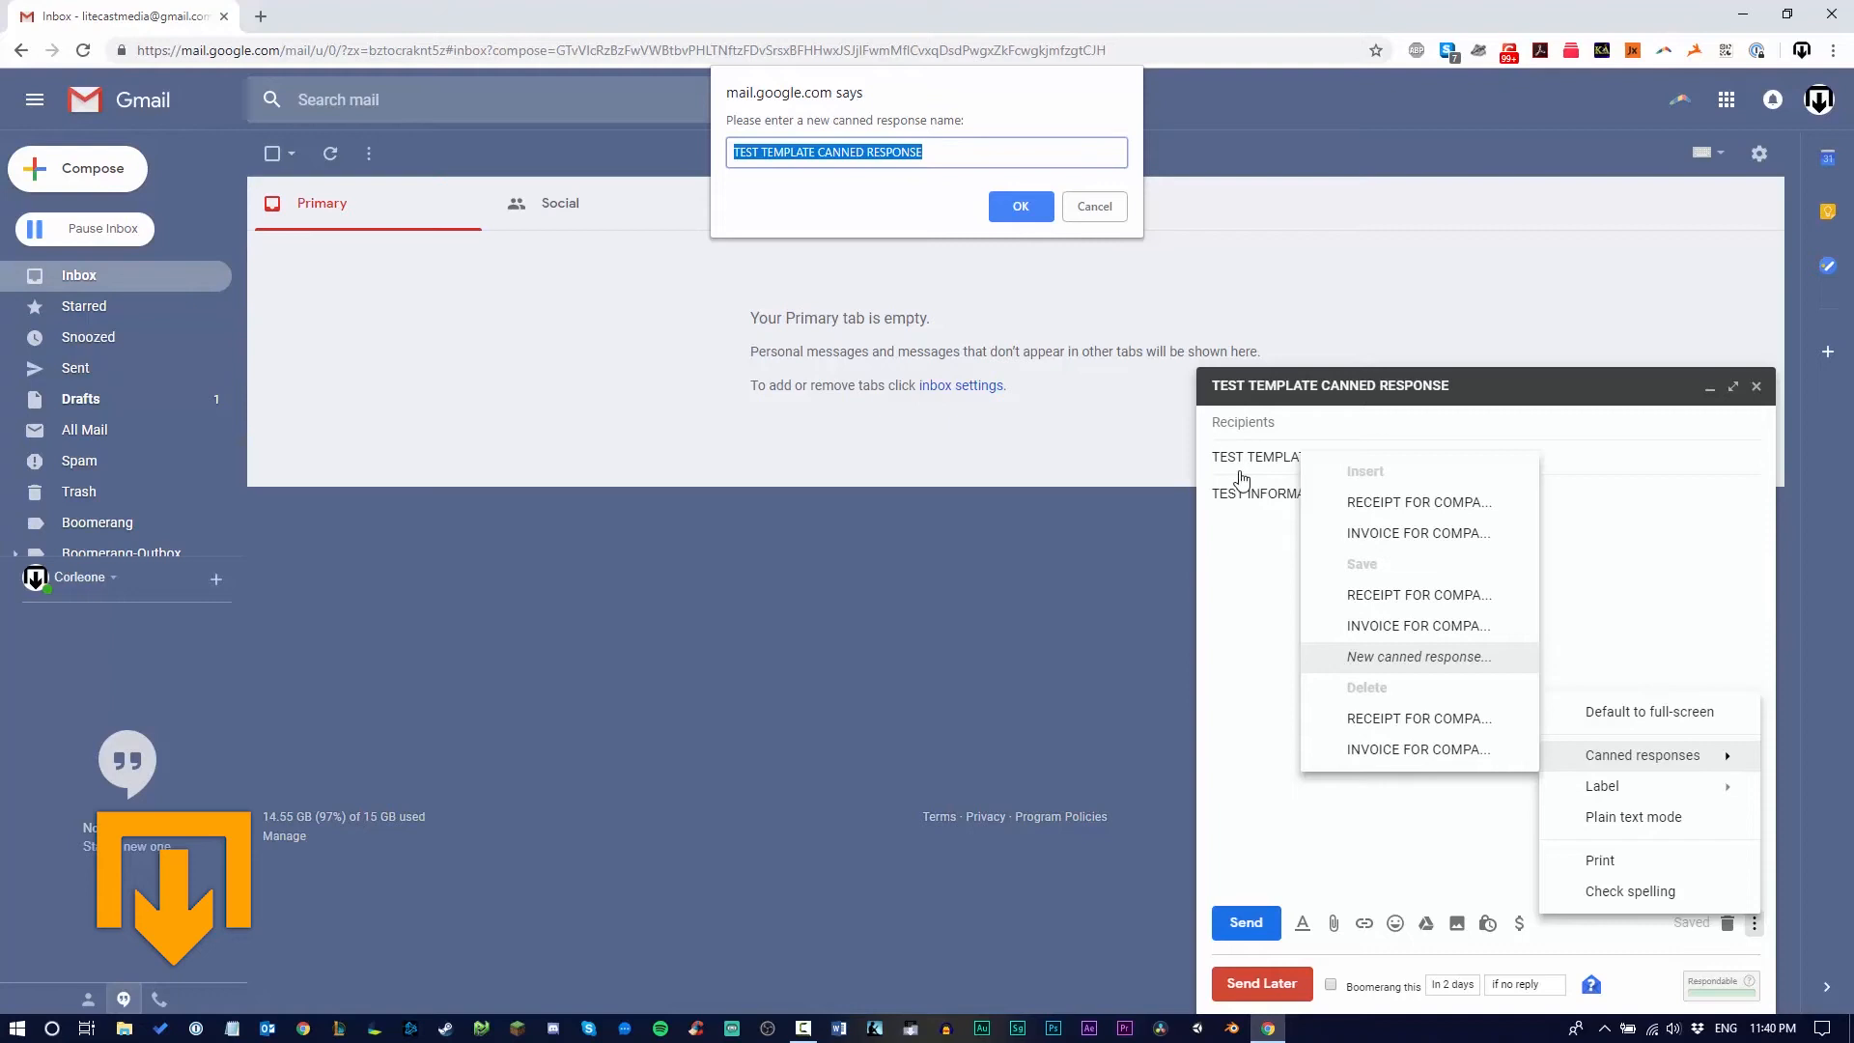
{"action": "mouse_move", "coordinate": [1034, 315]}
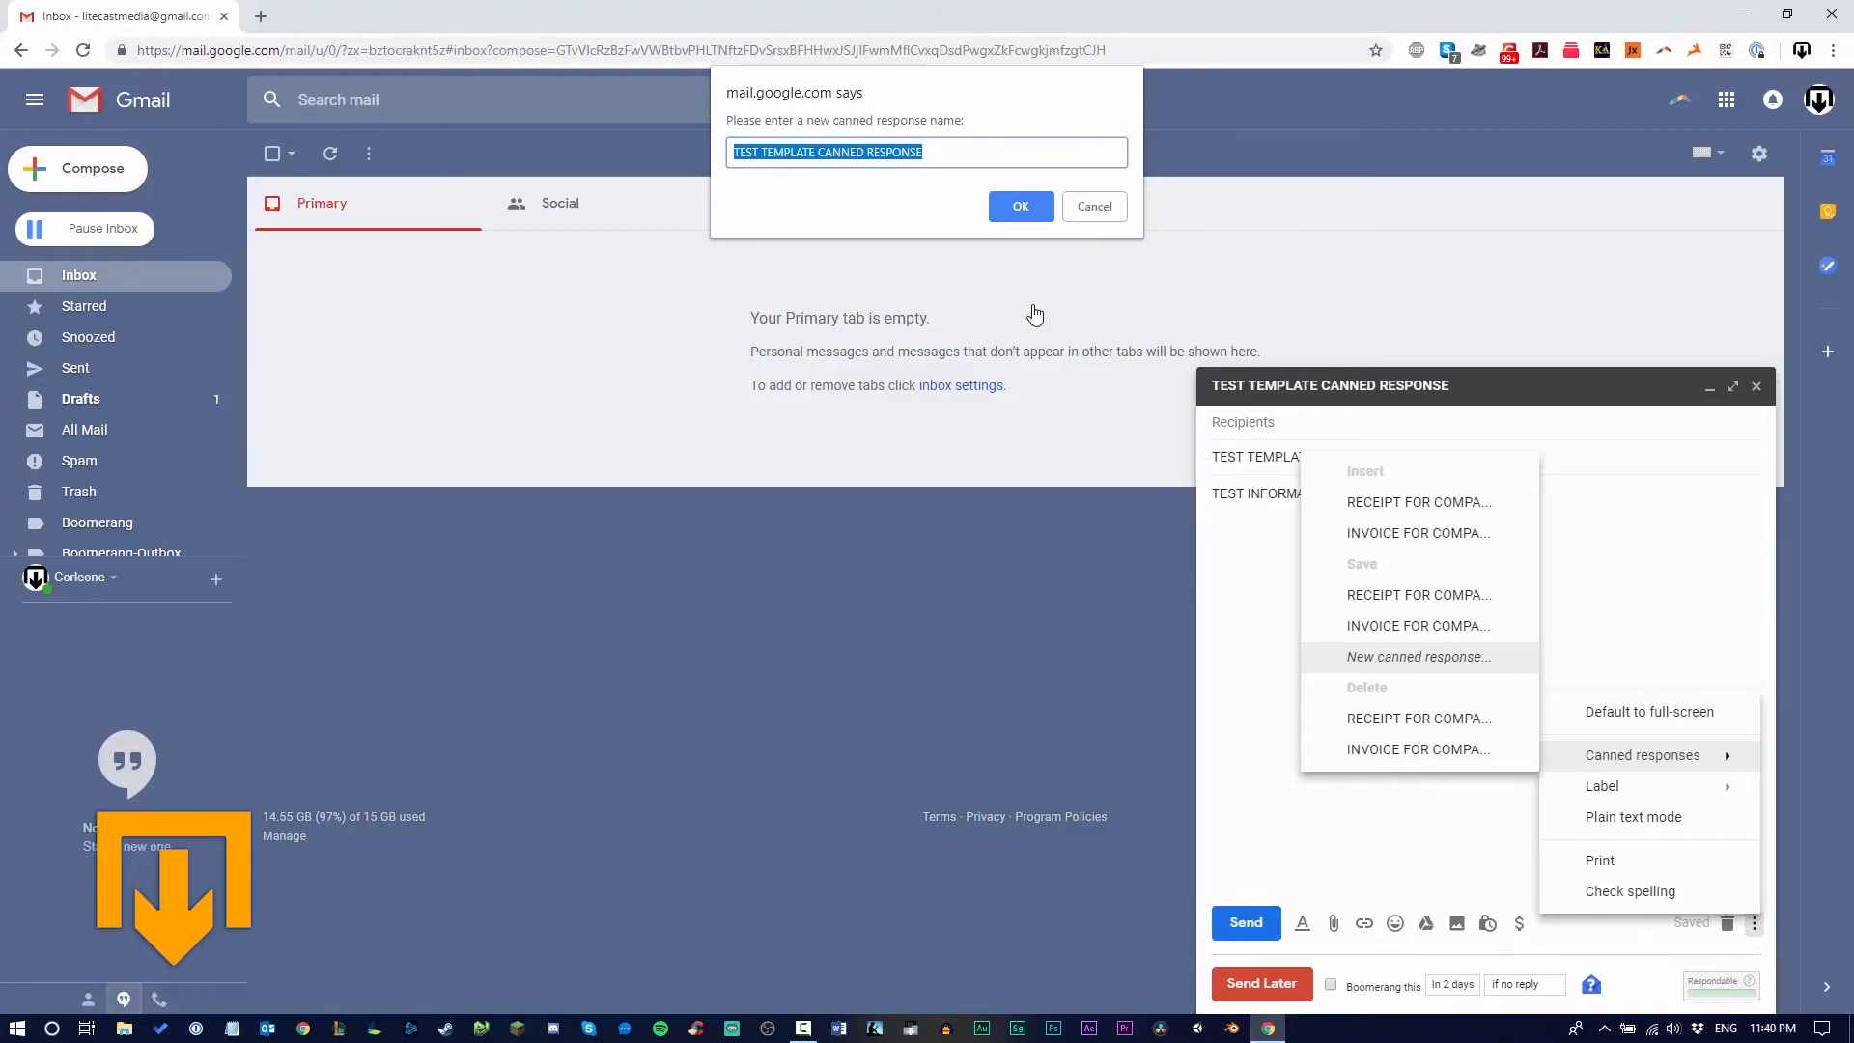
{"action": "left_click", "coordinate": [1019, 206]}
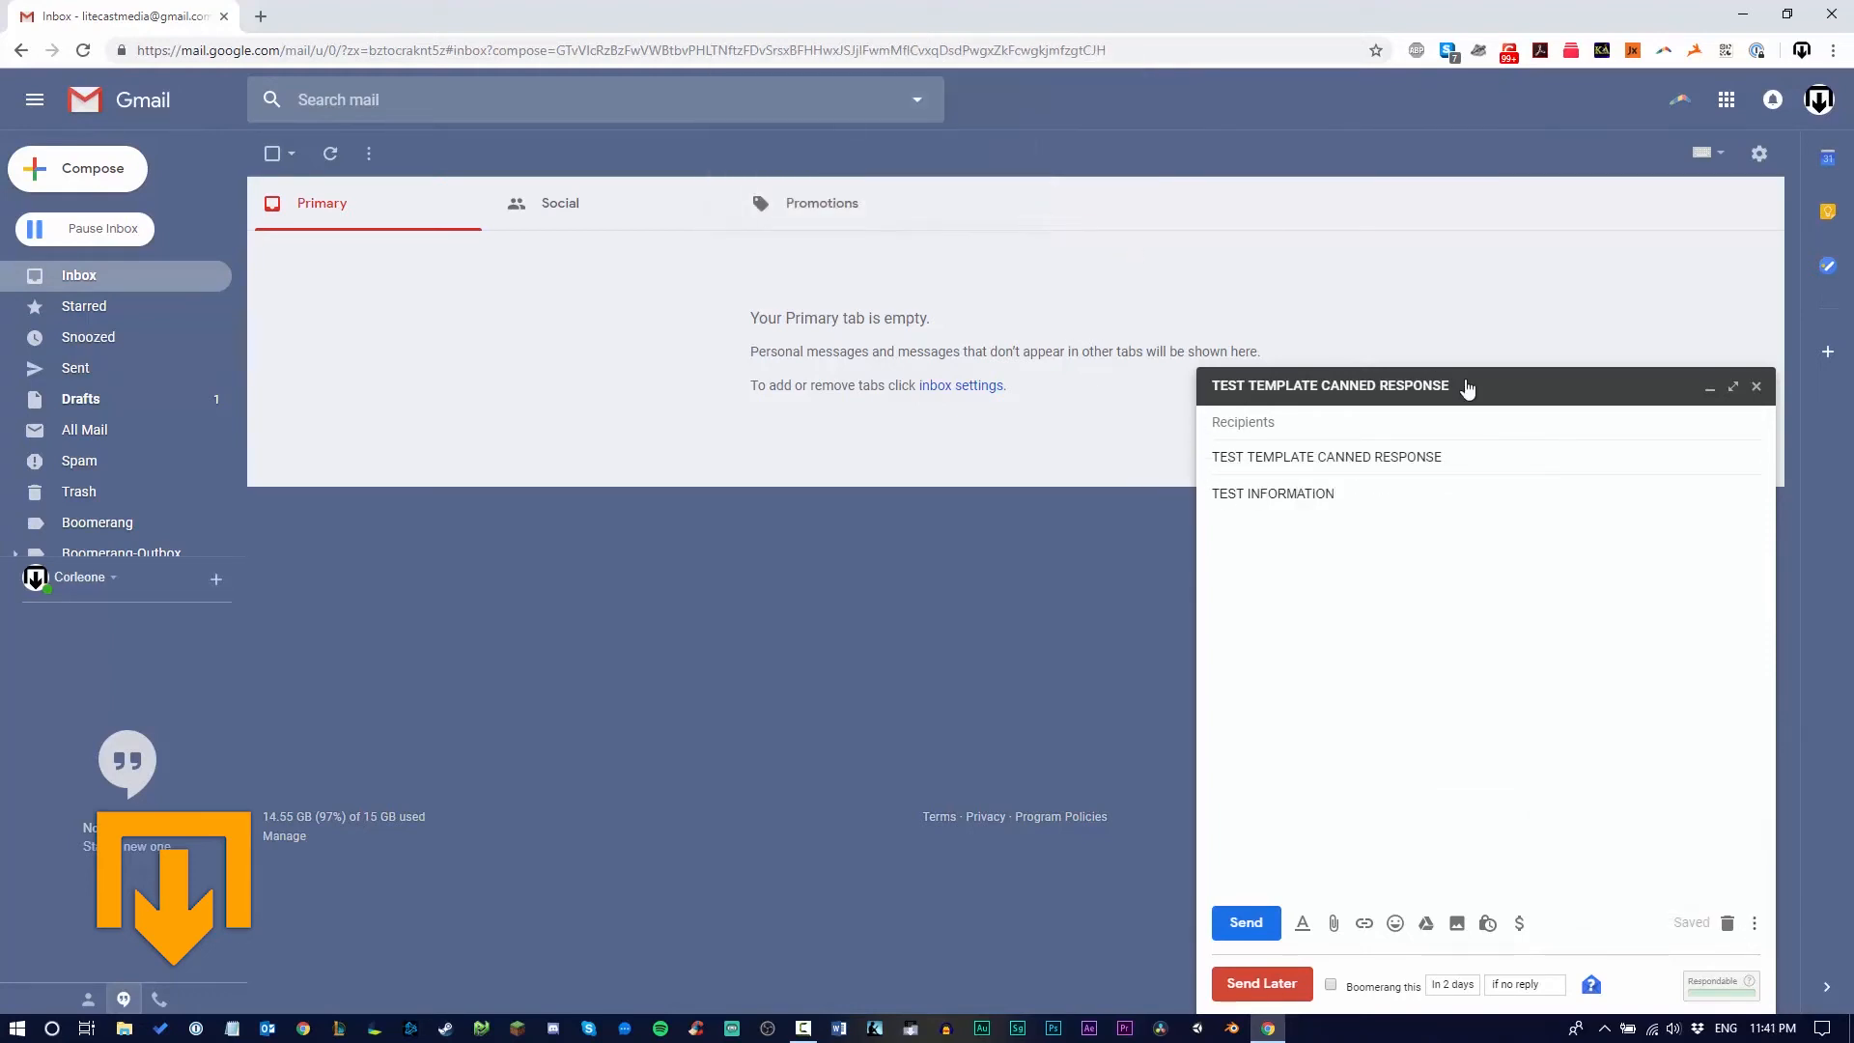
{"action": "mouse_move", "coordinate": [1727, 923]}
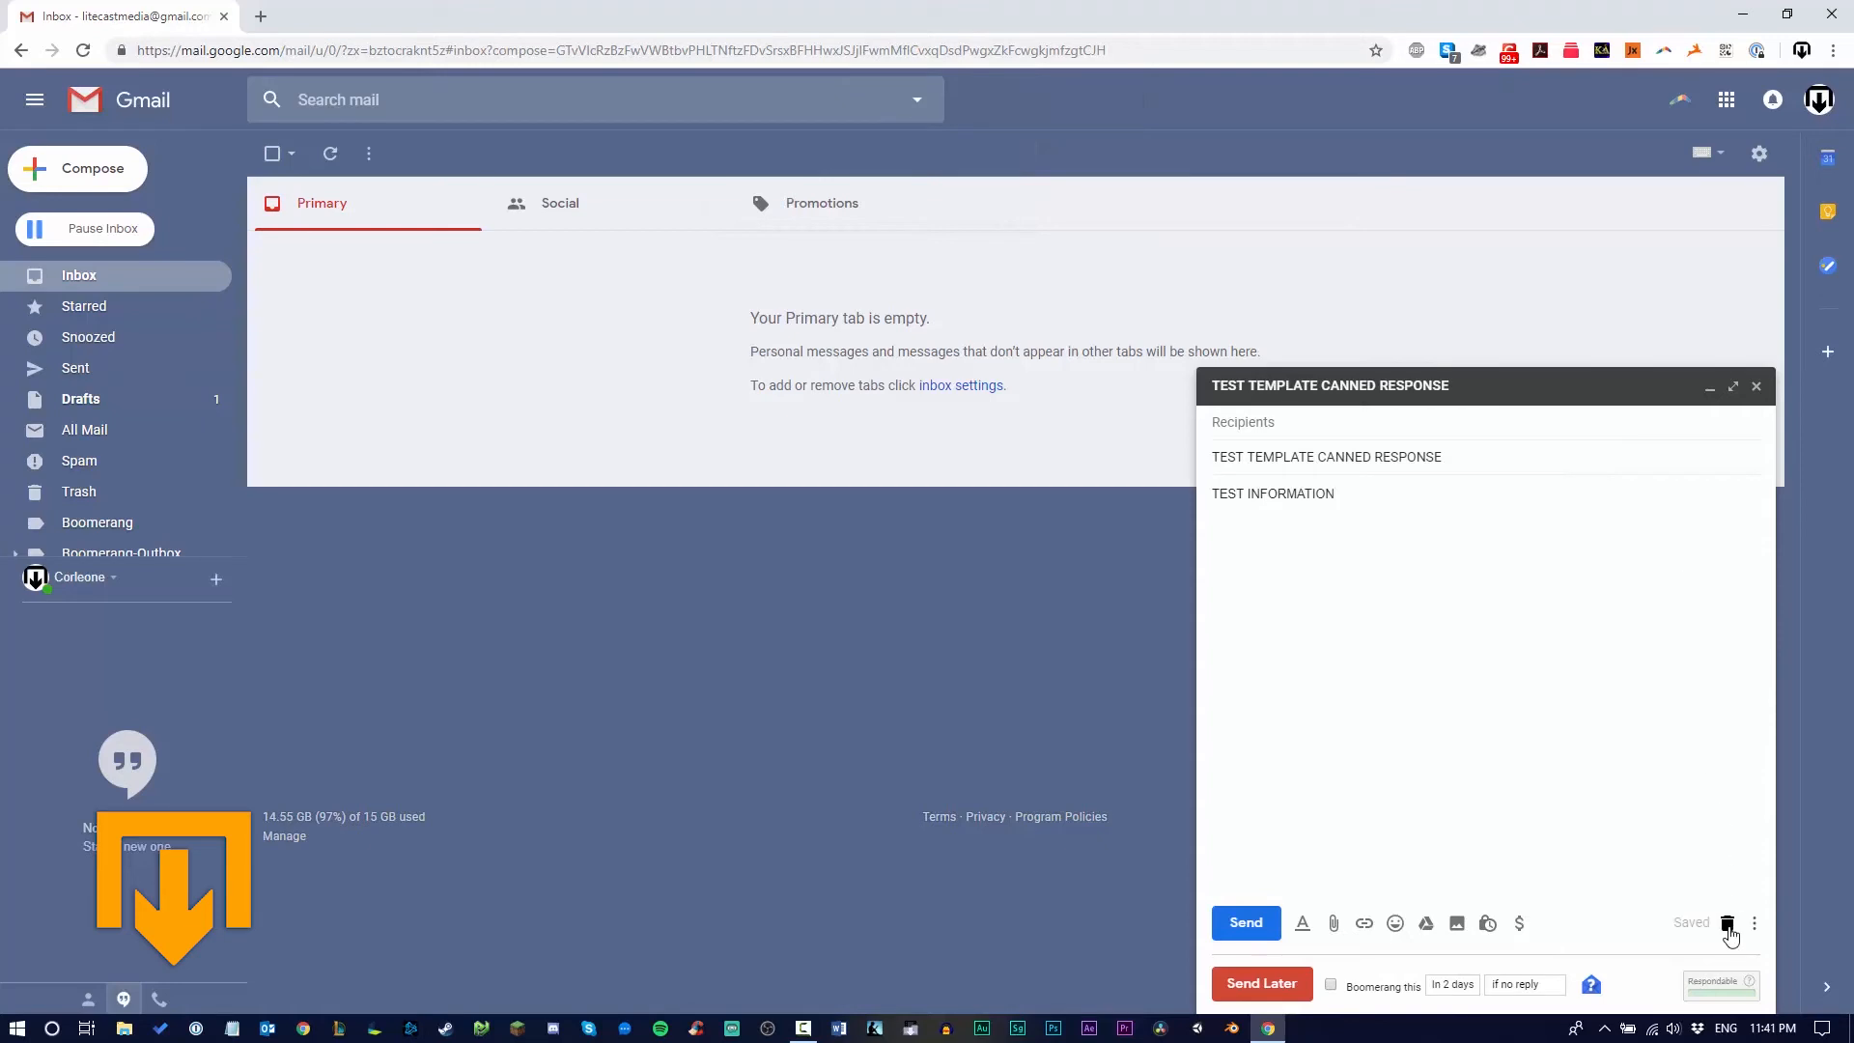
Discard the draft and bring up More options on a fresh message
{"action": "left_click", "coordinate": [1728, 924]}
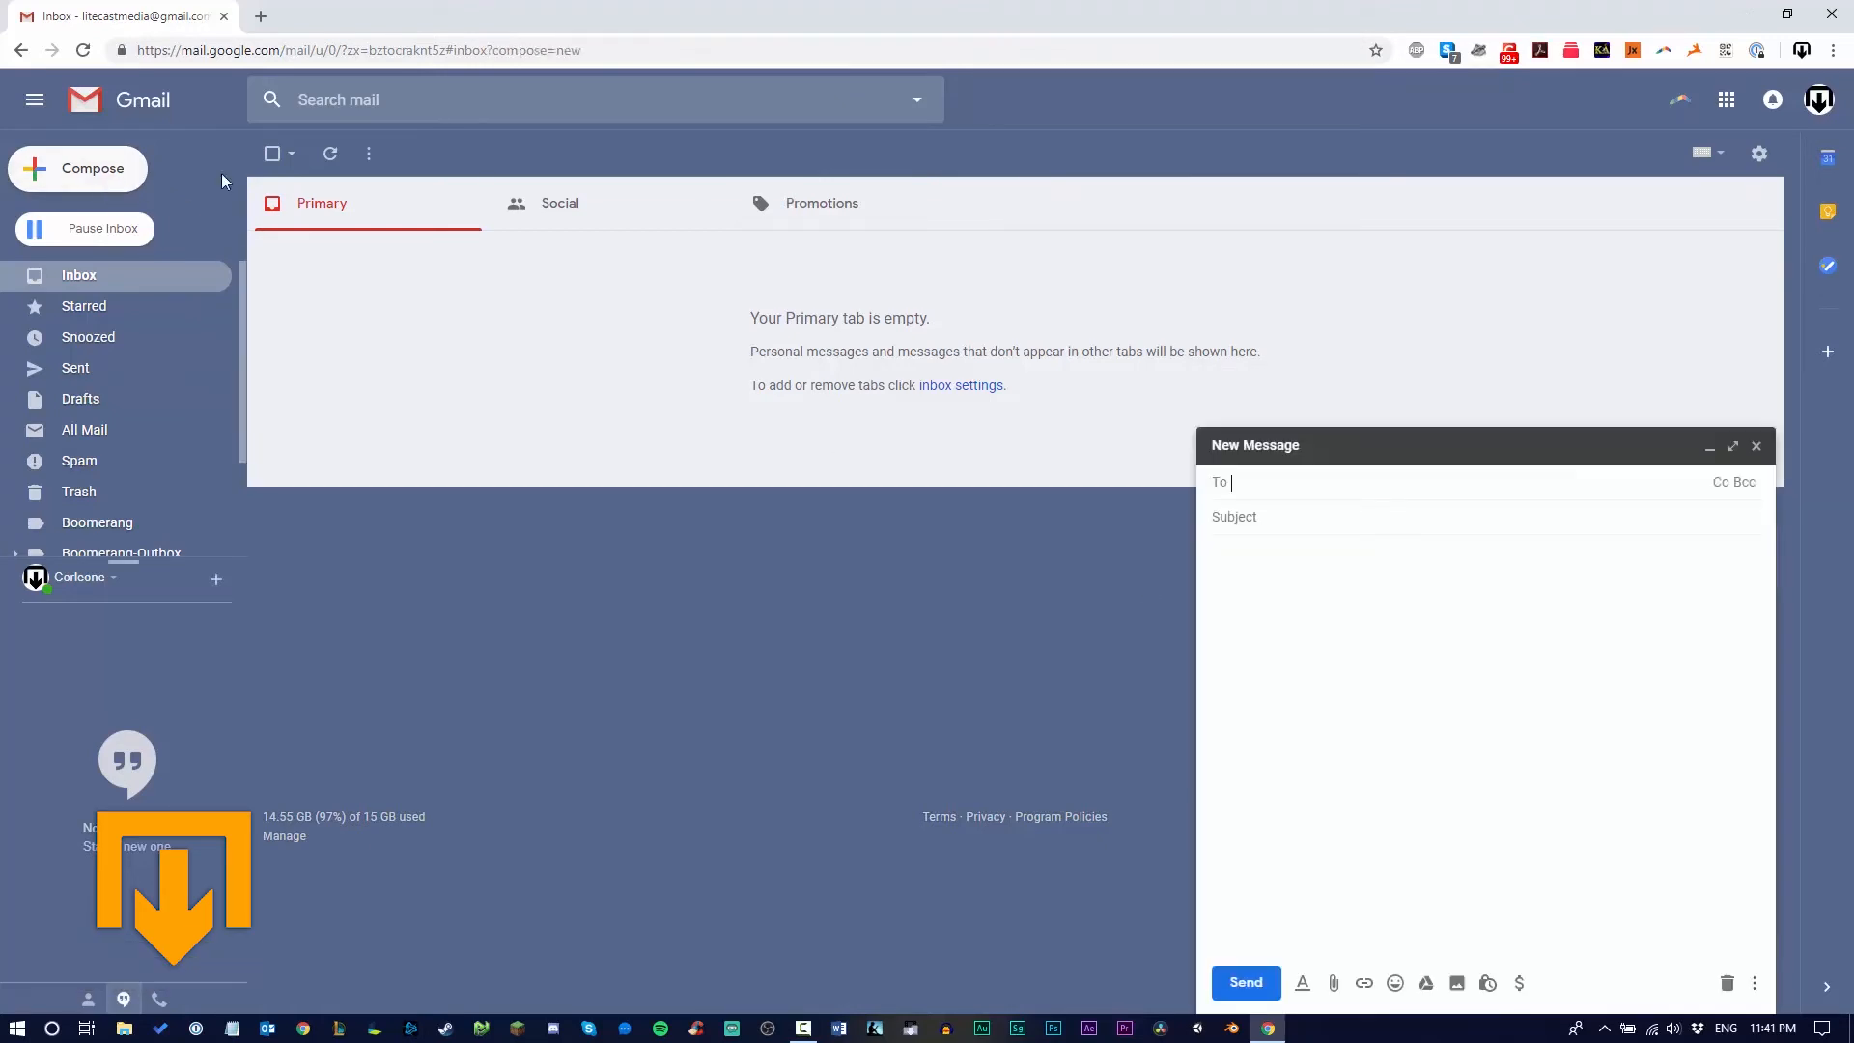
{"action": "left_click", "coordinate": [1755, 923]}
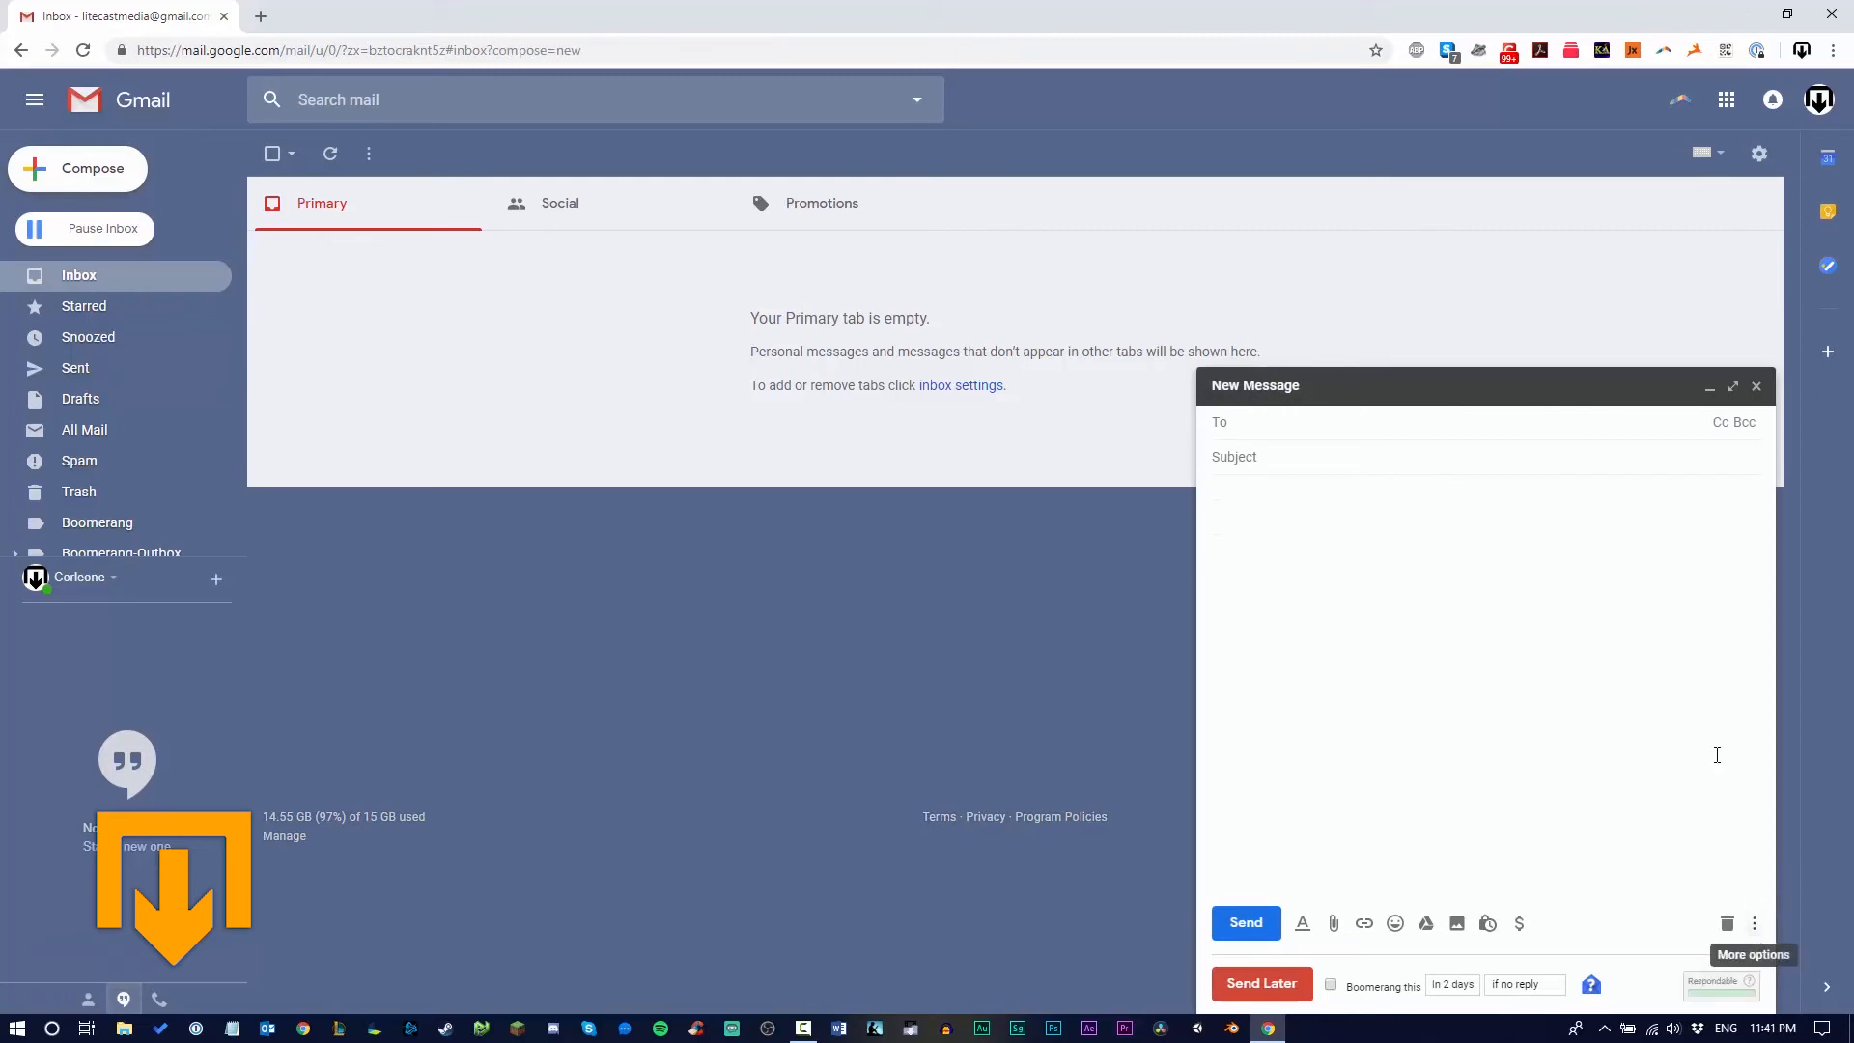
{"action": "mouse_move", "coordinate": [1754, 923]}
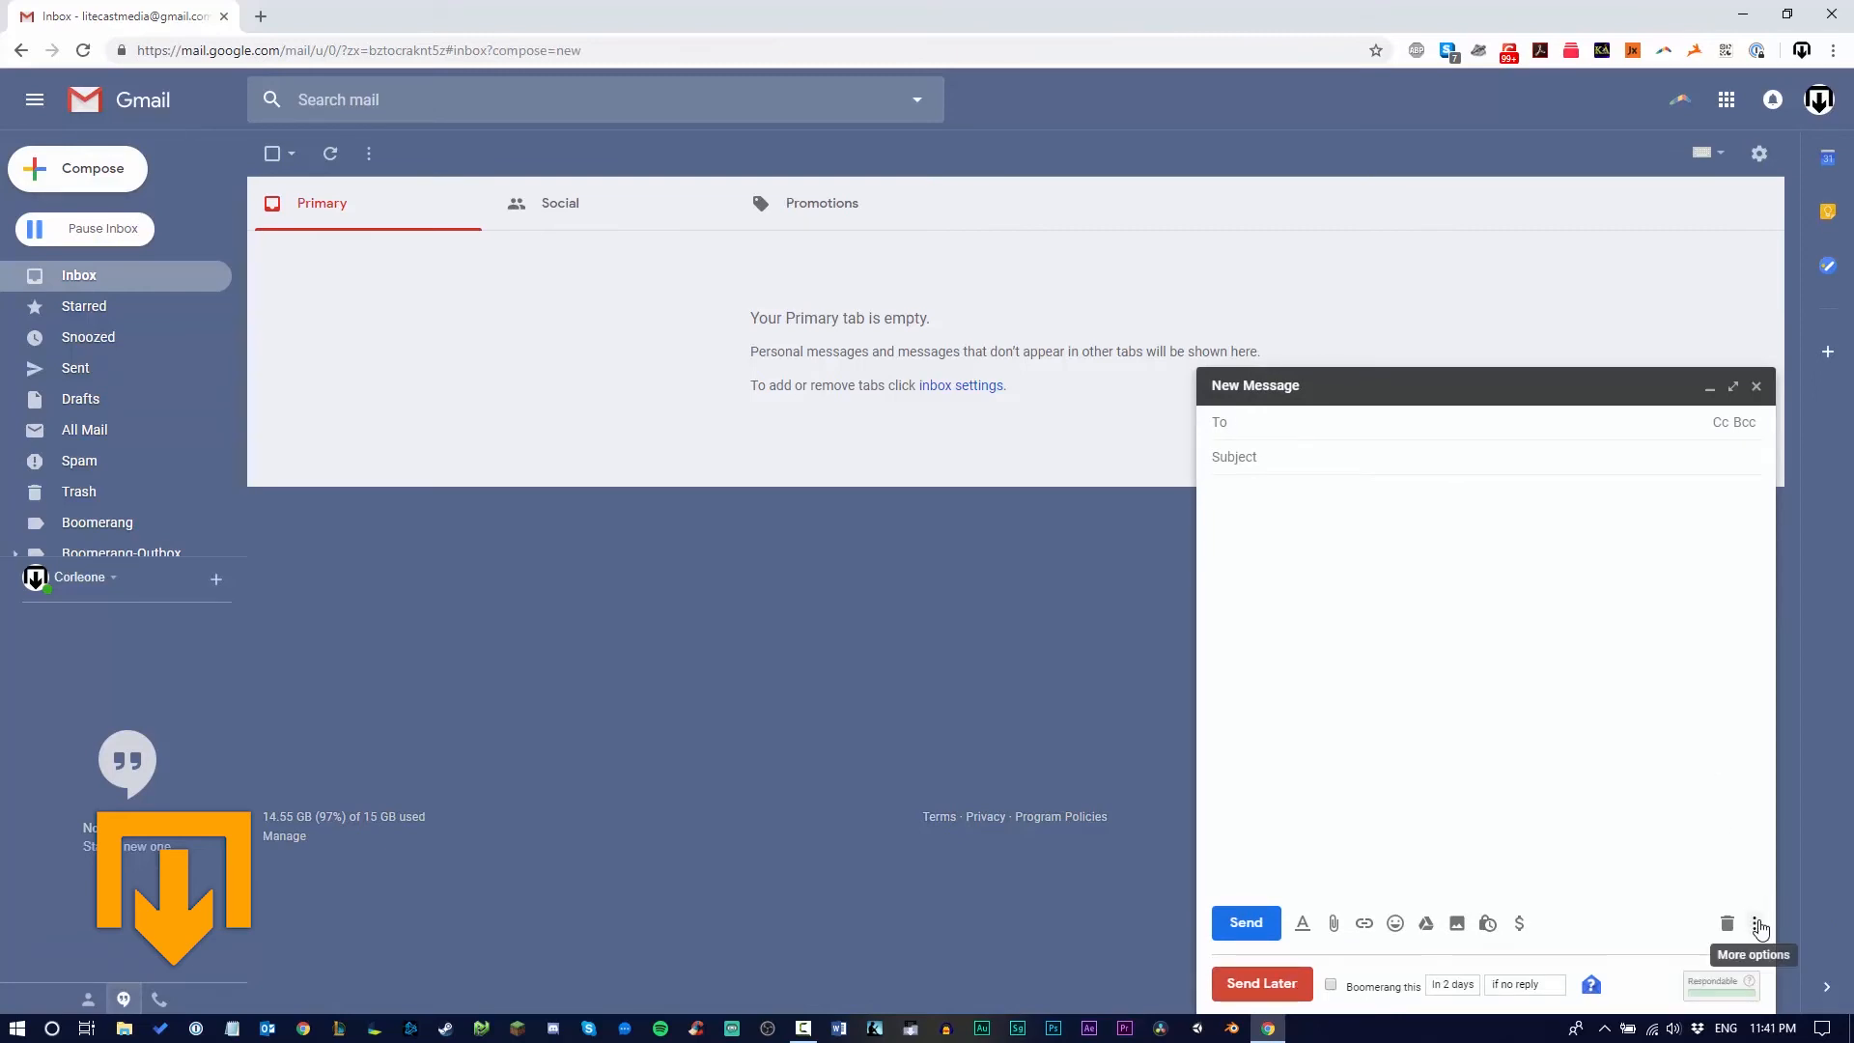
{"action": "left_click", "coordinate": [1758, 923]}
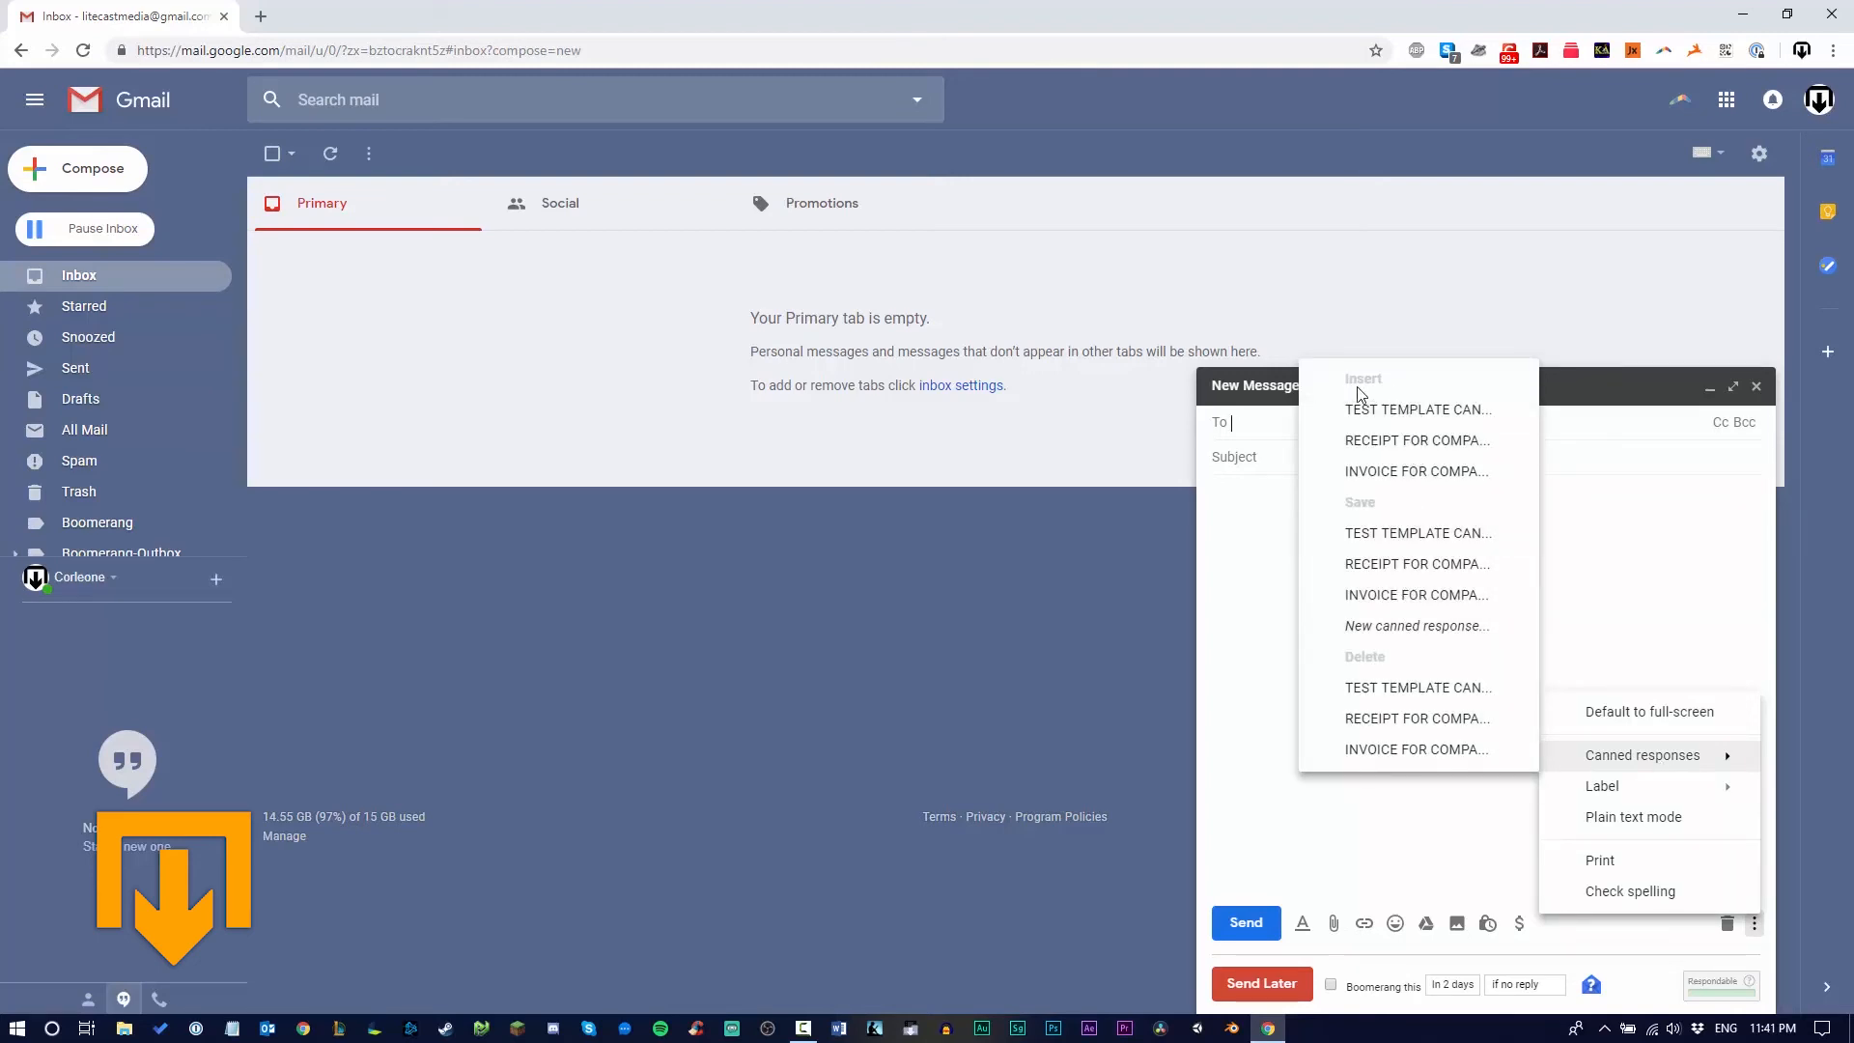
{"action": "mouse_move", "coordinate": [1396, 409]}
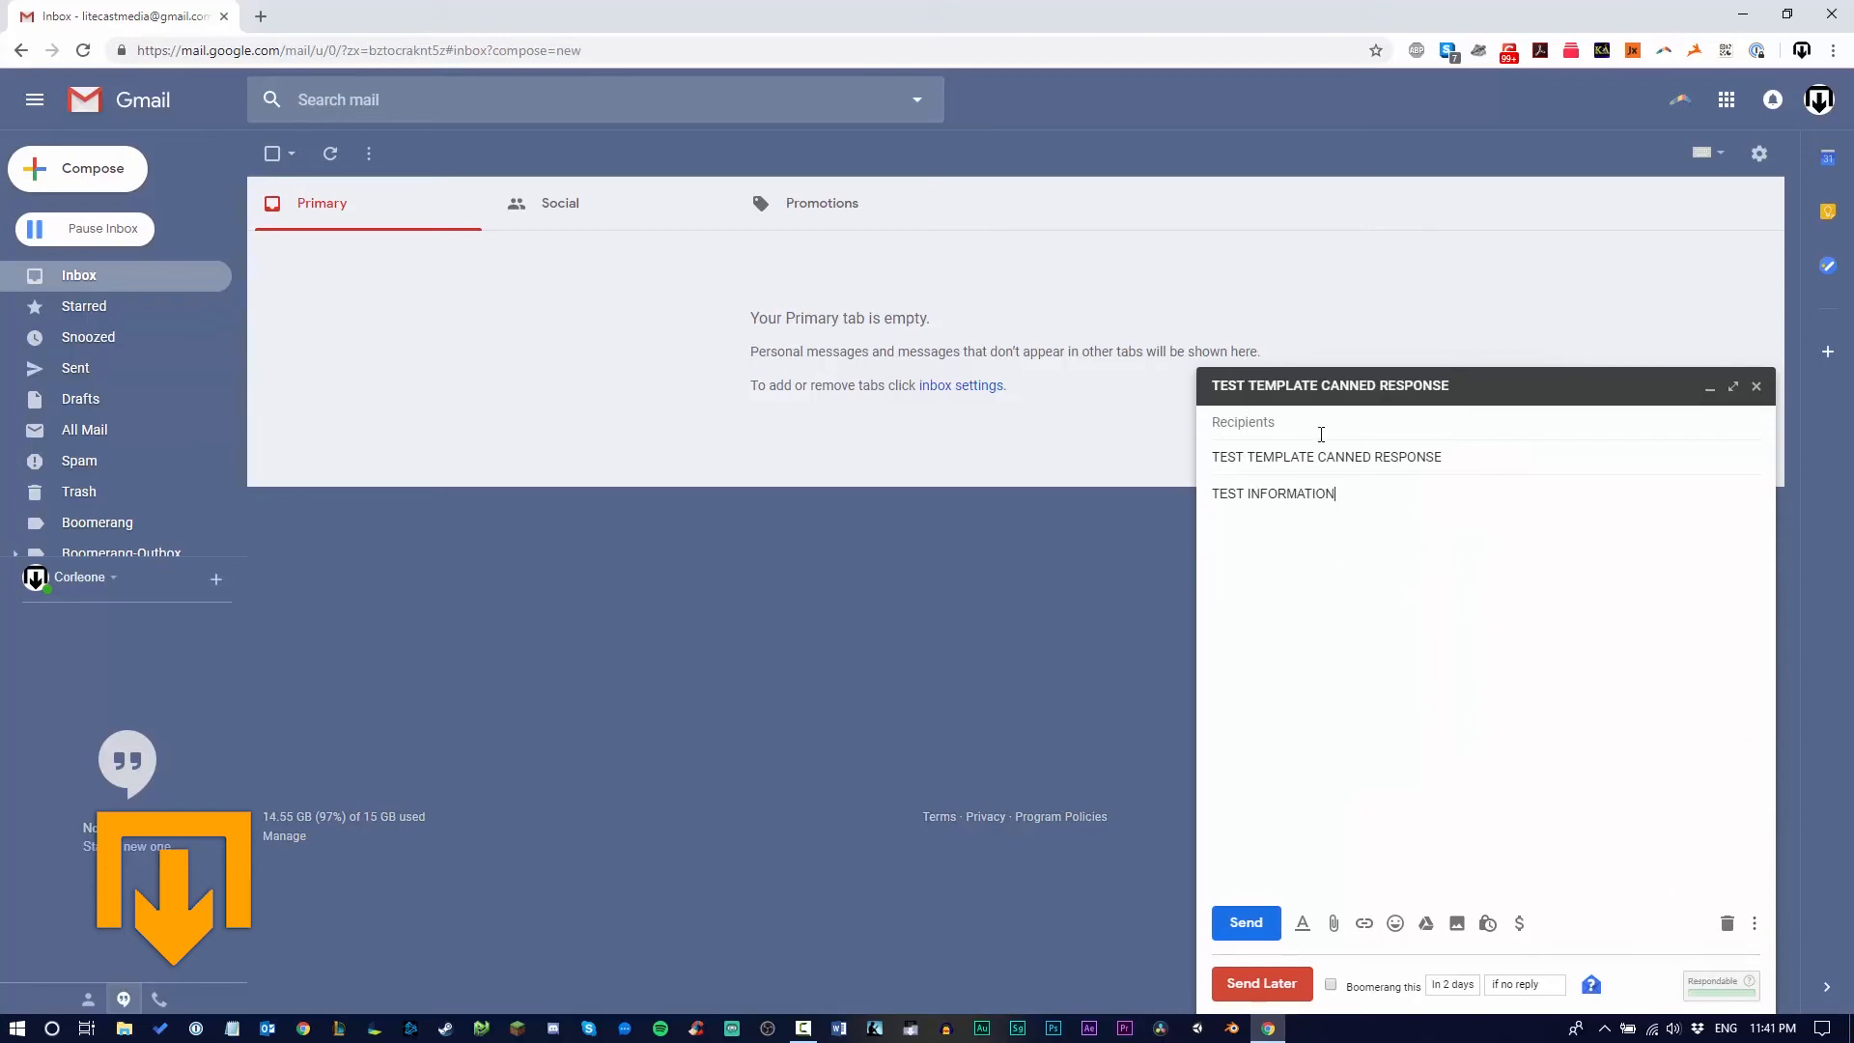
{"action": "mouse_move", "coordinate": [1380, 556]}
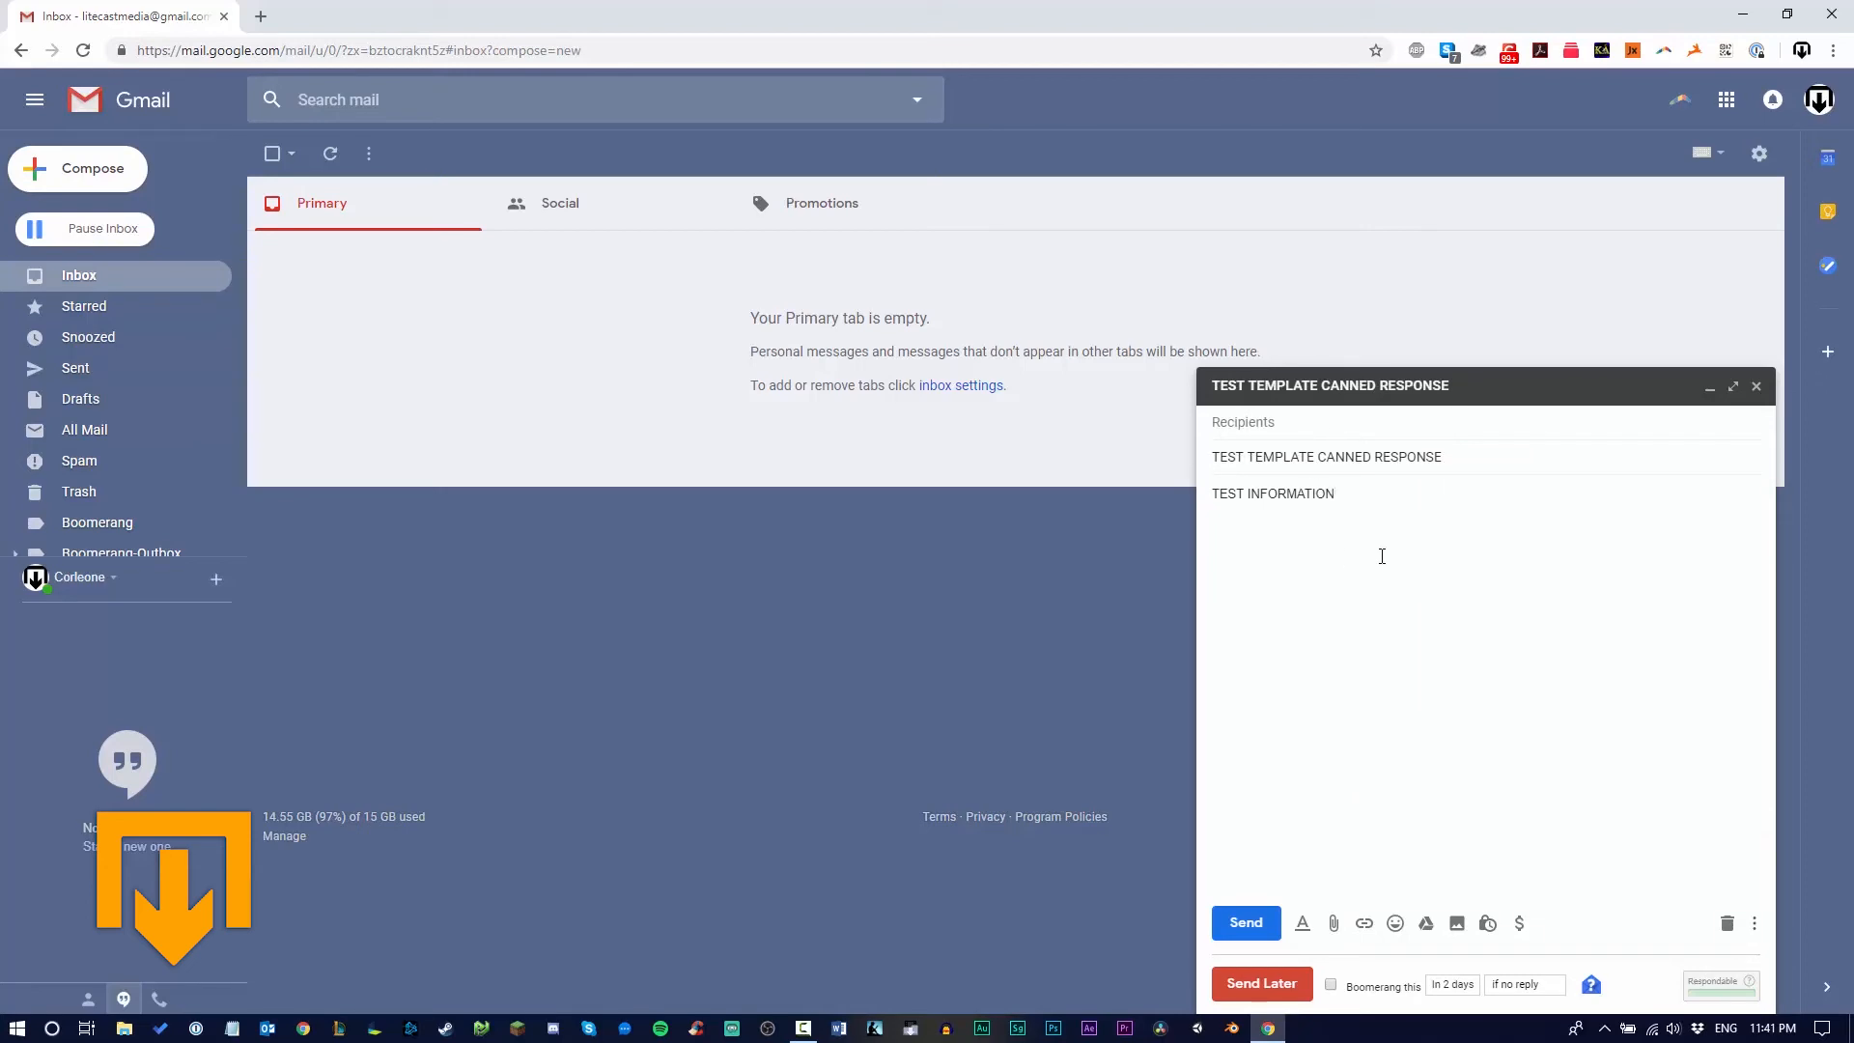
{"action": "mouse_move", "coordinate": [1561, 794]}
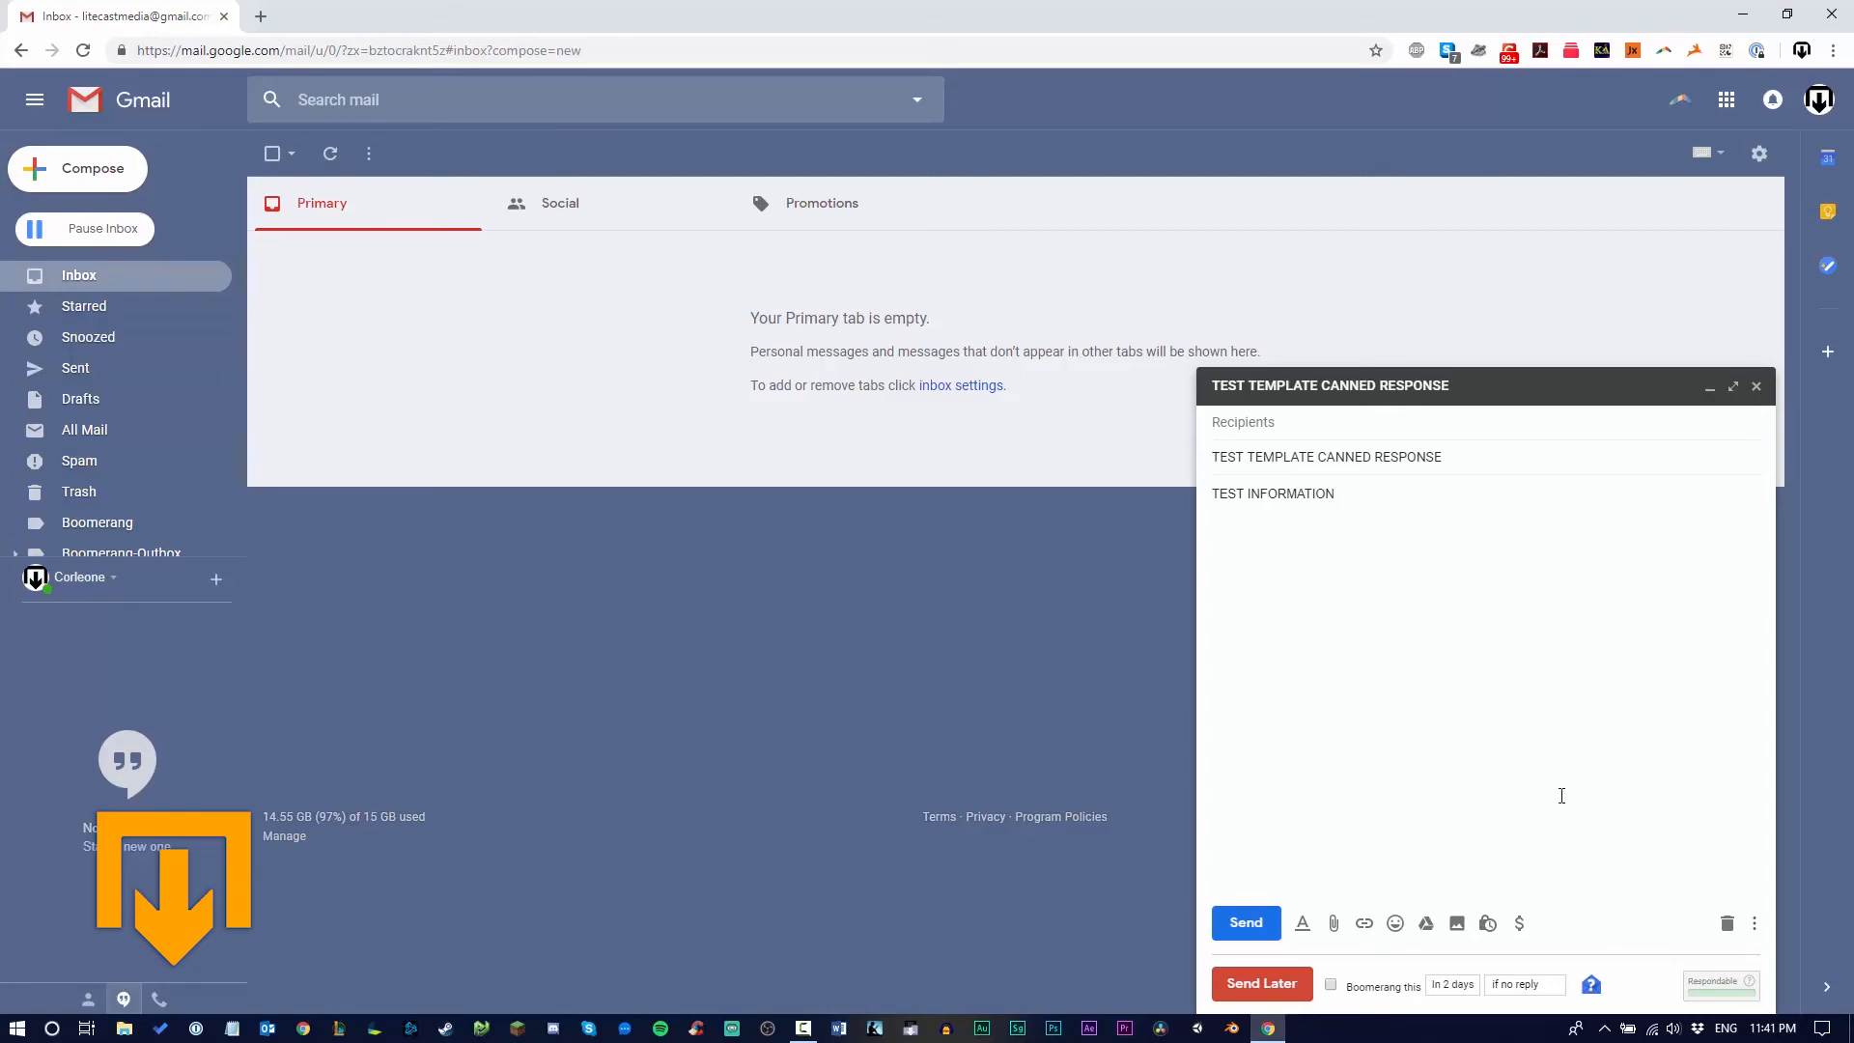
Delete the 'TEST TEMPLATE CANNED RESPONSE' canned response, confirm, and discard the message
{"action": "left_click", "coordinate": [1754, 923]}
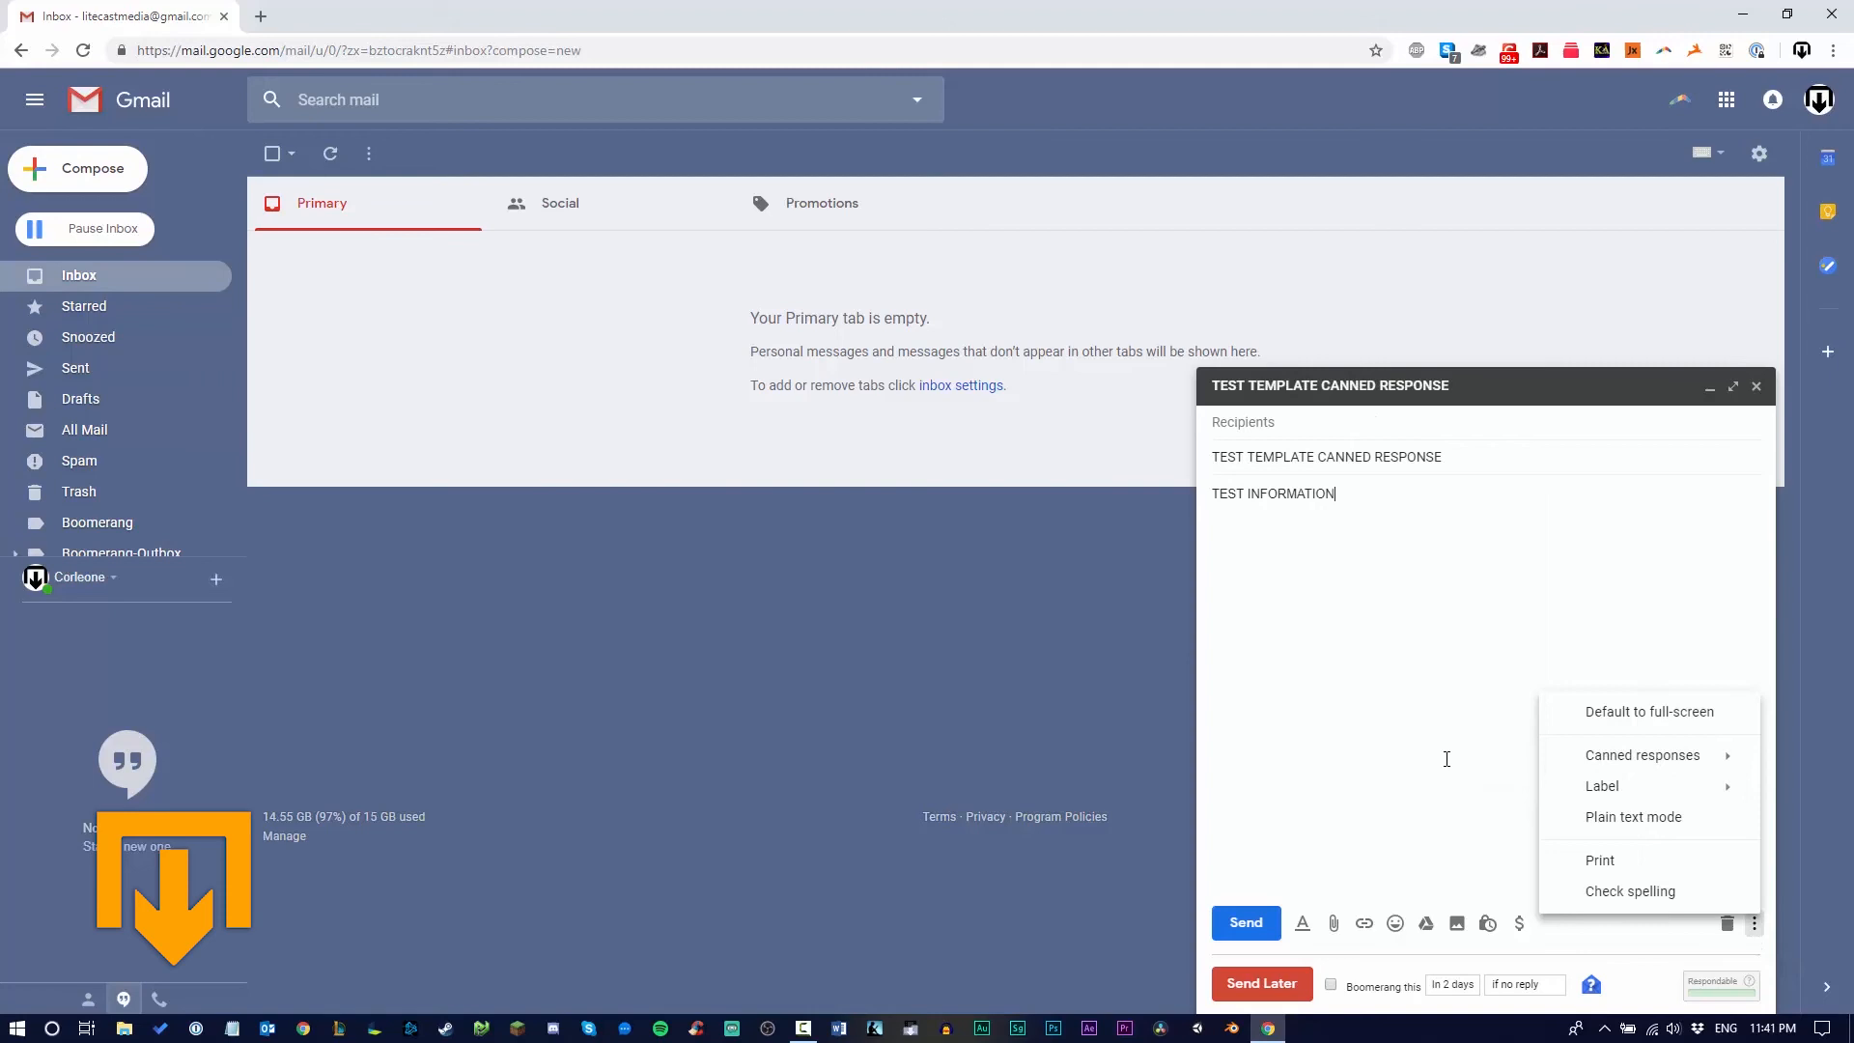
{"action": "left_click", "coordinate": [1642, 754]}
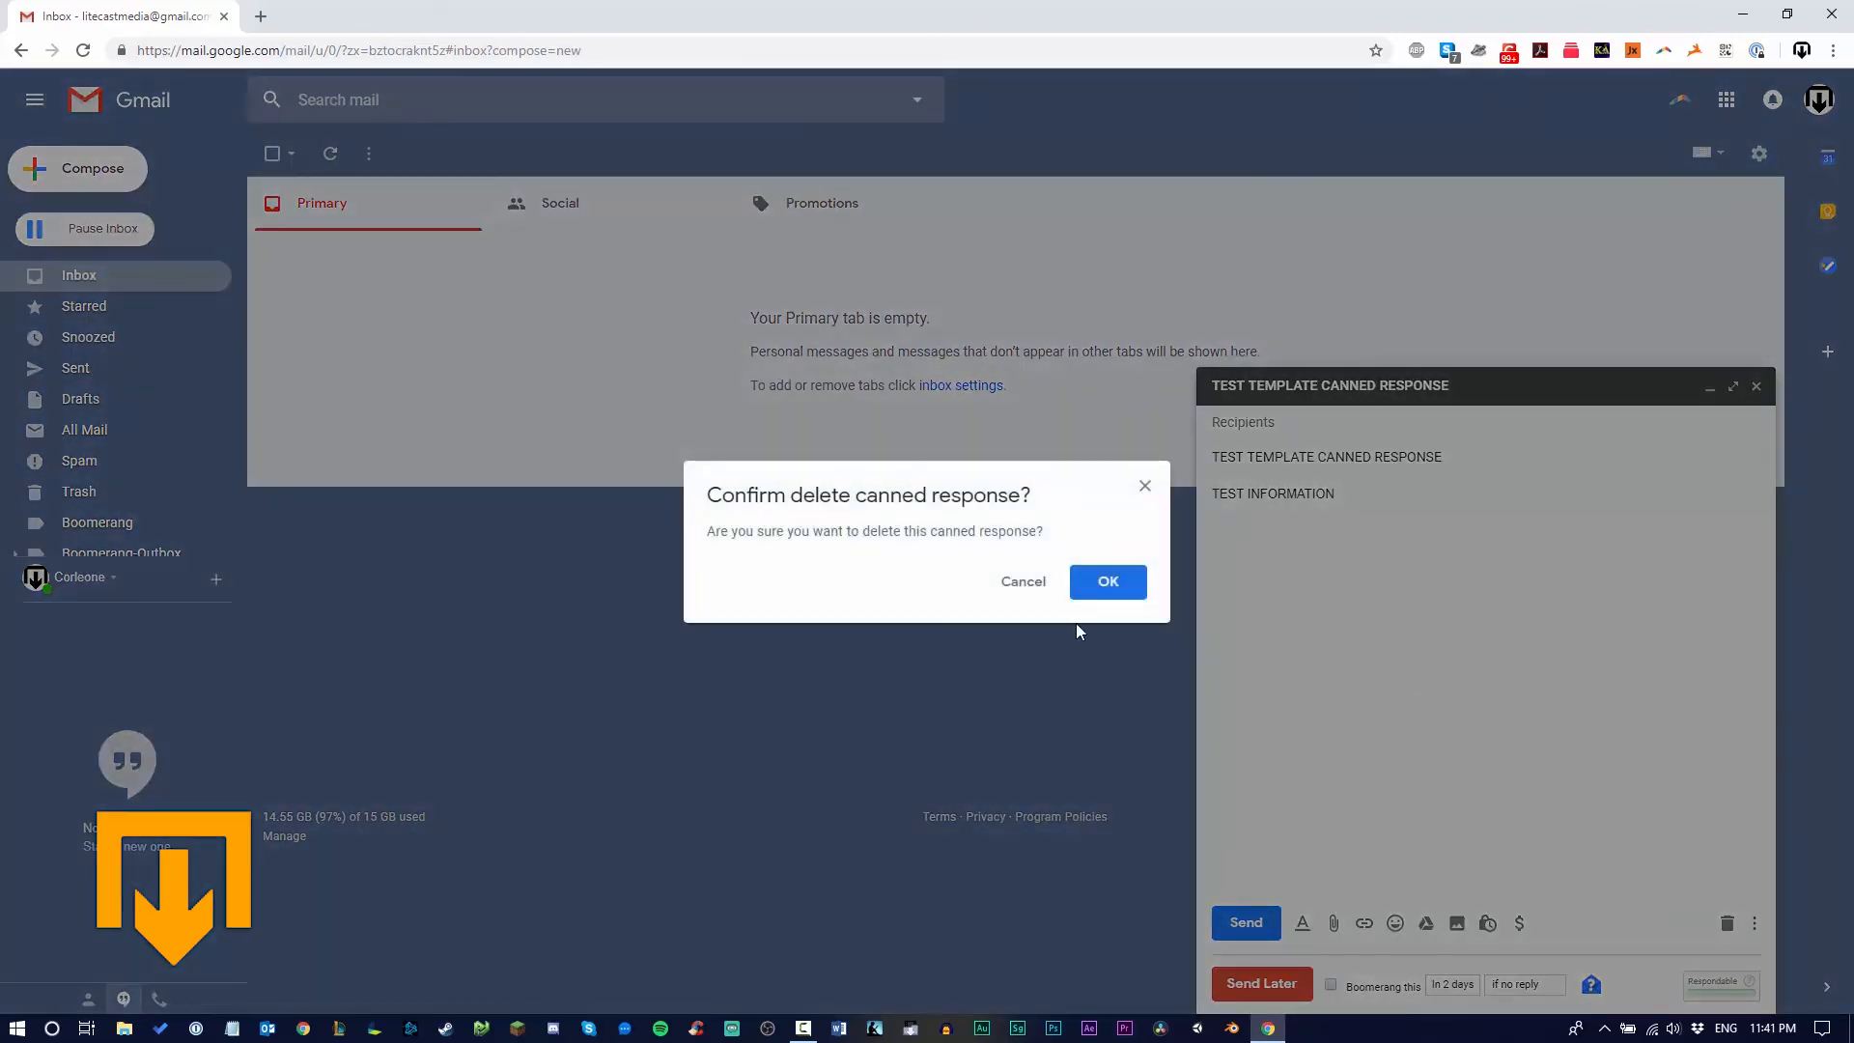
{"action": "left_click", "coordinate": [1107, 580]}
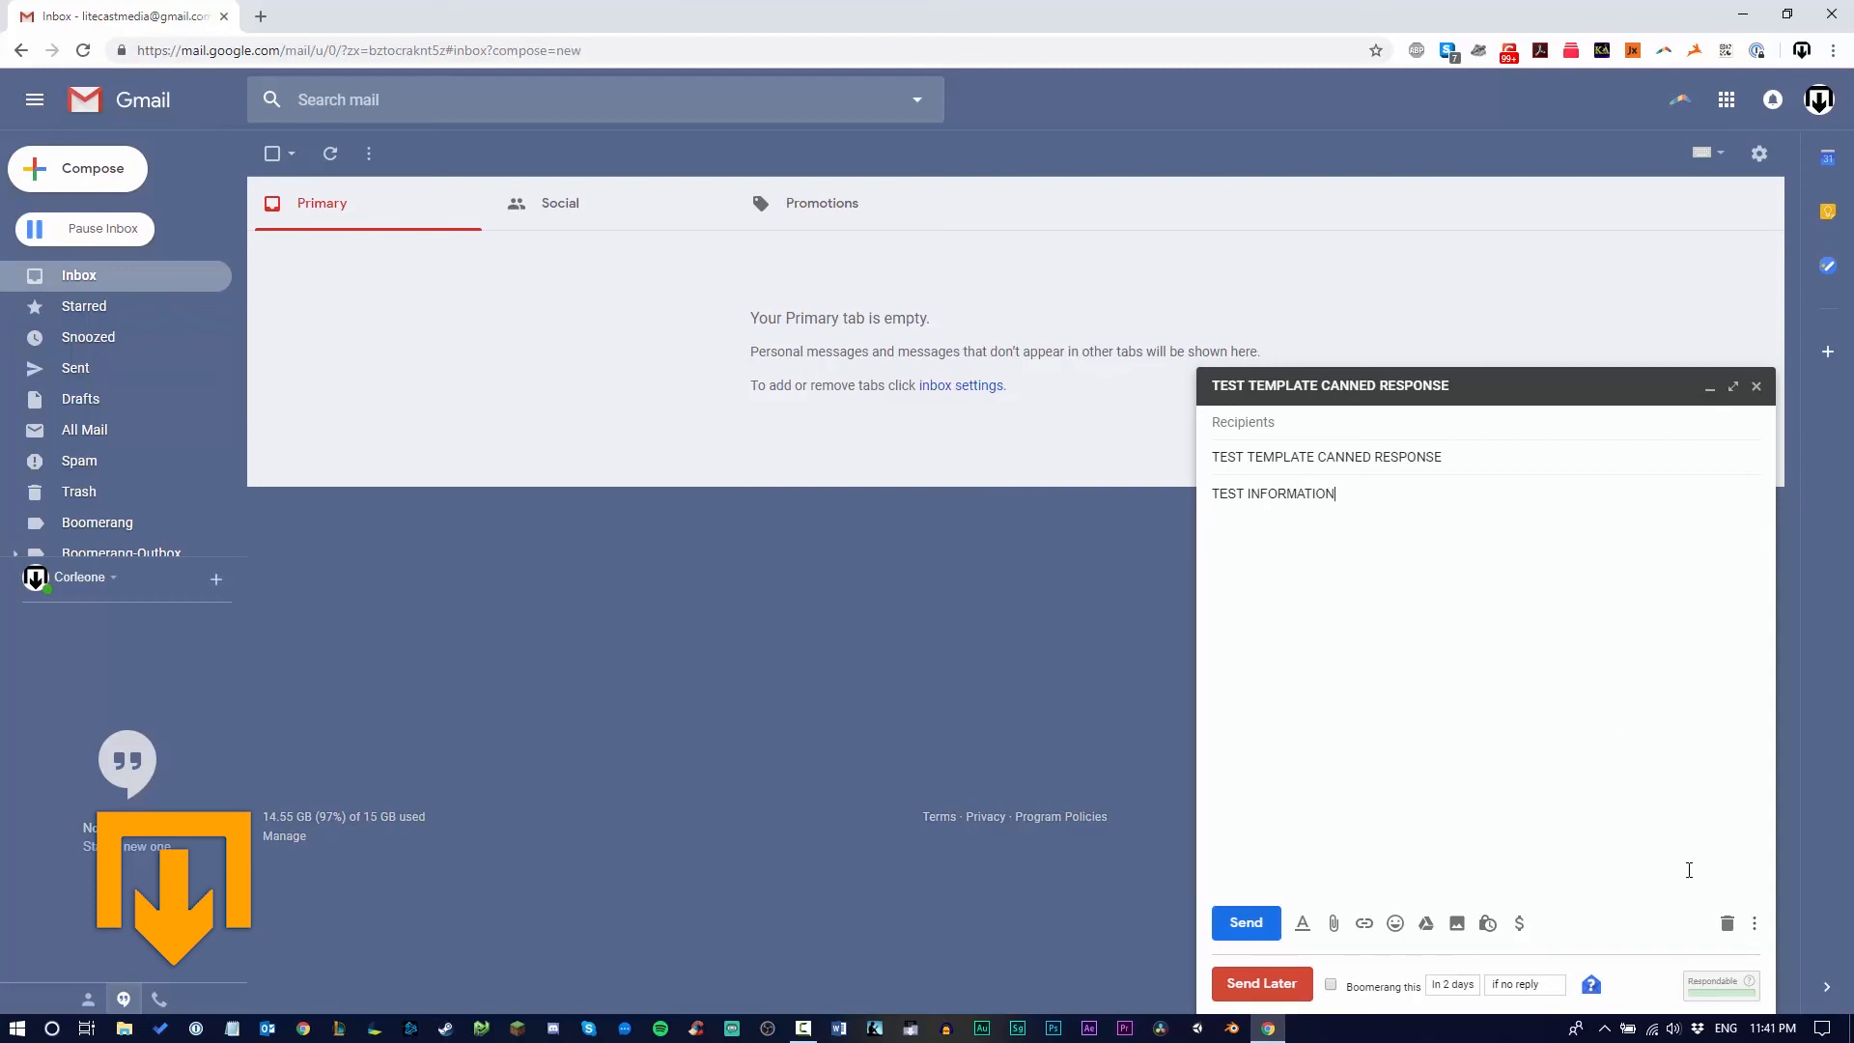
{"action": "mouse_move", "coordinate": [1727, 923]}
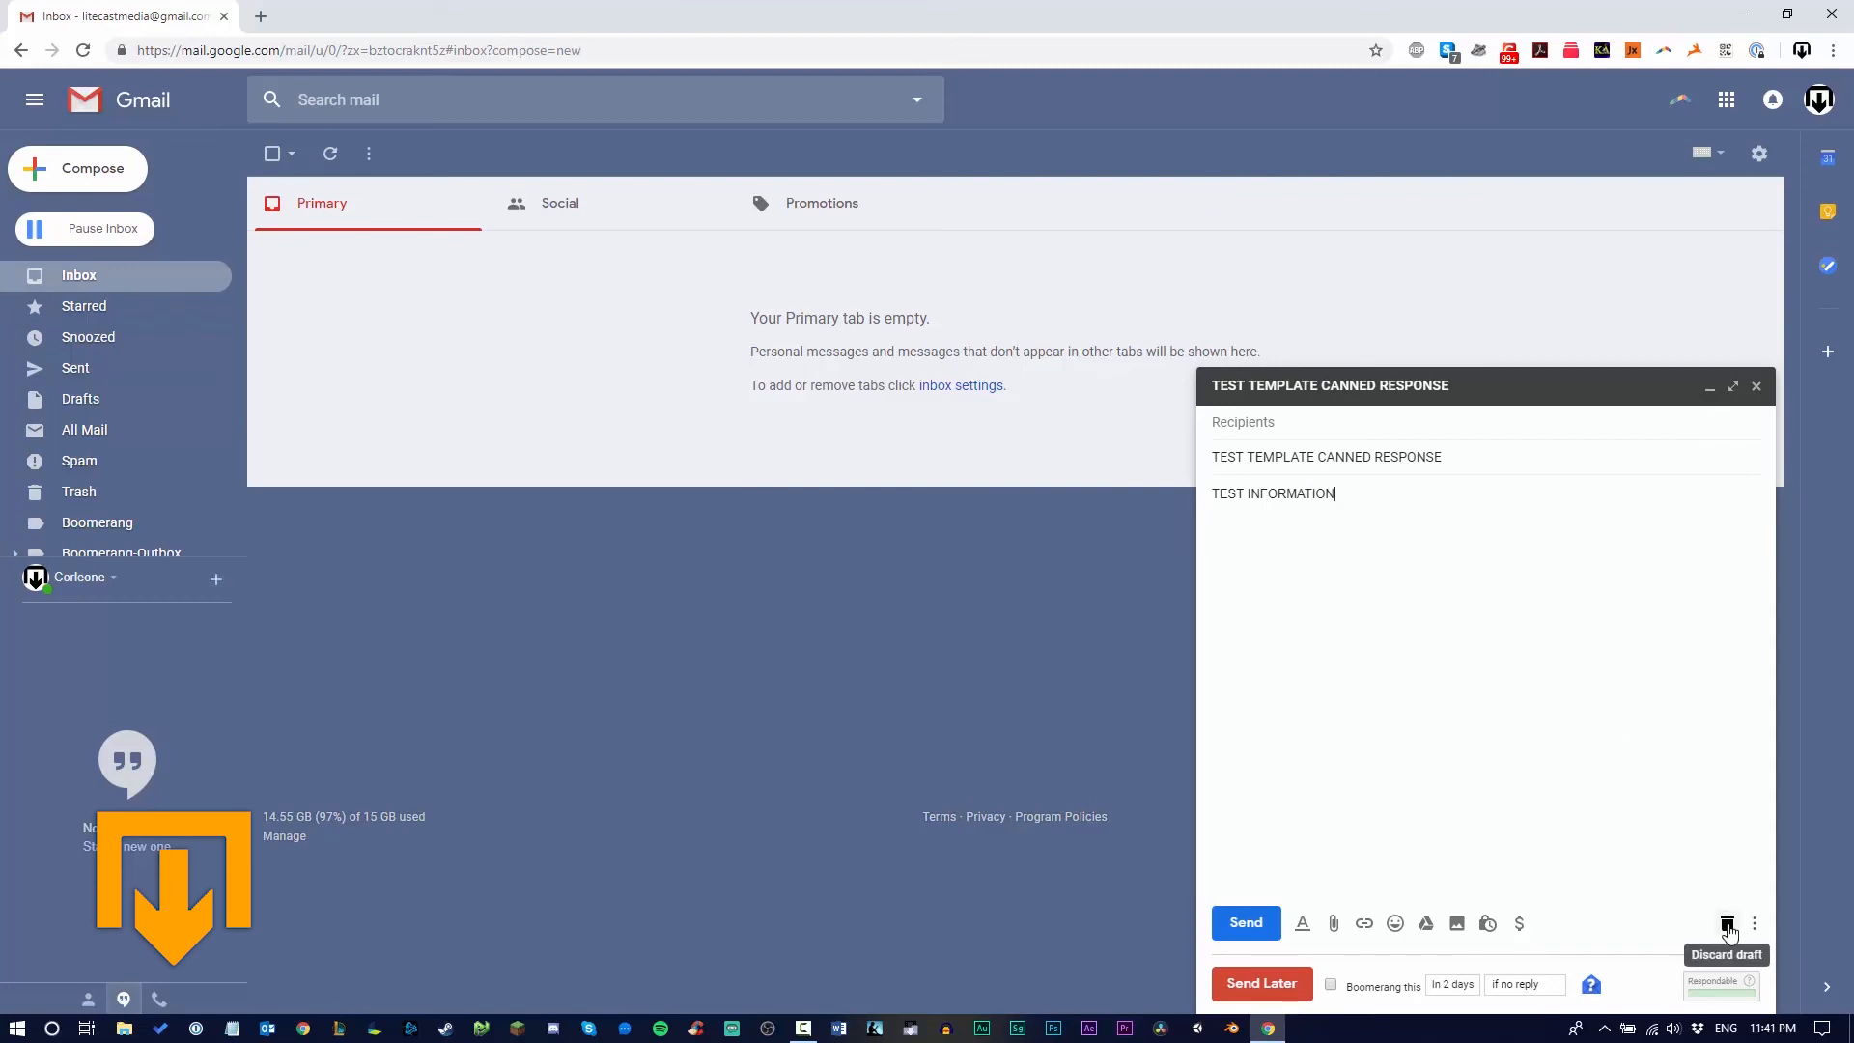
{"action": "left_click", "coordinate": [1727, 924]}
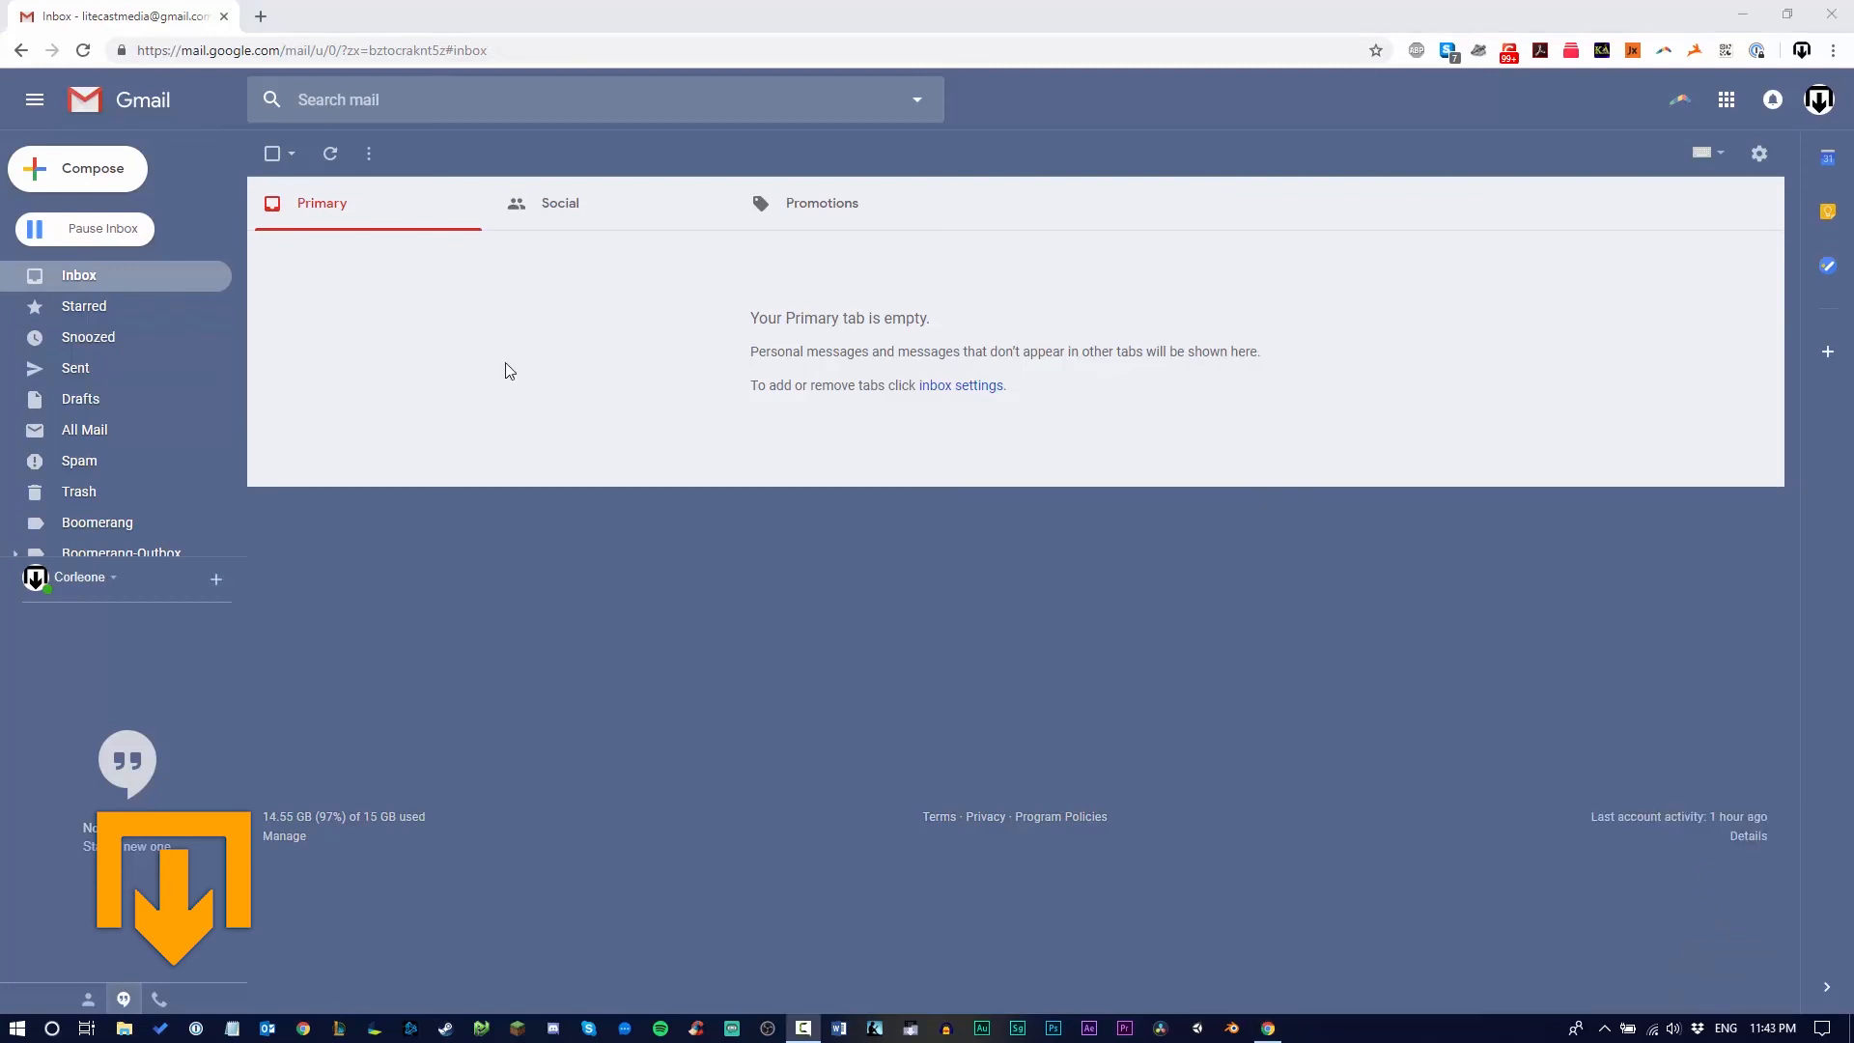